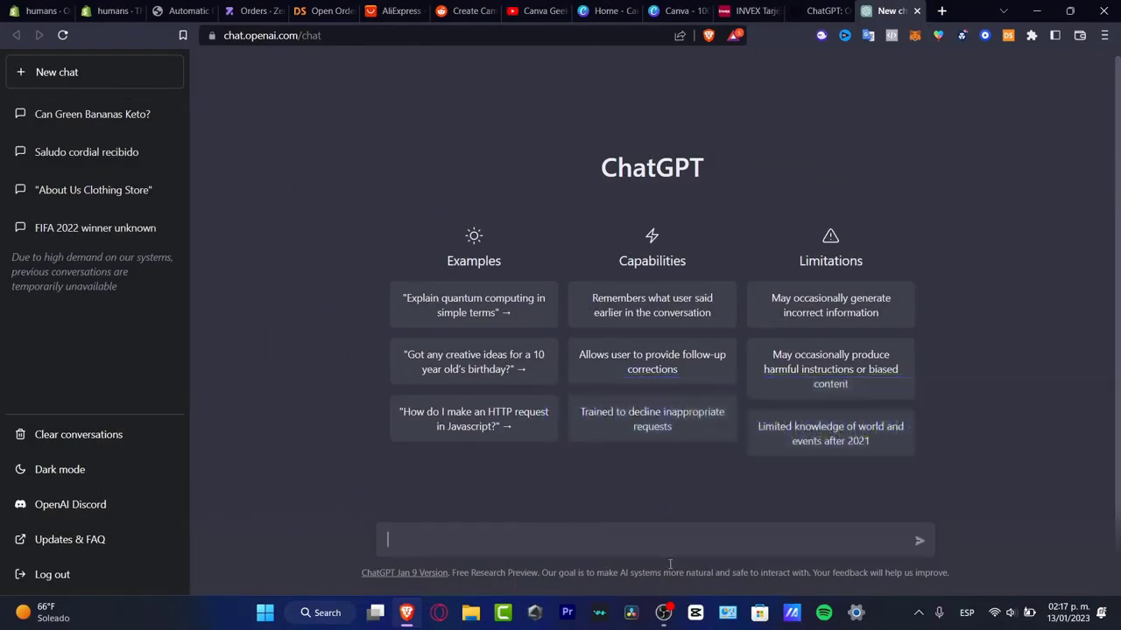
pyautogui.moveTo(627, 231)
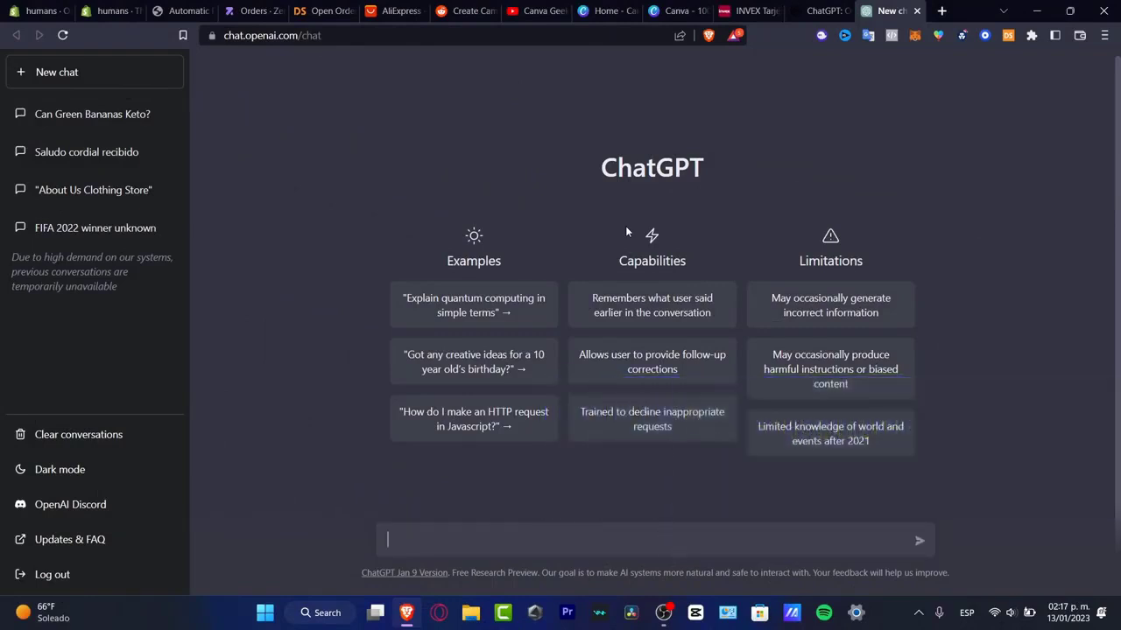
pyautogui.moveTo(892, 366)
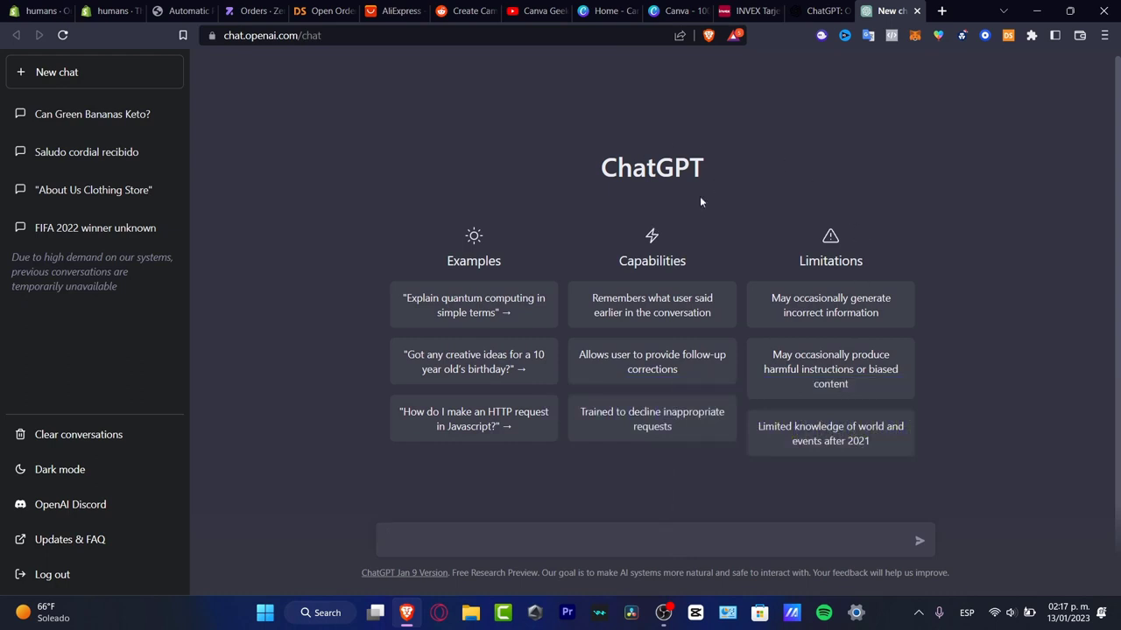
pyautogui.moveTo(747, 203)
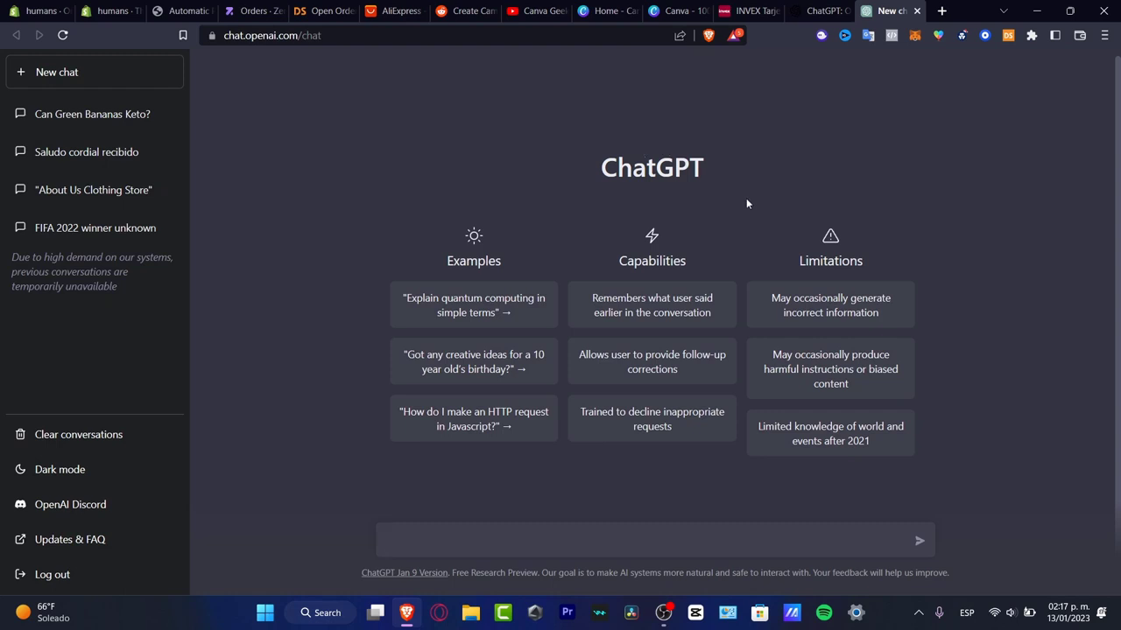
pyautogui.moveTo(736, 180)
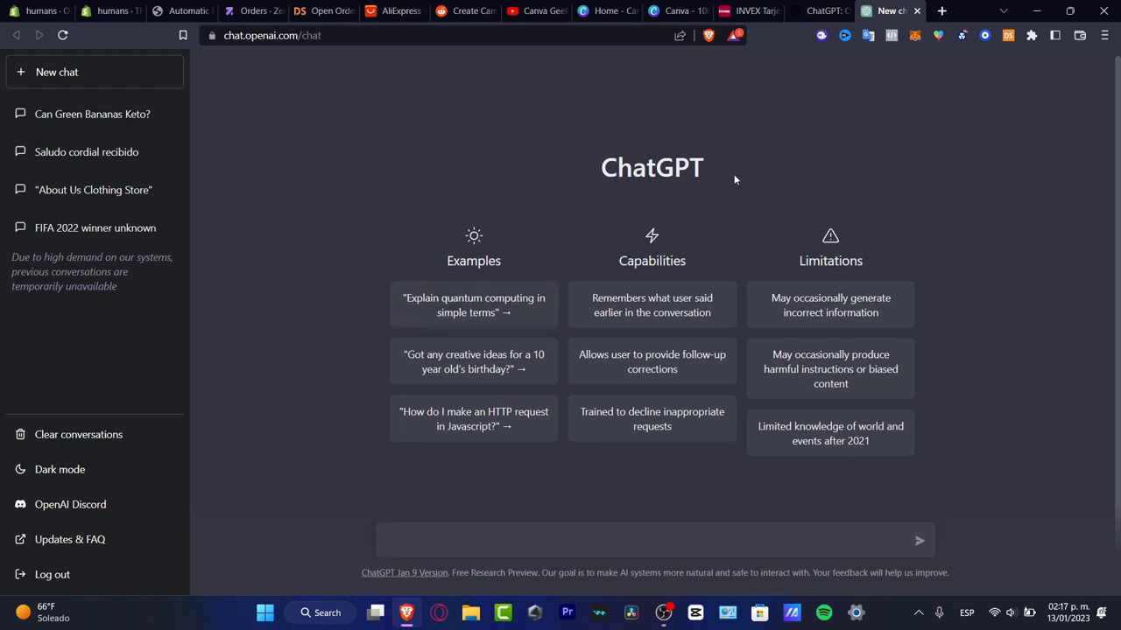
# - Review the Shopify store's home overview and the current Dawn theme under Online Store
pyautogui.click(651, 539)
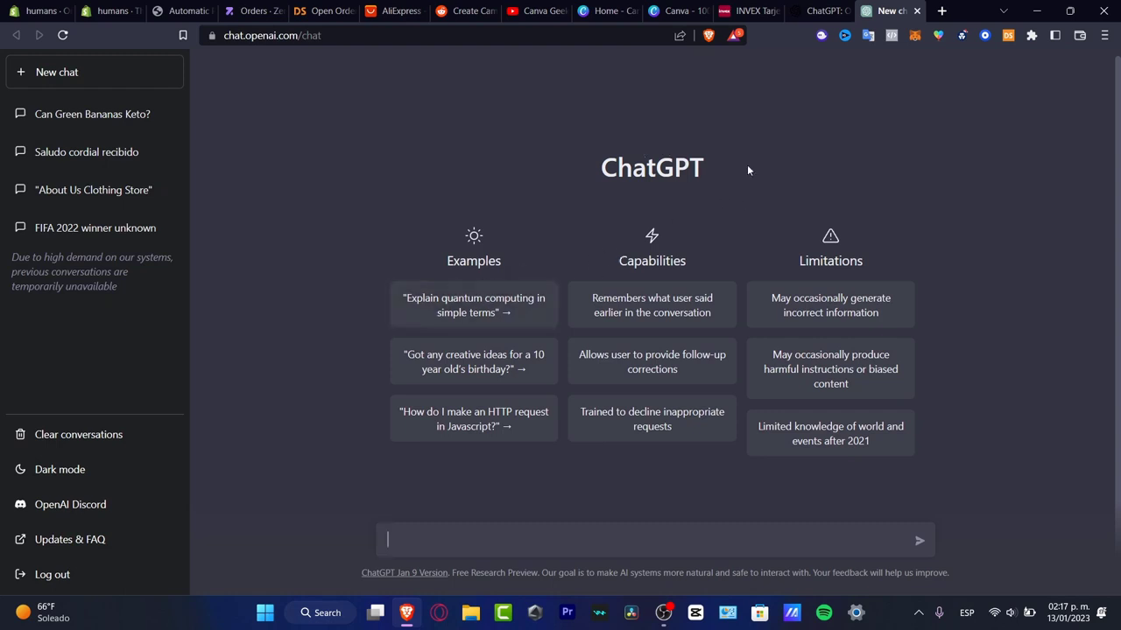
pyautogui.moveTo(723, 238)
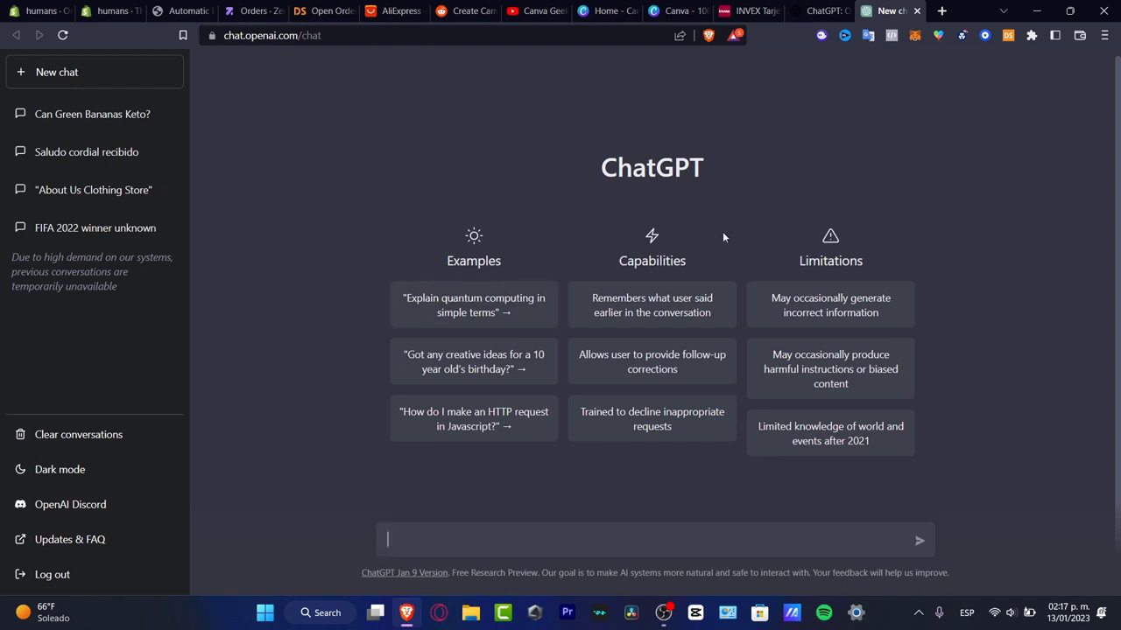
pyautogui.moveTo(546, 387)
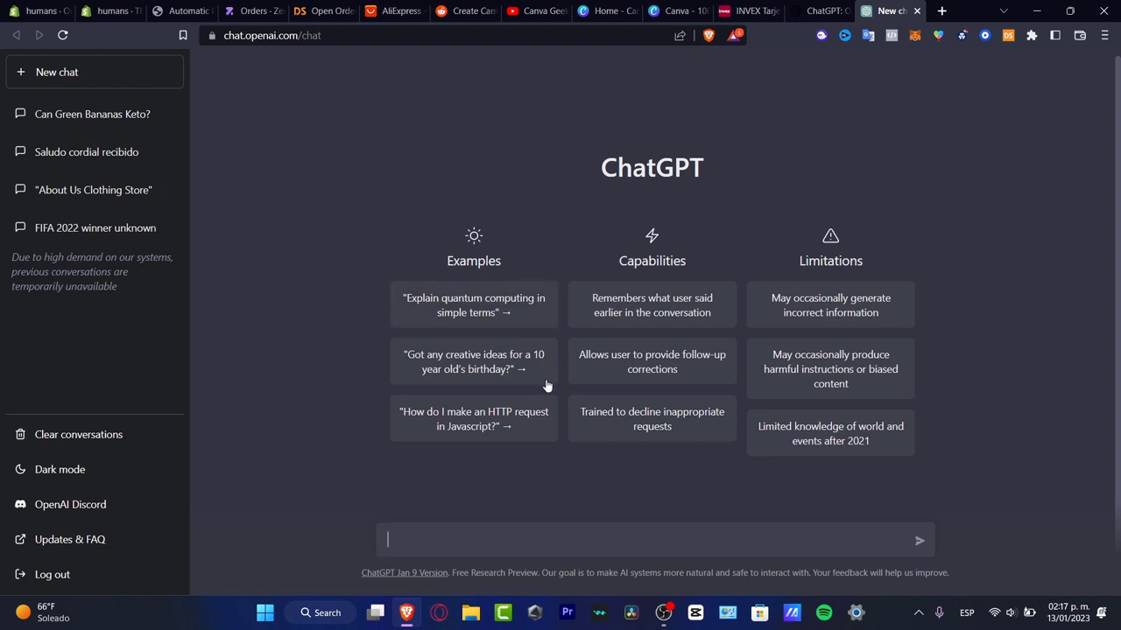
pyautogui.moveTo(867, 569)
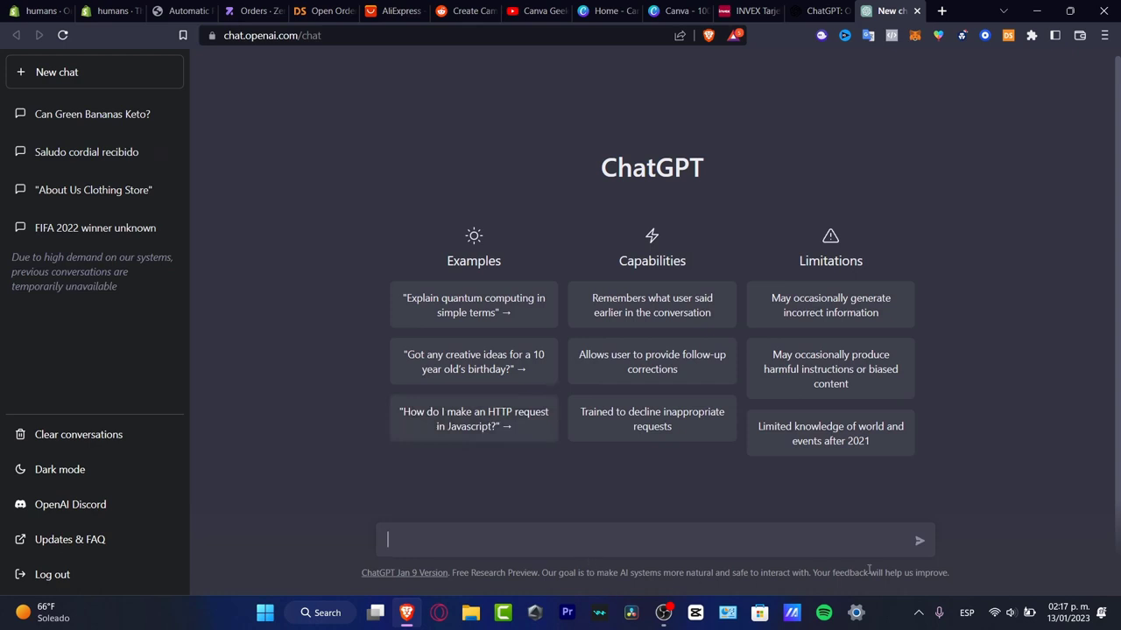
pyautogui.moveTo(402, 572)
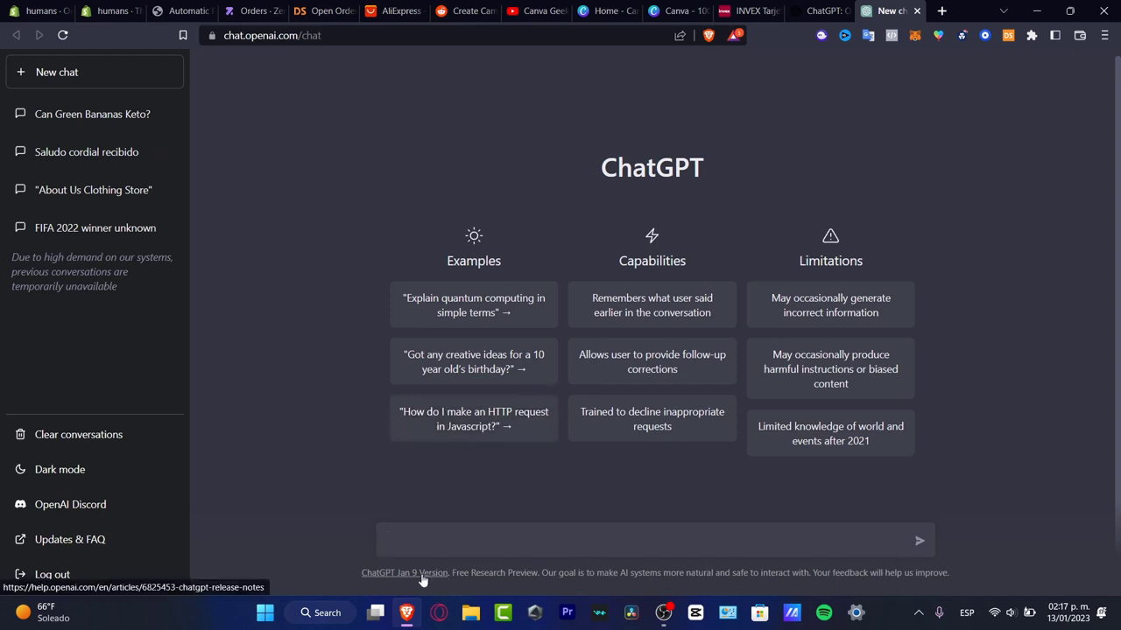
pyautogui.moveTo(626, 199)
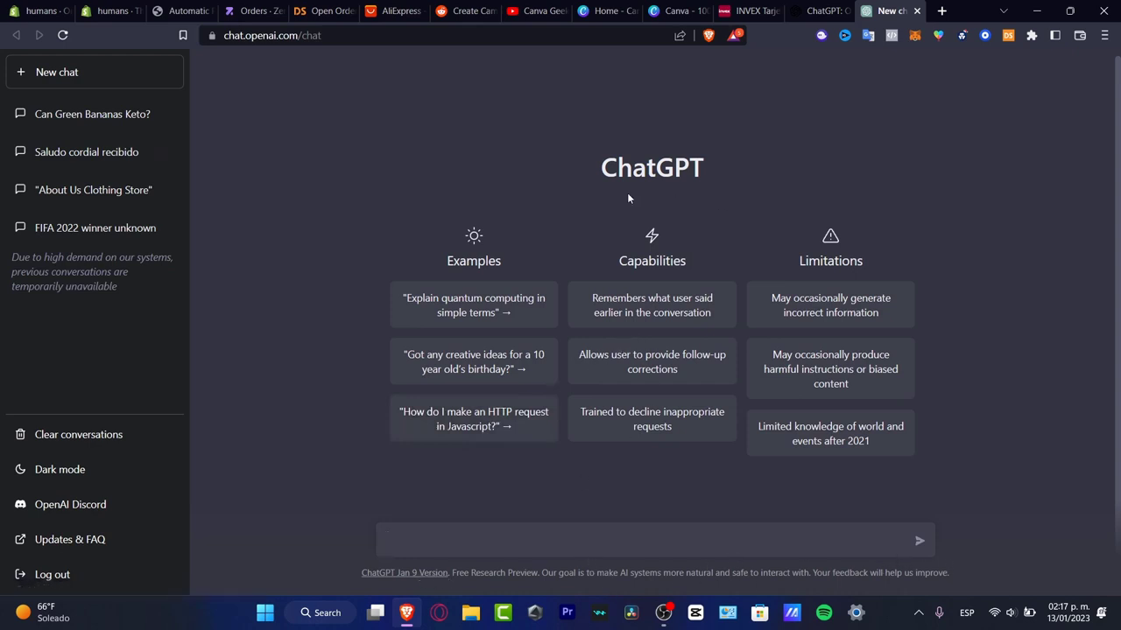
pyautogui.moveTo(727, 226)
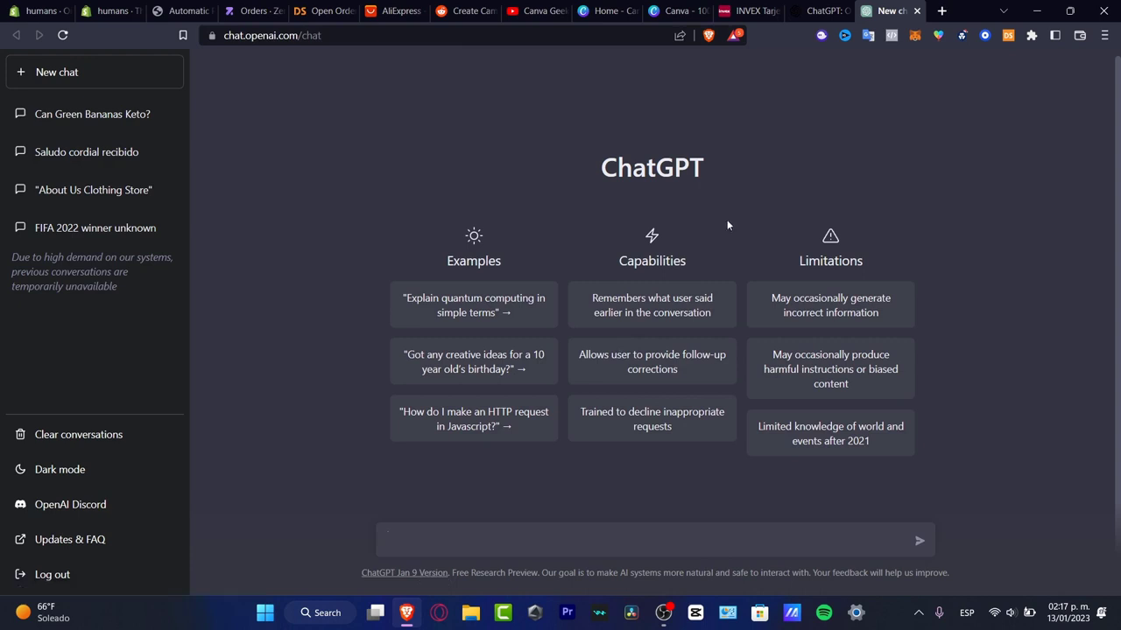
pyautogui.click(39, 11)
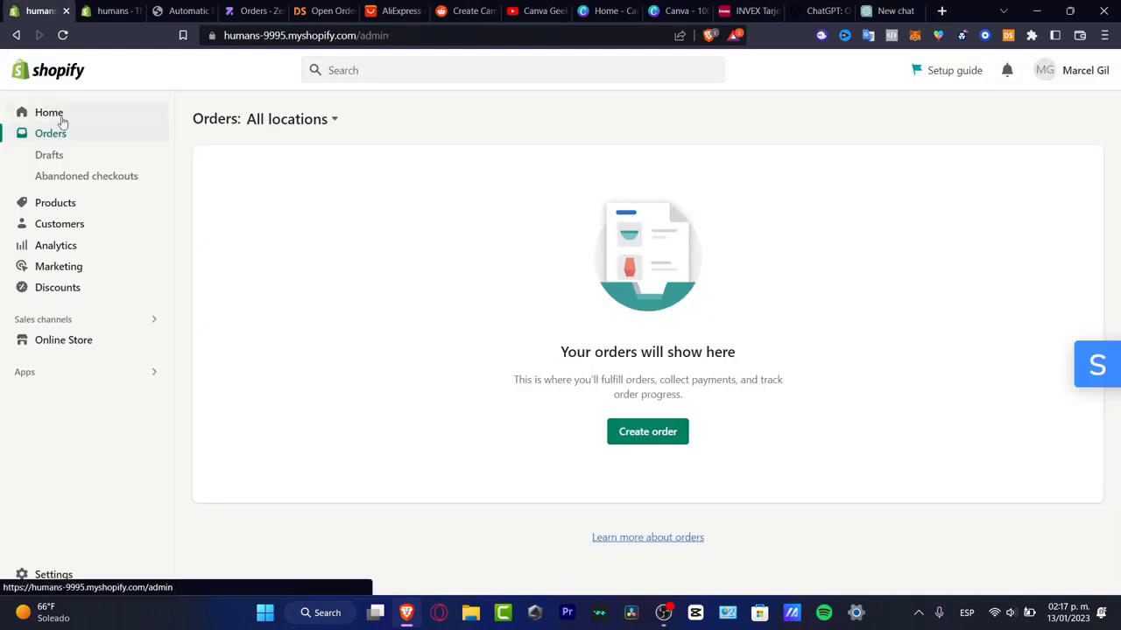
pyautogui.click(49, 112)
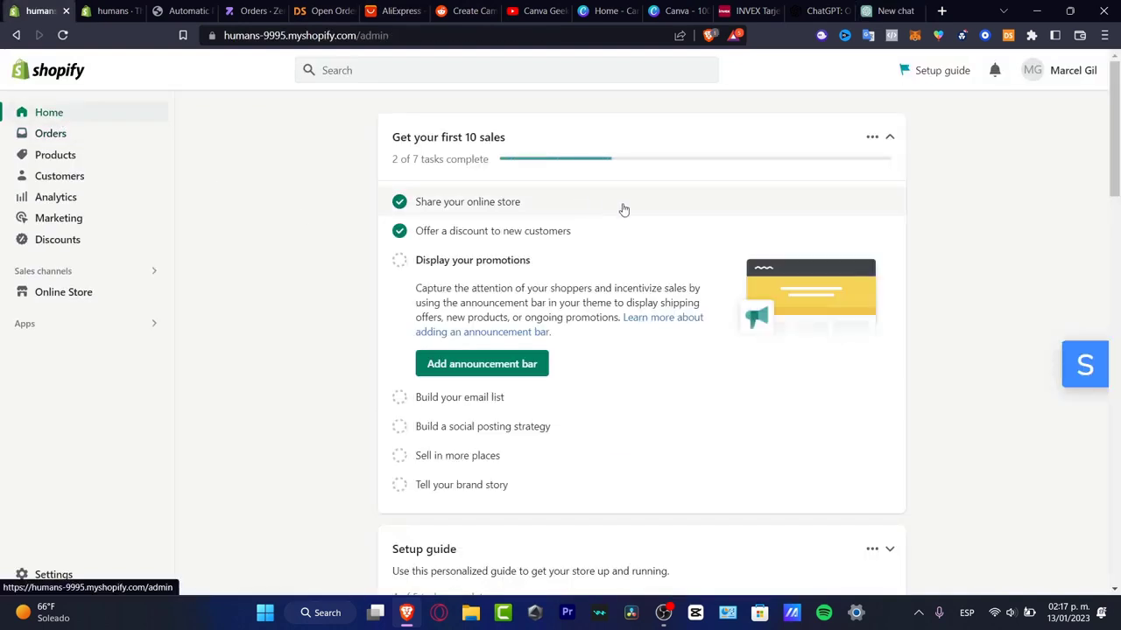
pyautogui.click(63, 290)
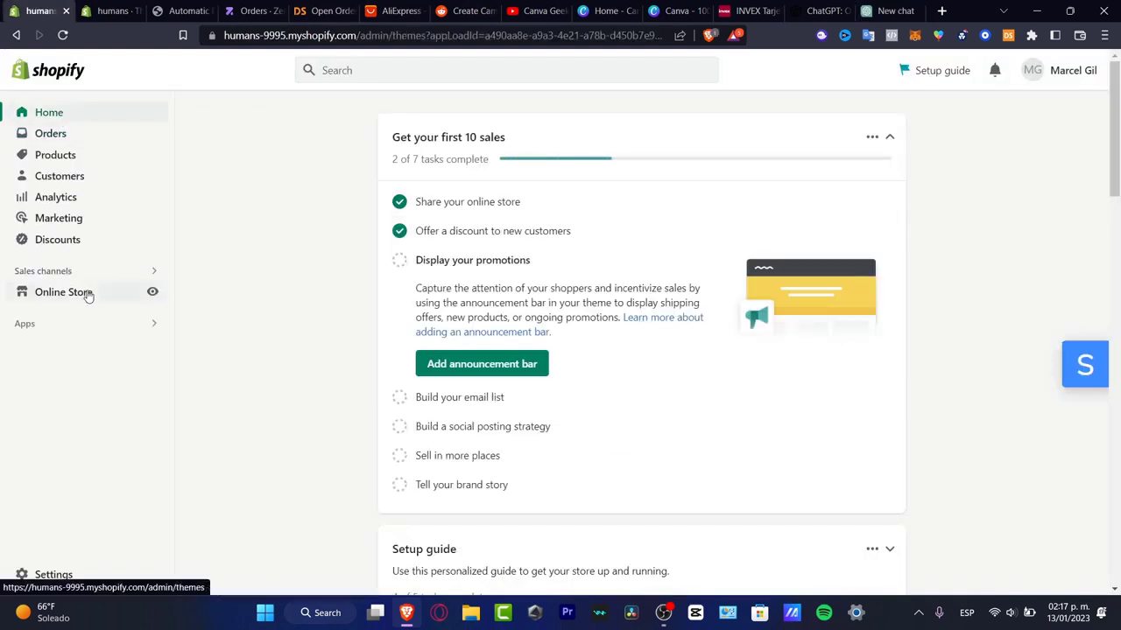
pyautogui.click(63, 291)
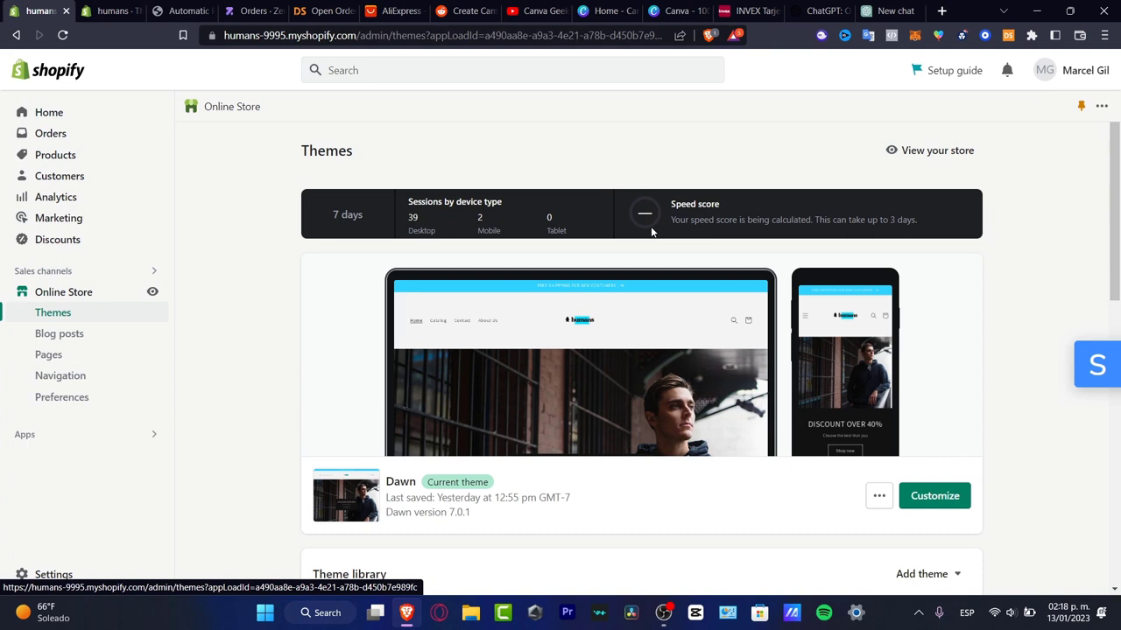
pyautogui.moveTo(701, 311)
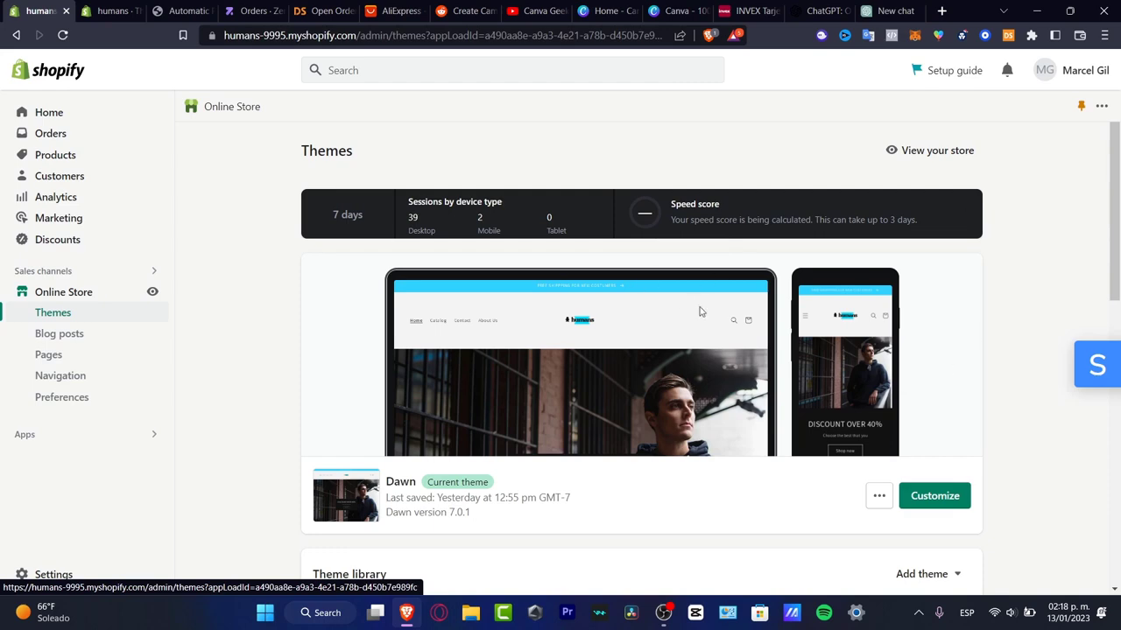
# - Bring up the store's full product list with stock counts
pyautogui.scroll(-3)
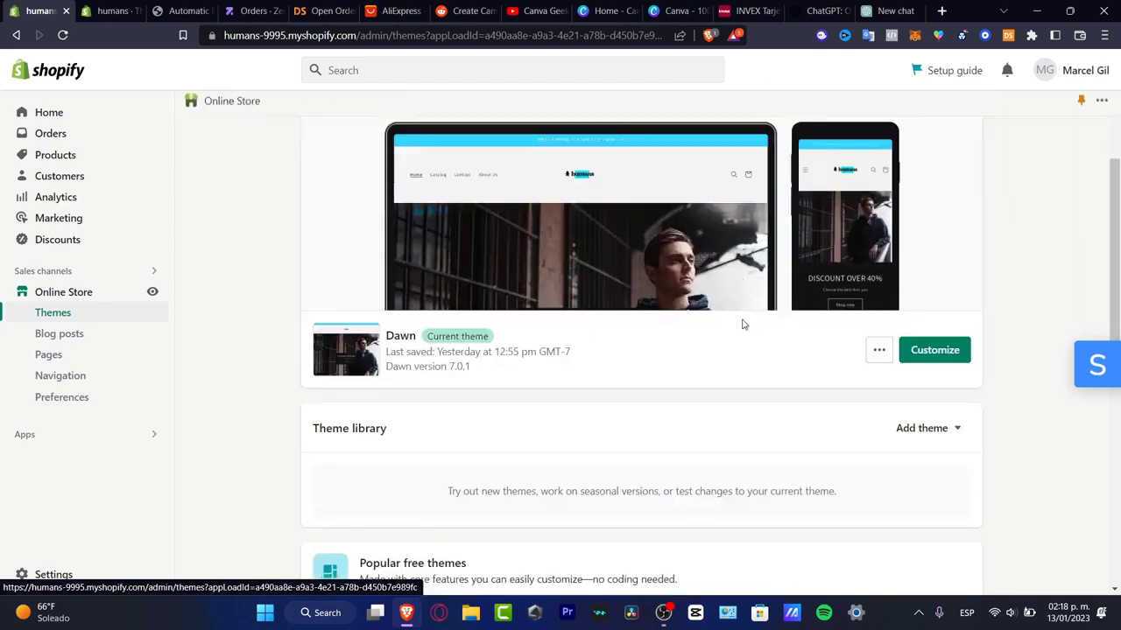
pyautogui.scroll(3)
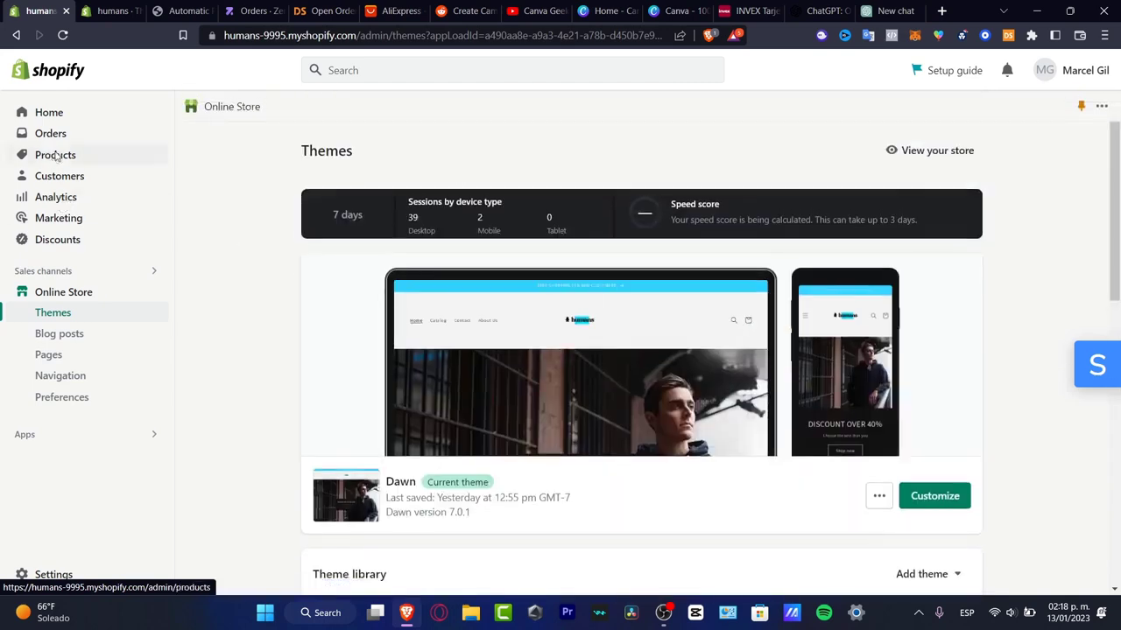
pyautogui.click(56, 154)
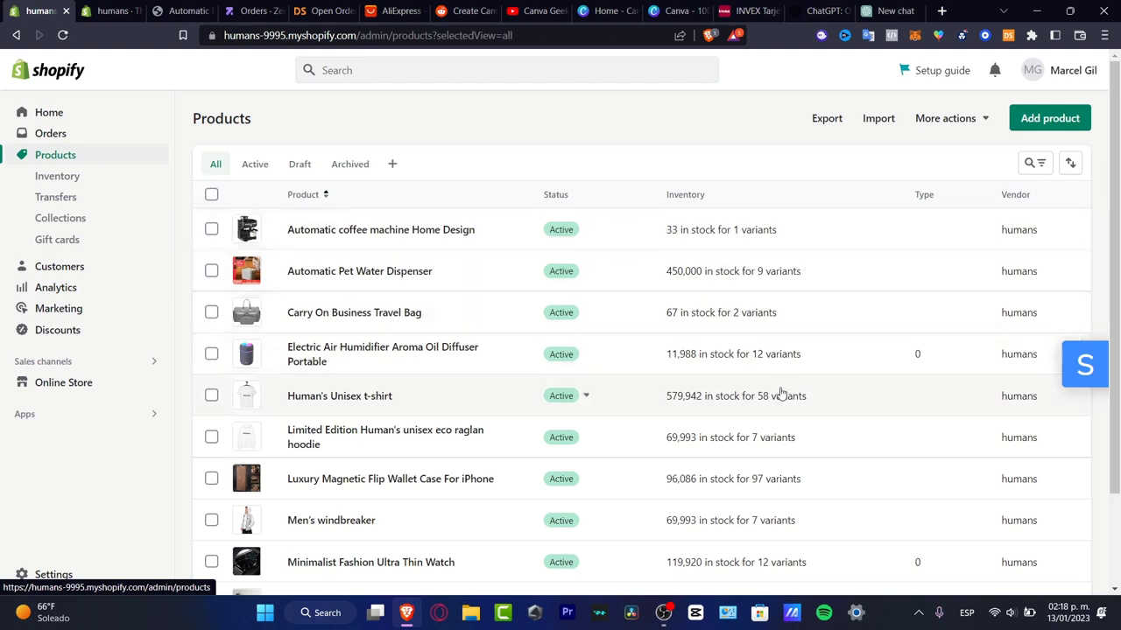
pyautogui.moveTo(385, 302)
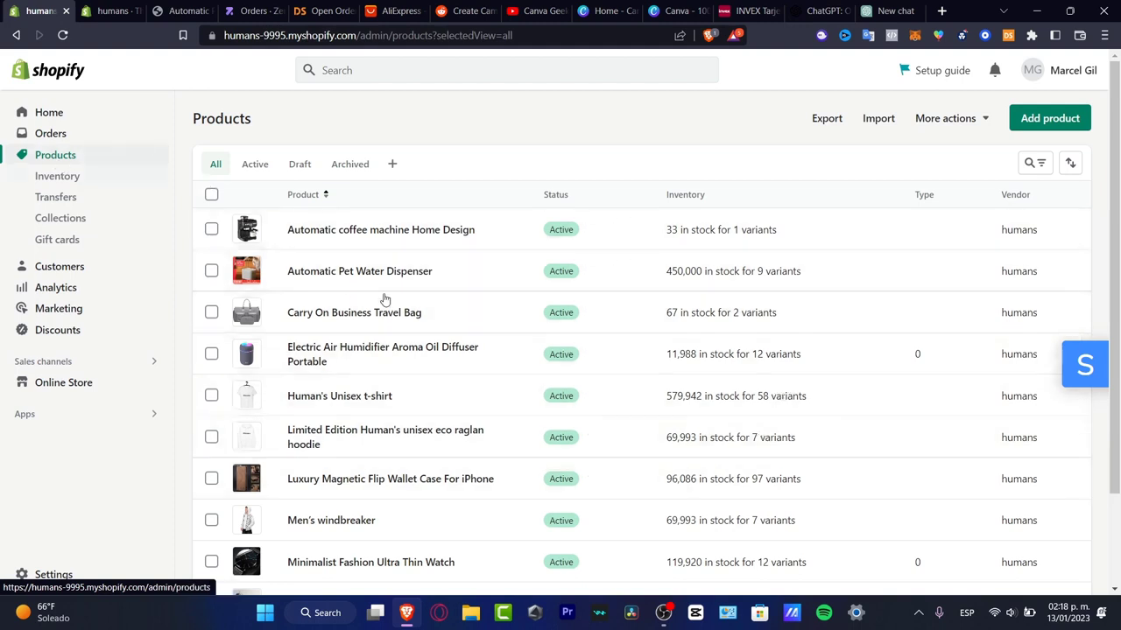
# - Ask ChatGPT 'do you actually know what does dropshipping'
pyautogui.click(884, 10)
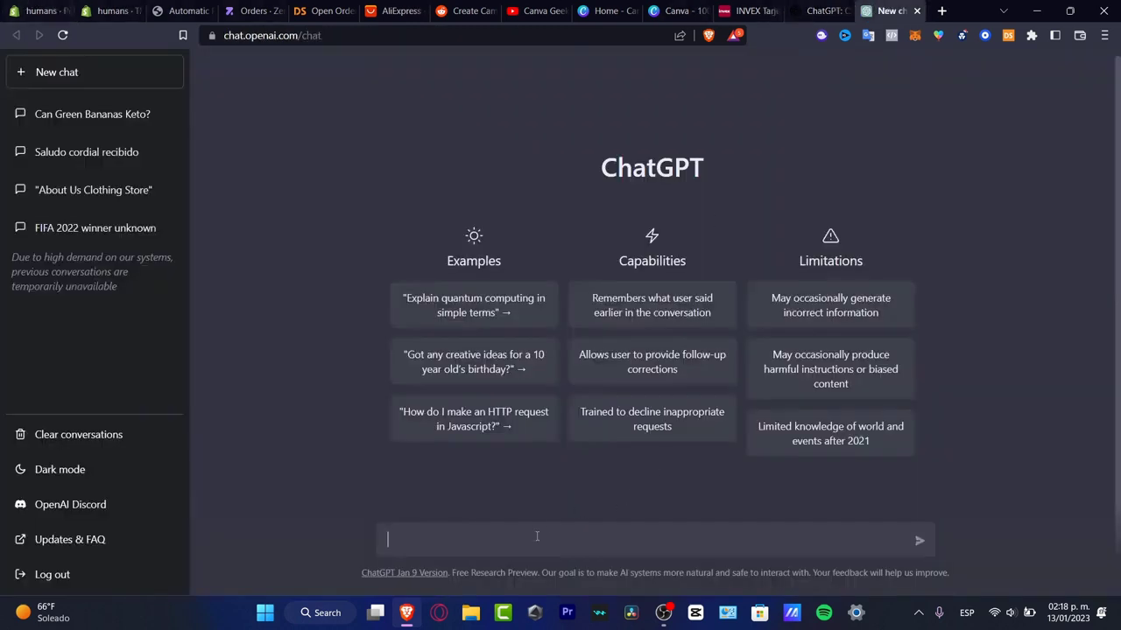
pyautogui.write('do you ac')
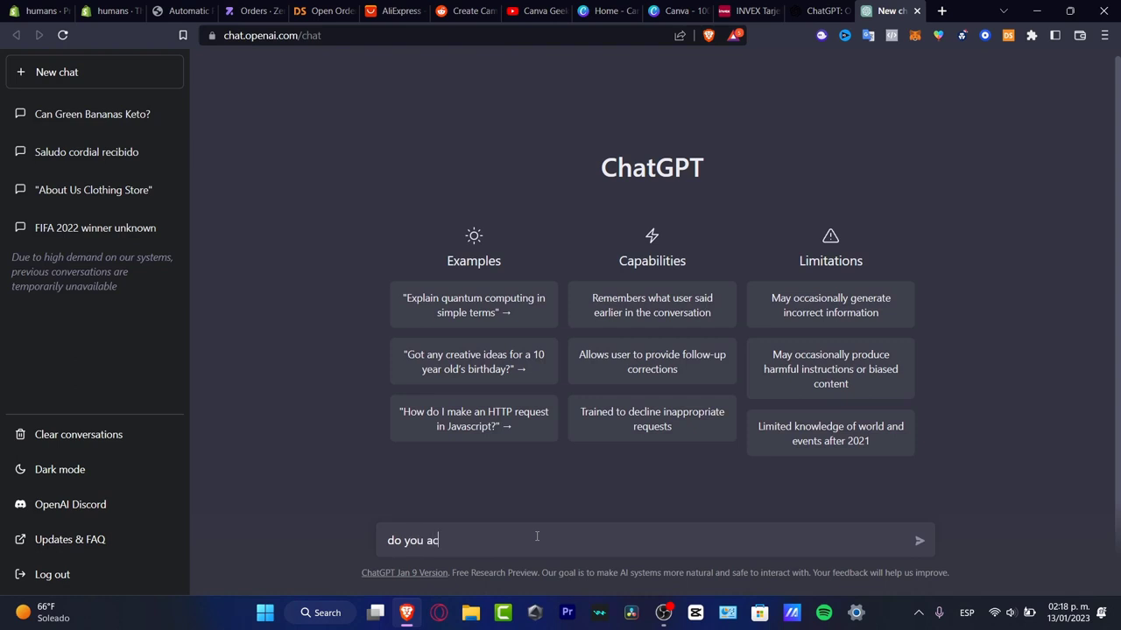
pyautogui.write('tually n')
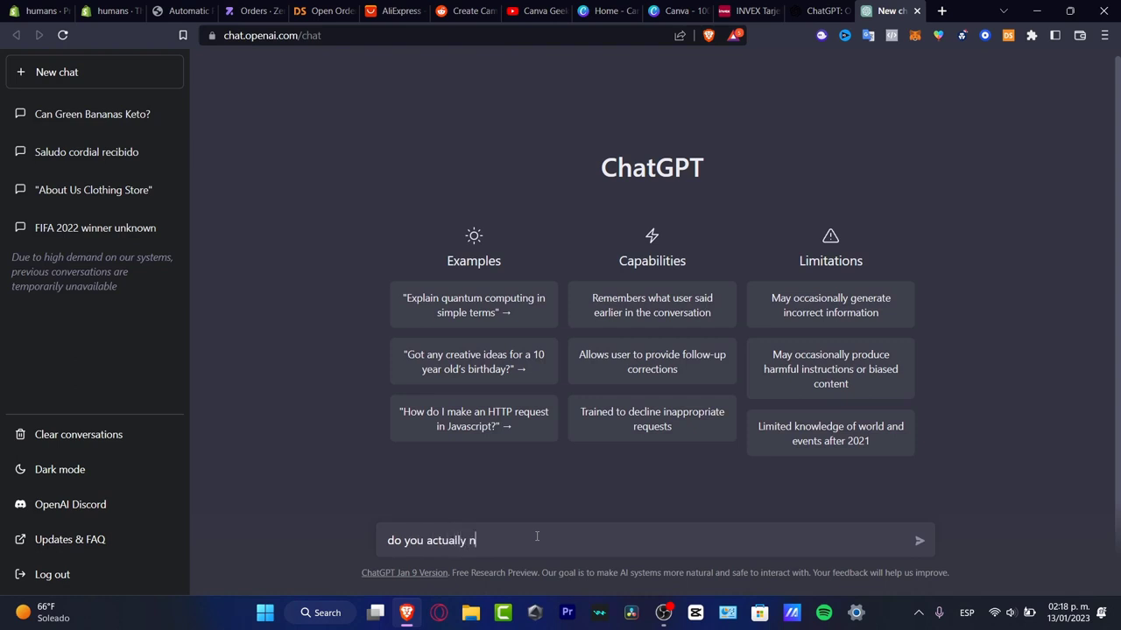
pyautogui.write('know what do')
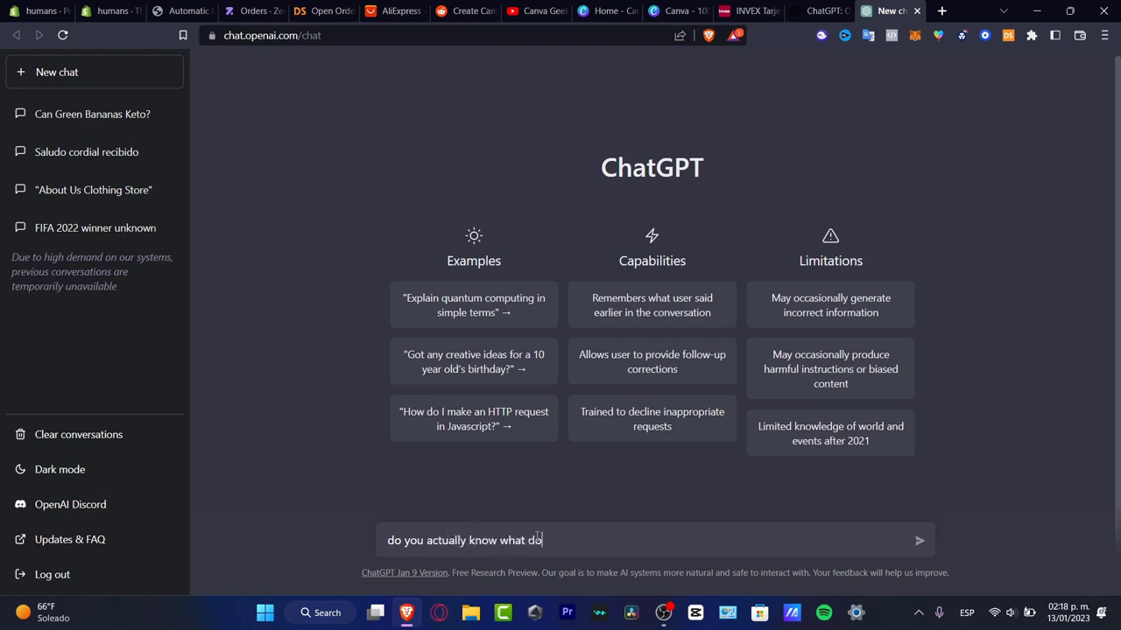
pyautogui.write('es dropshipping')
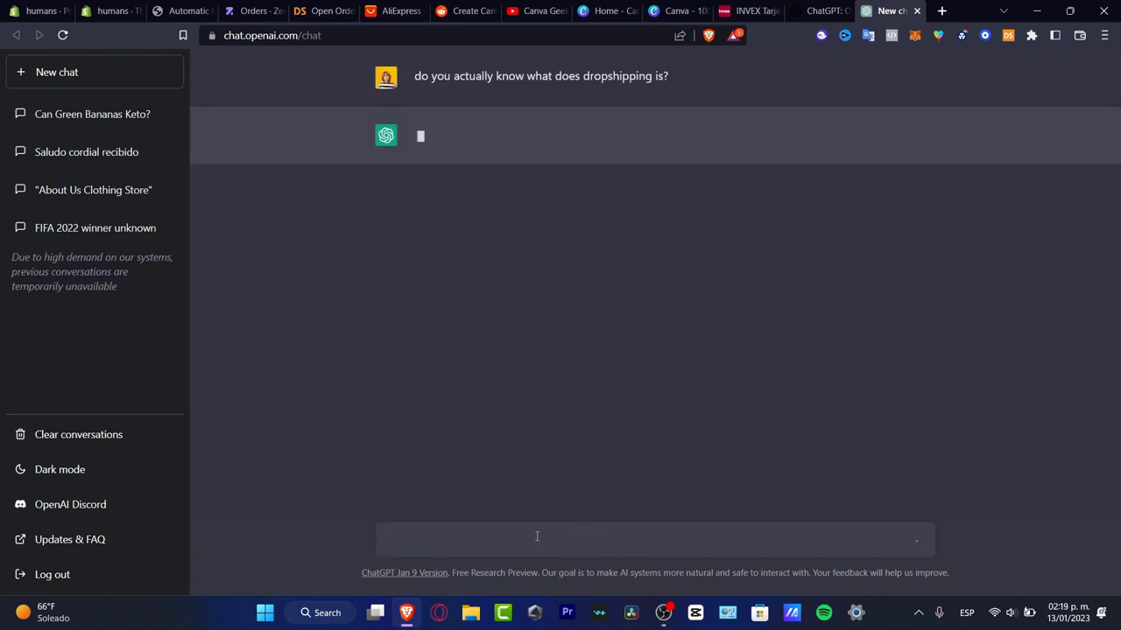
# - Read through ChatGPT's seven-step overview of starting a dropshipping business
pyautogui.click(535, 540)
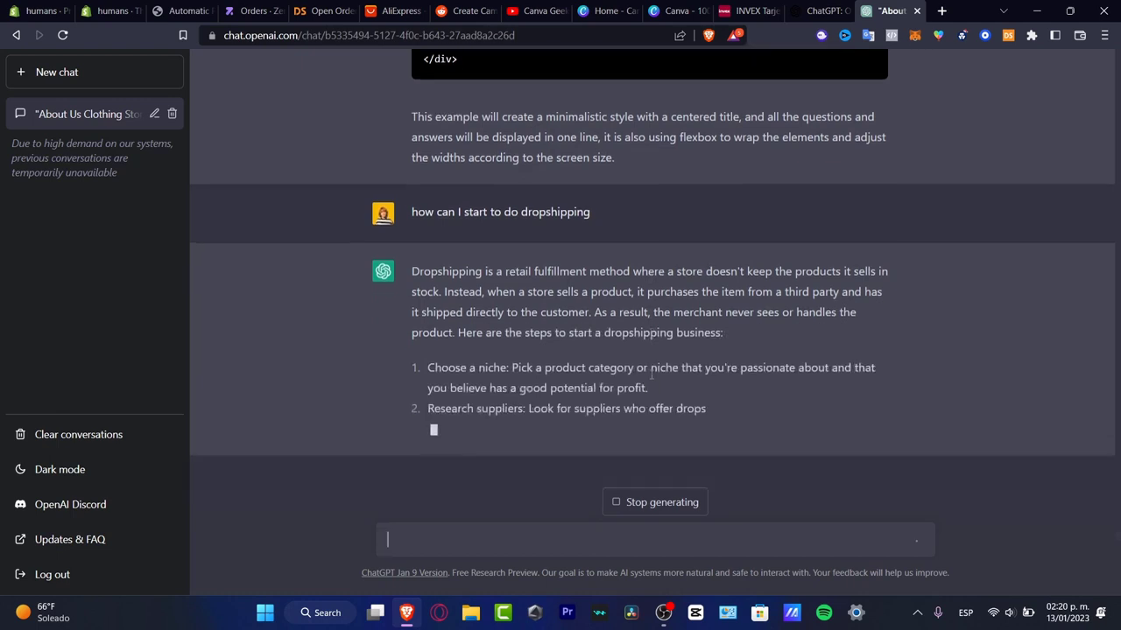
pyautogui.scroll(-3)
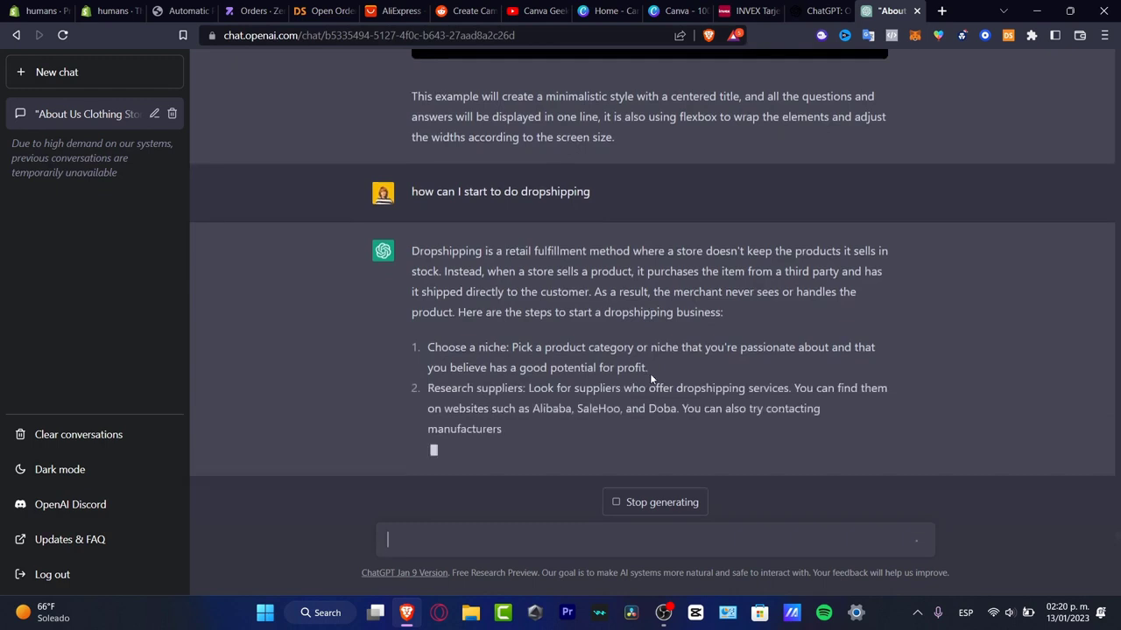
pyautogui.scroll(-3)
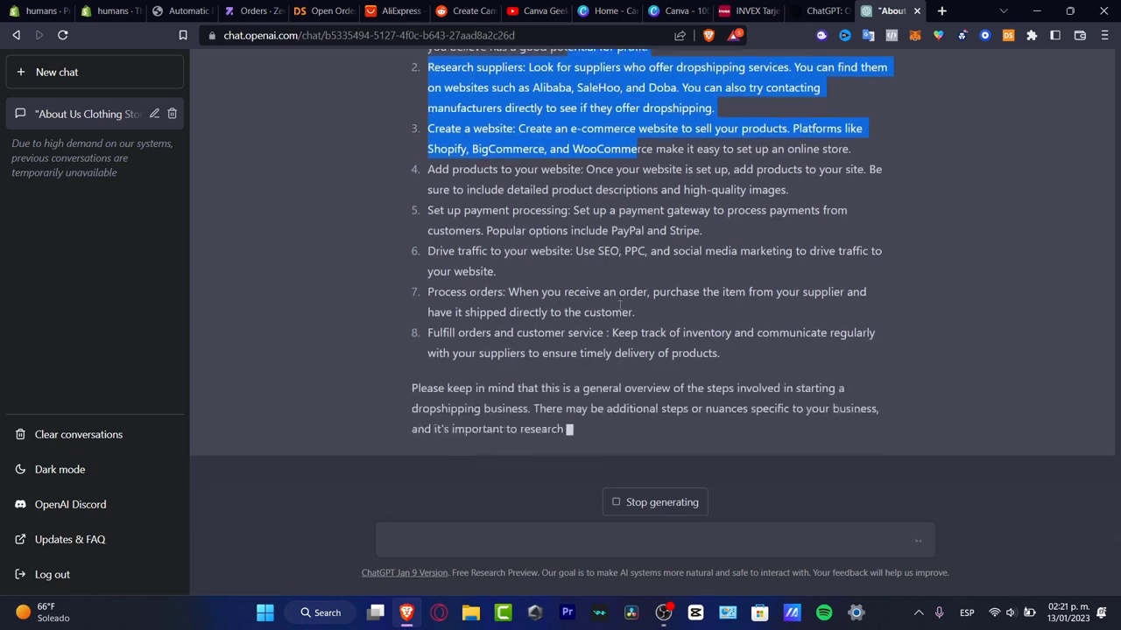
# - Draft a question about which dropshipping supplier for a Shopify store costs less
pyautogui.scroll(-3)
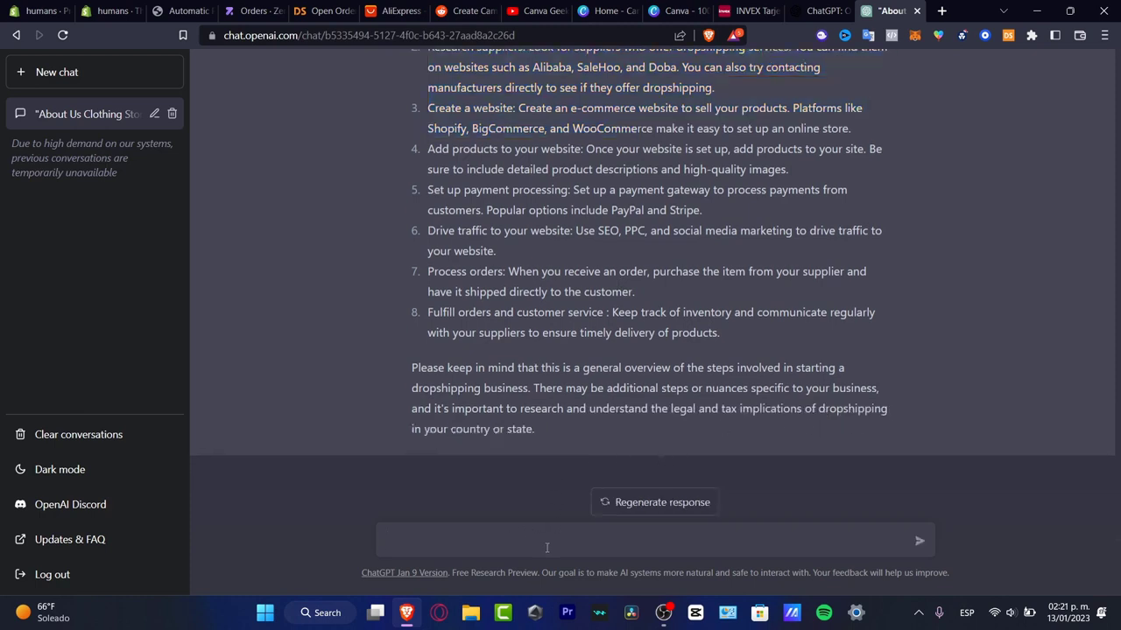
pyautogui.write('I have an')
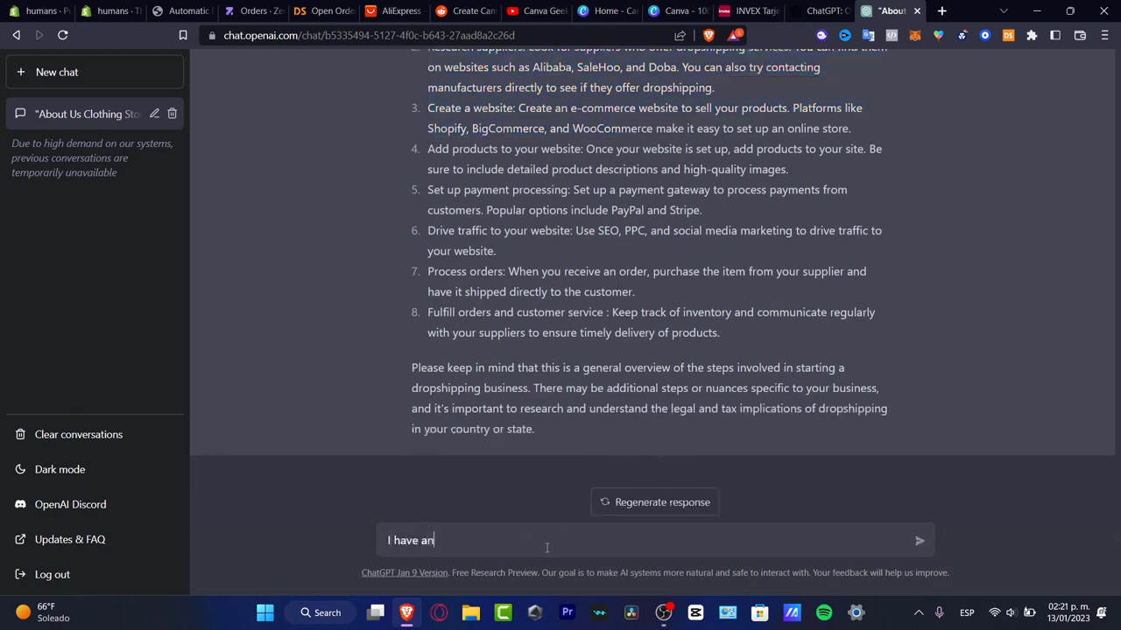
pyautogui.write('online store')
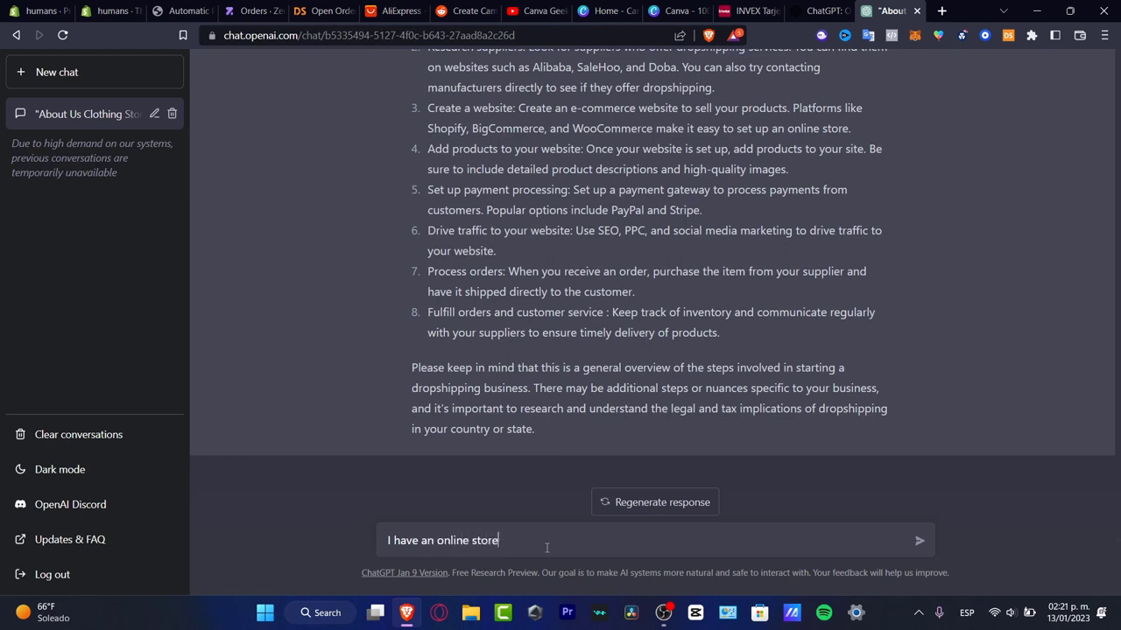
pyautogui.write('in Shop')
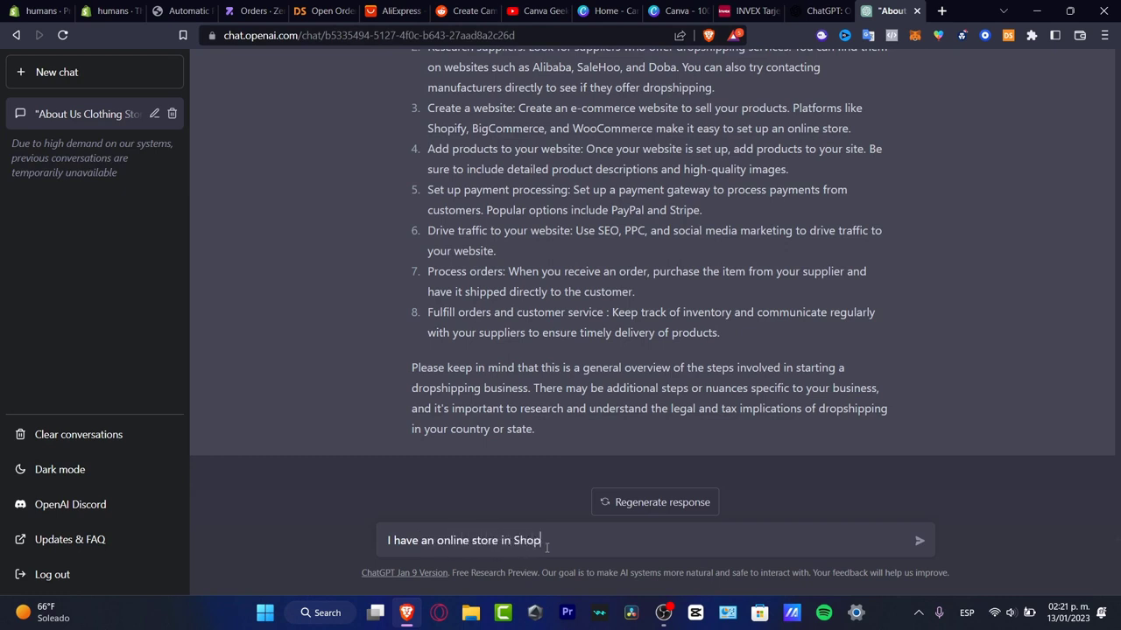
pyautogui.write('ify which')
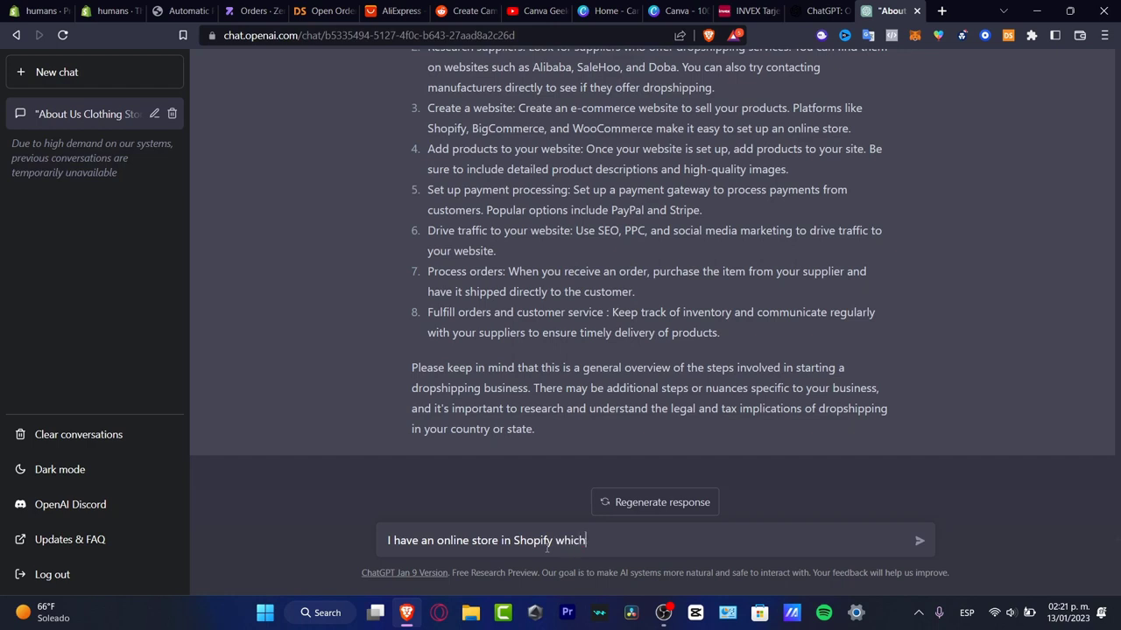
pyautogui.write('drop')
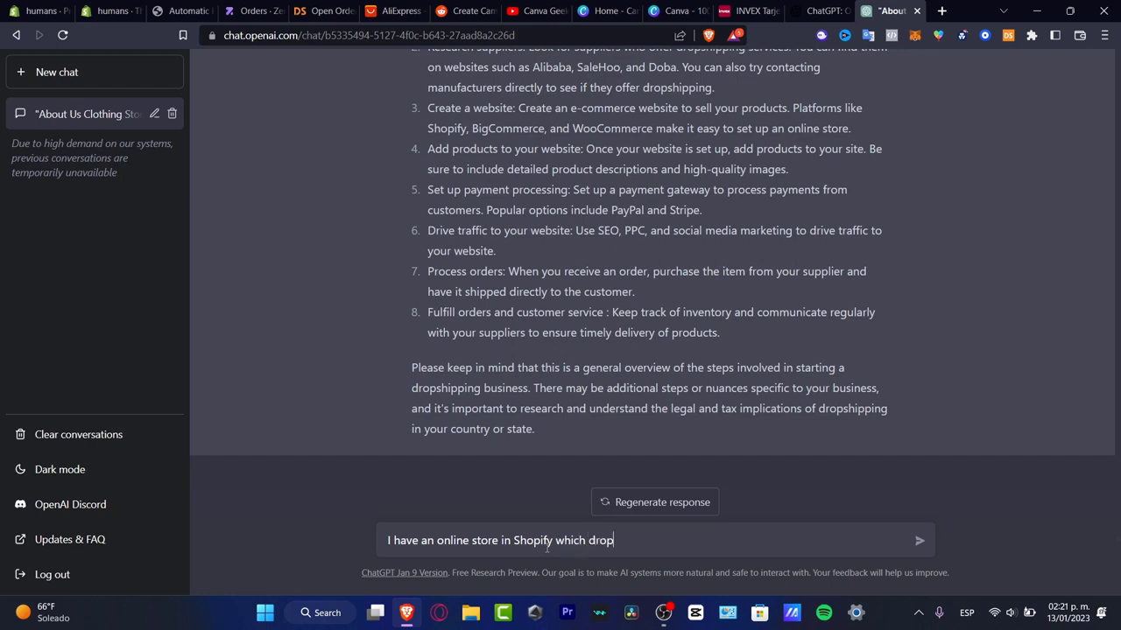
pyautogui.write('shipping')
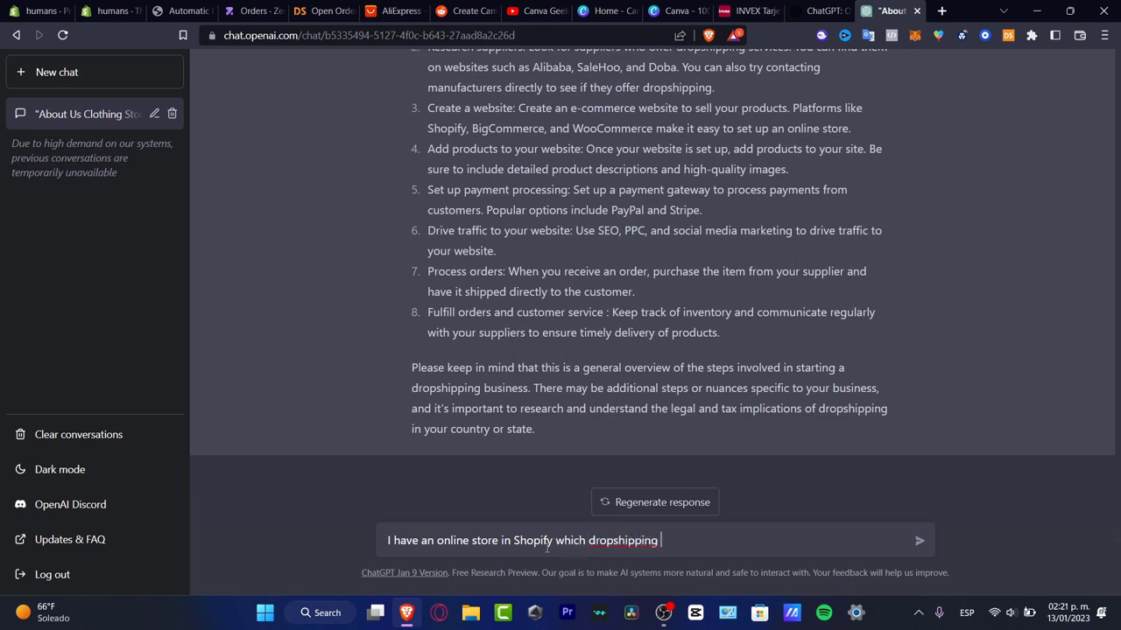
pyautogui.write('supplier')
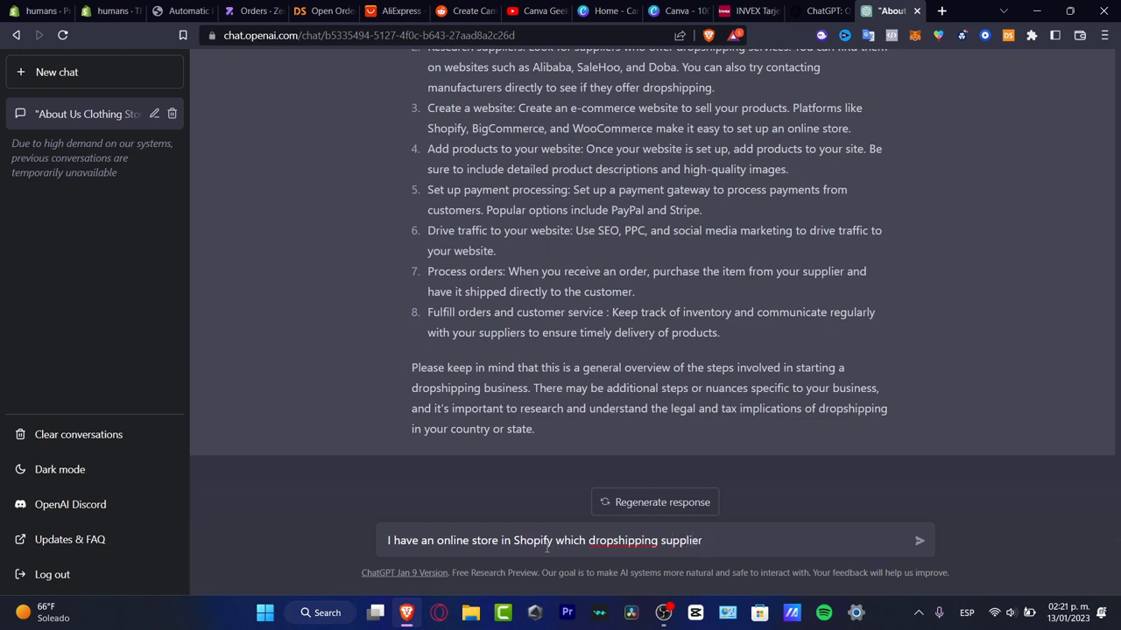
pyautogui.write('cost less')
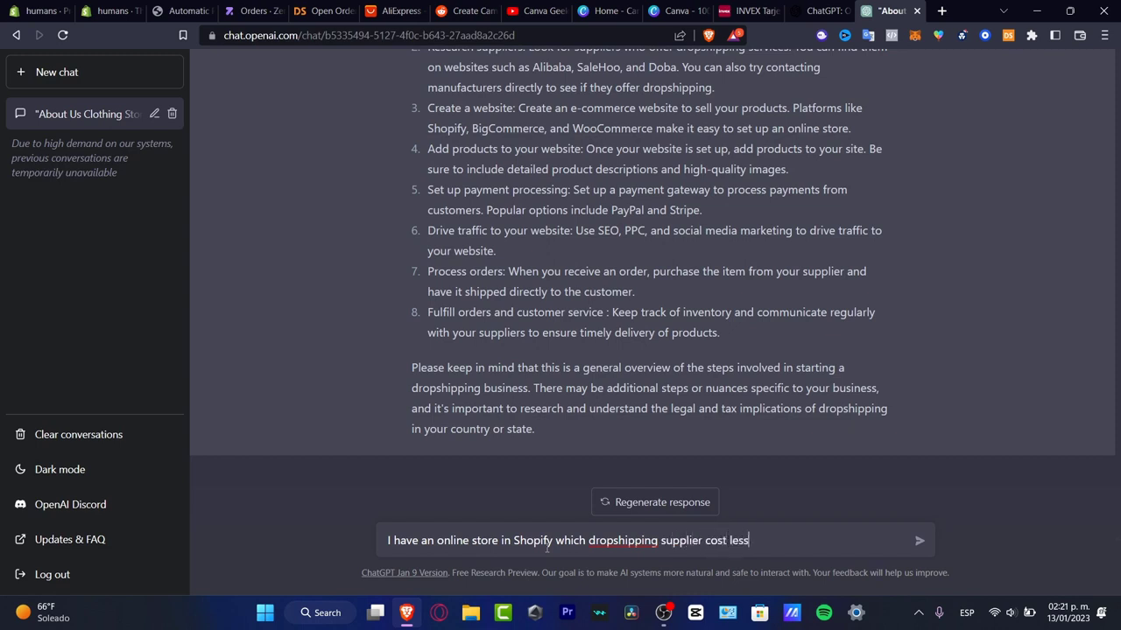
# - Finish and send the question asking for low-priced, US-based dropshipping suppliers
pyautogui.write('has a c')
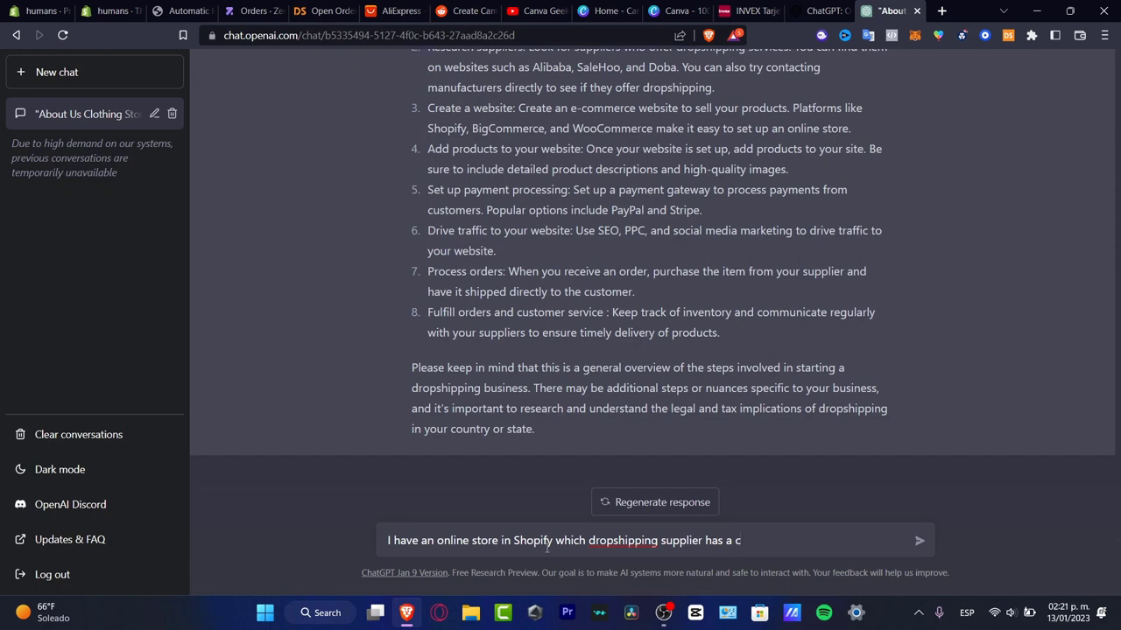
pyautogui.write('heaper')
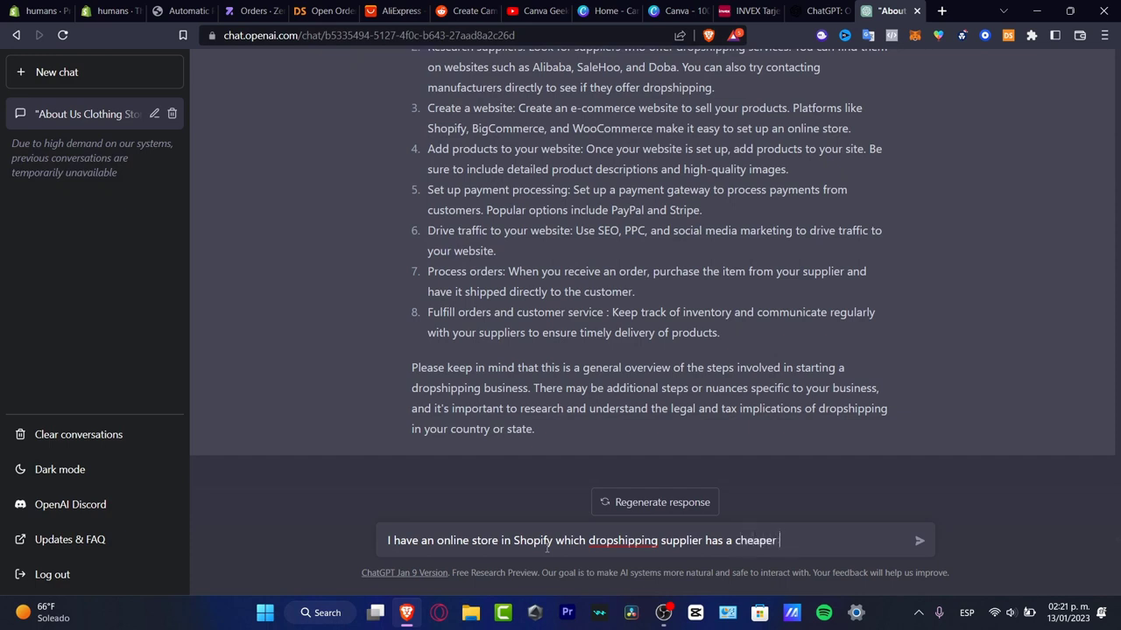
pyautogui.write('pric')
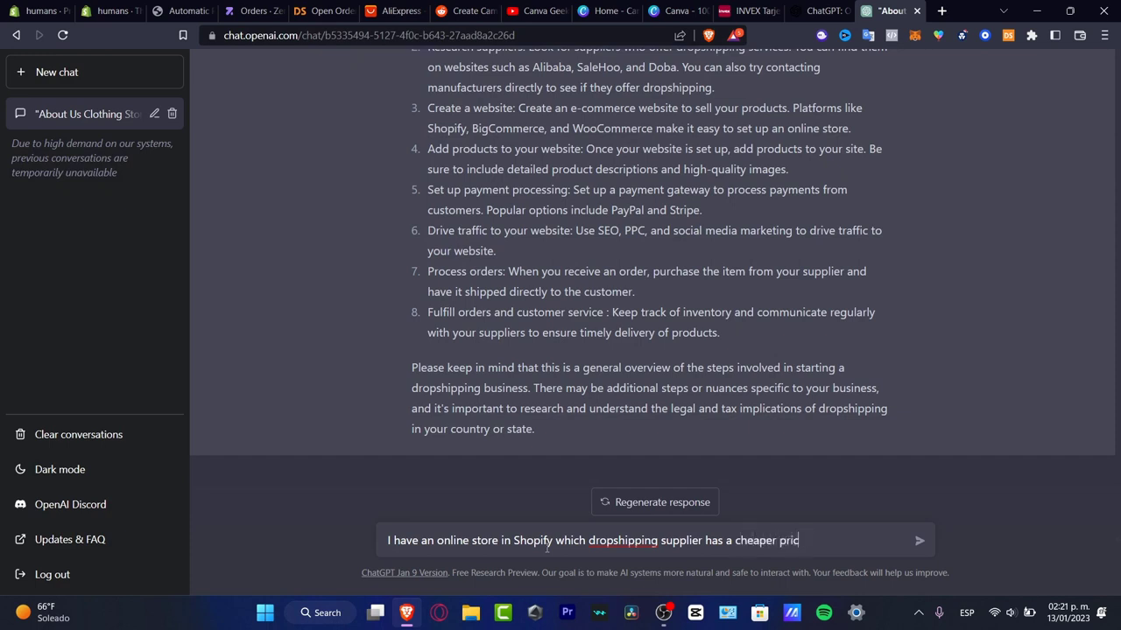
pyautogui.write('low pri')
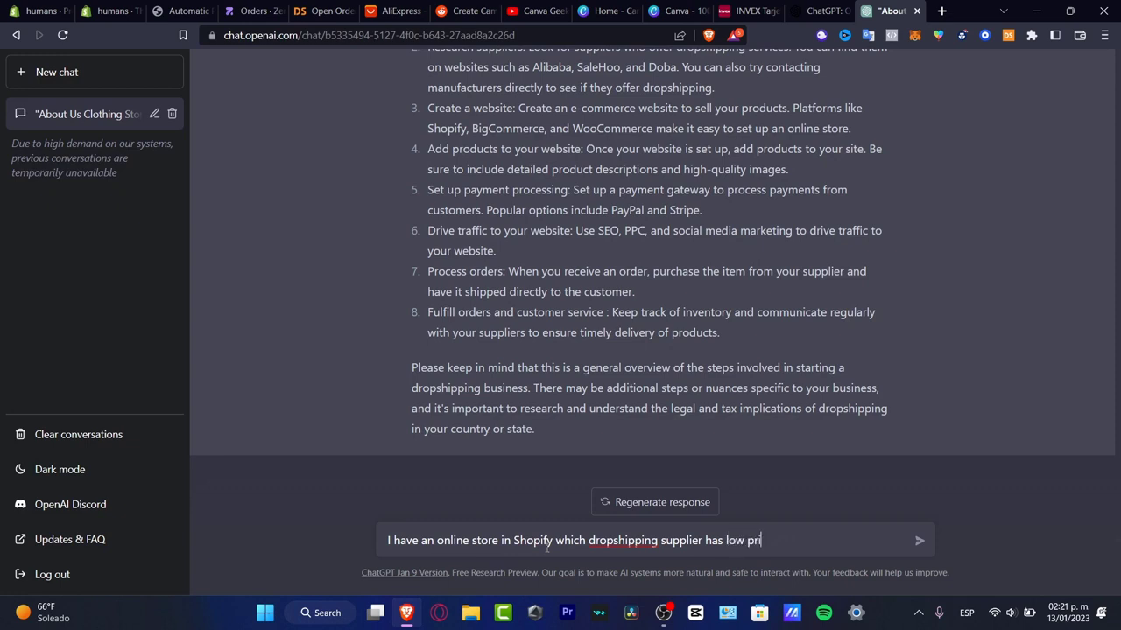
pyautogui.write('ces and can')
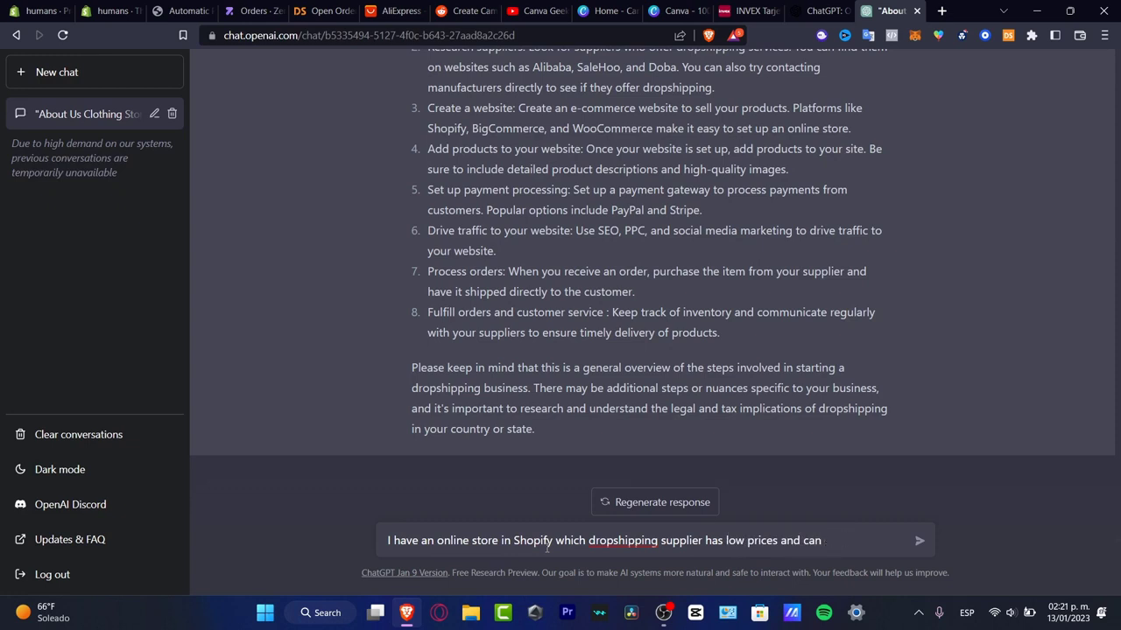
pyautogui.write('are')
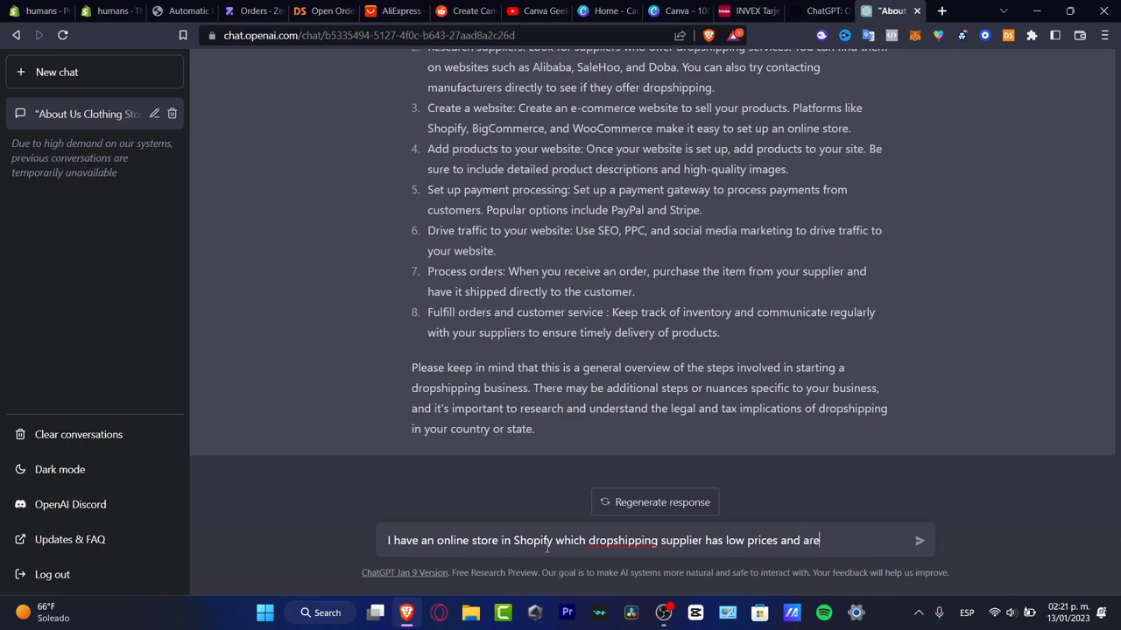
pyautogui.write('based into the')
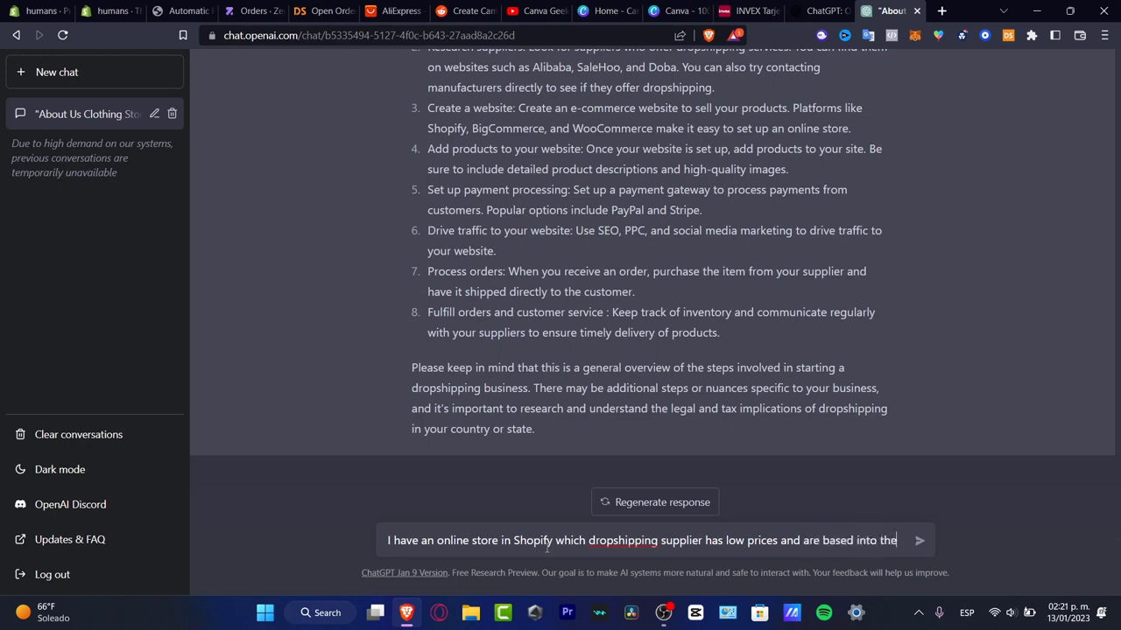
pyautogui.press('Return')
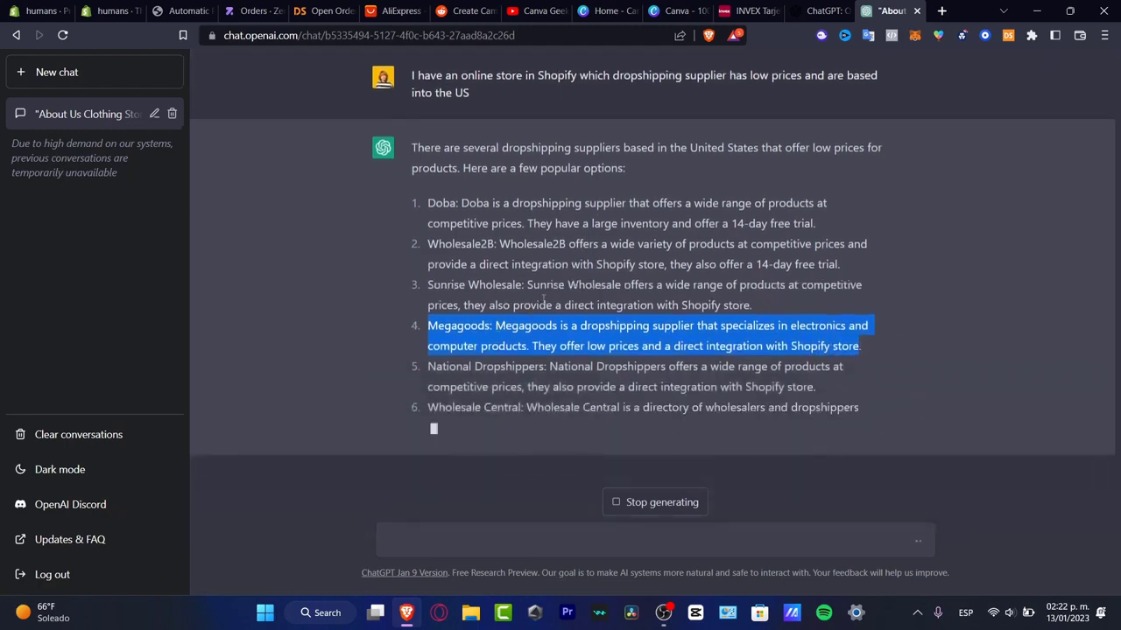
# - Start an App Store search for 'mega' from the Shopify admin's apps finder
pyautogui.click(38, 11)
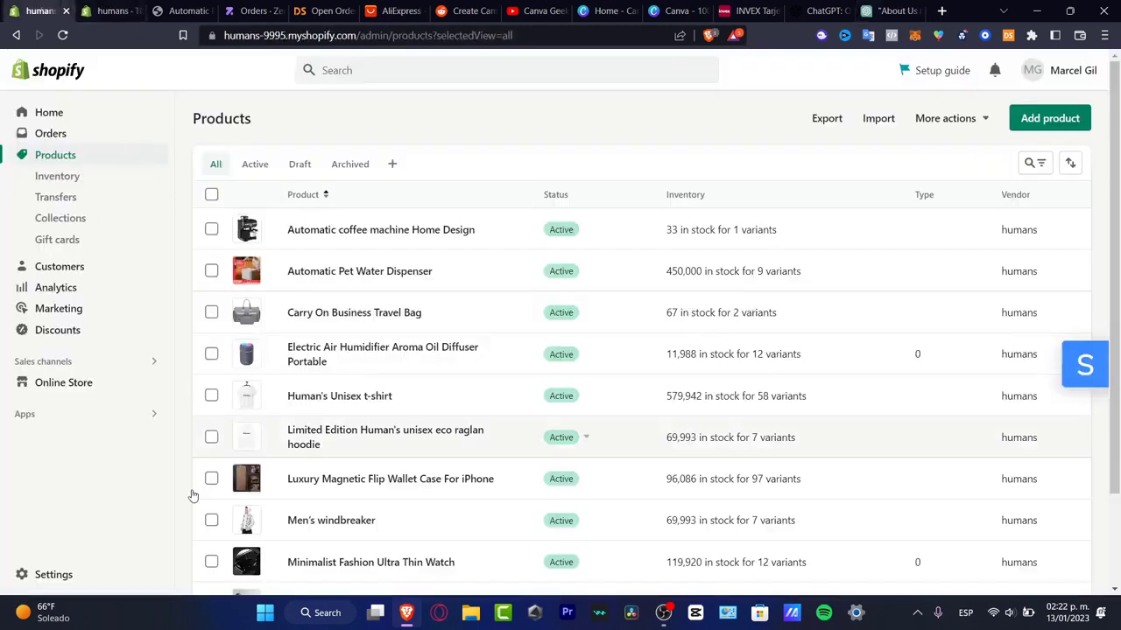
pyautogui.click(25, 413)
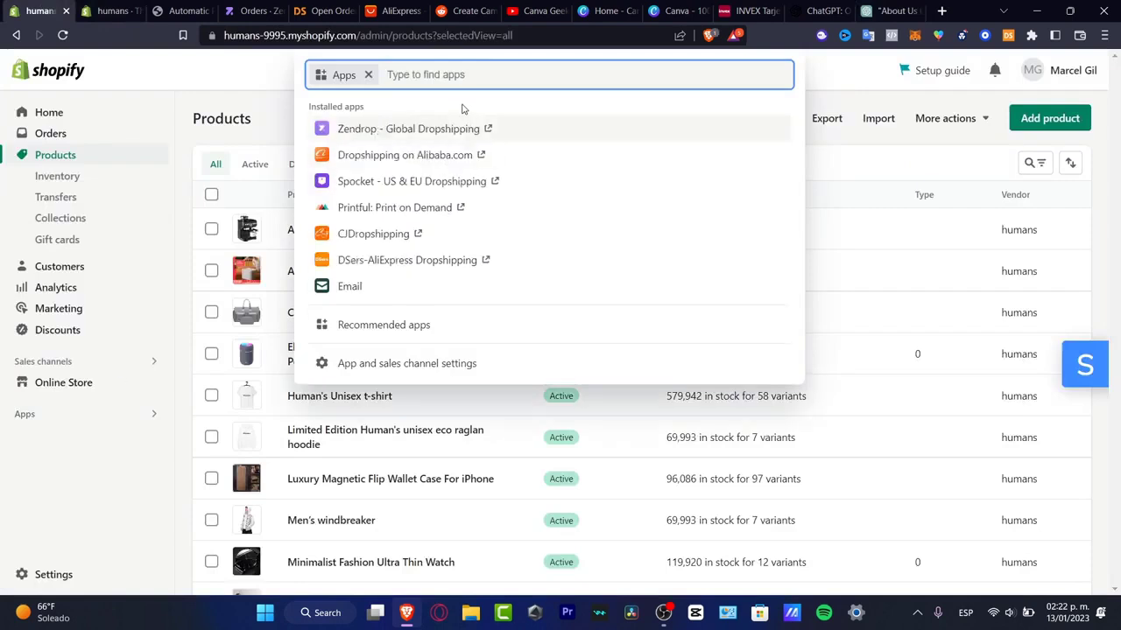
pyautogui.moveTo(832, 7)
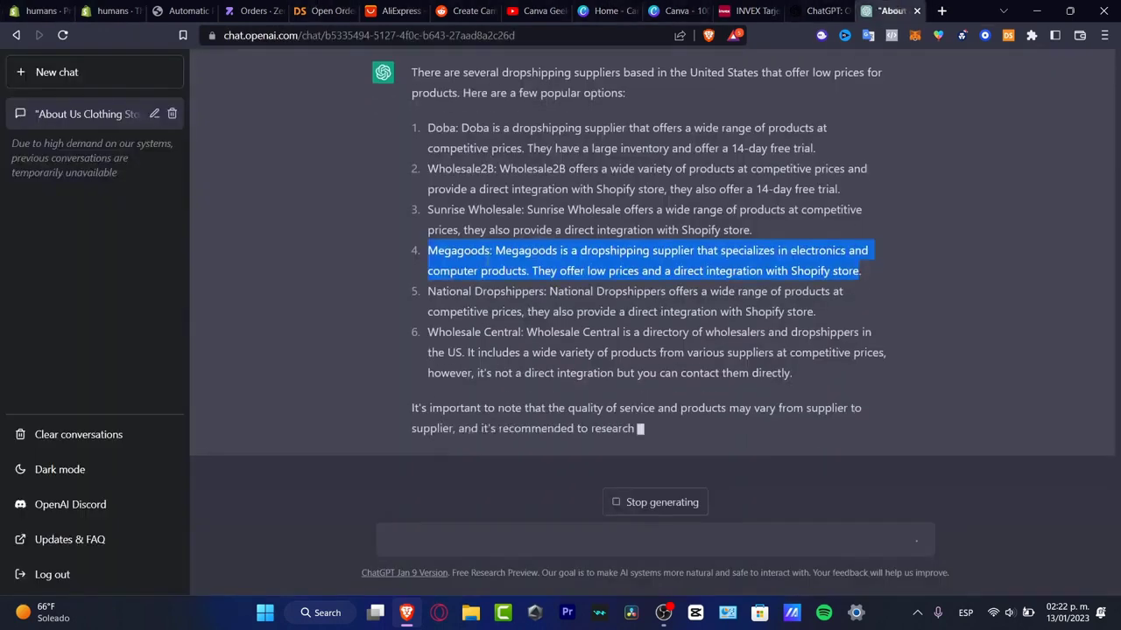
pyautogui.click(35, 11)
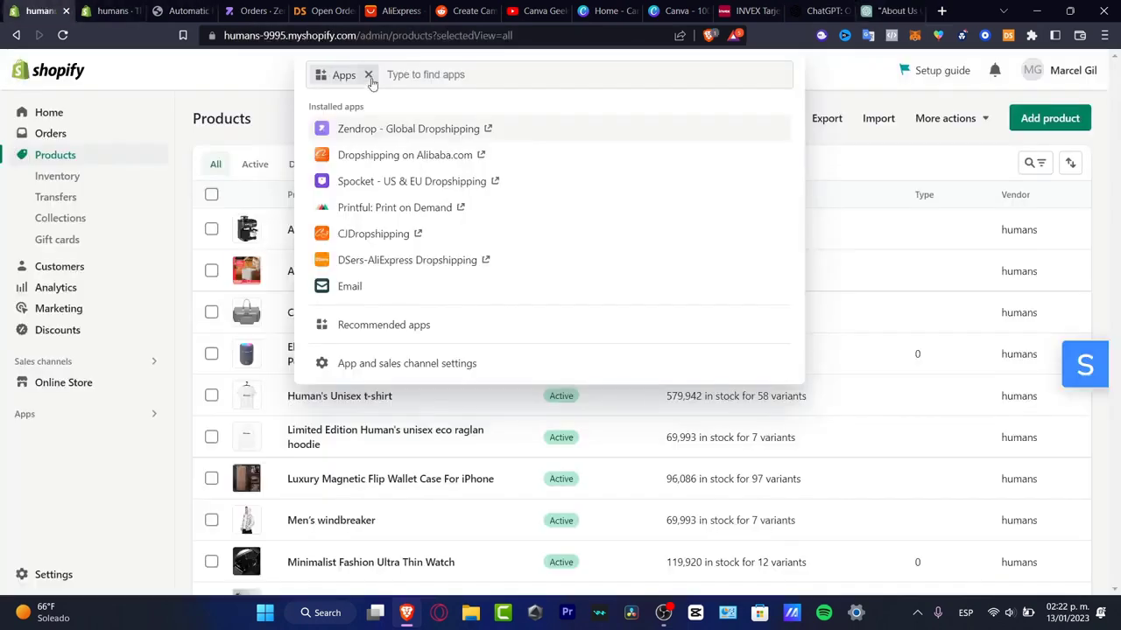
pyautogui.write('megagoods')
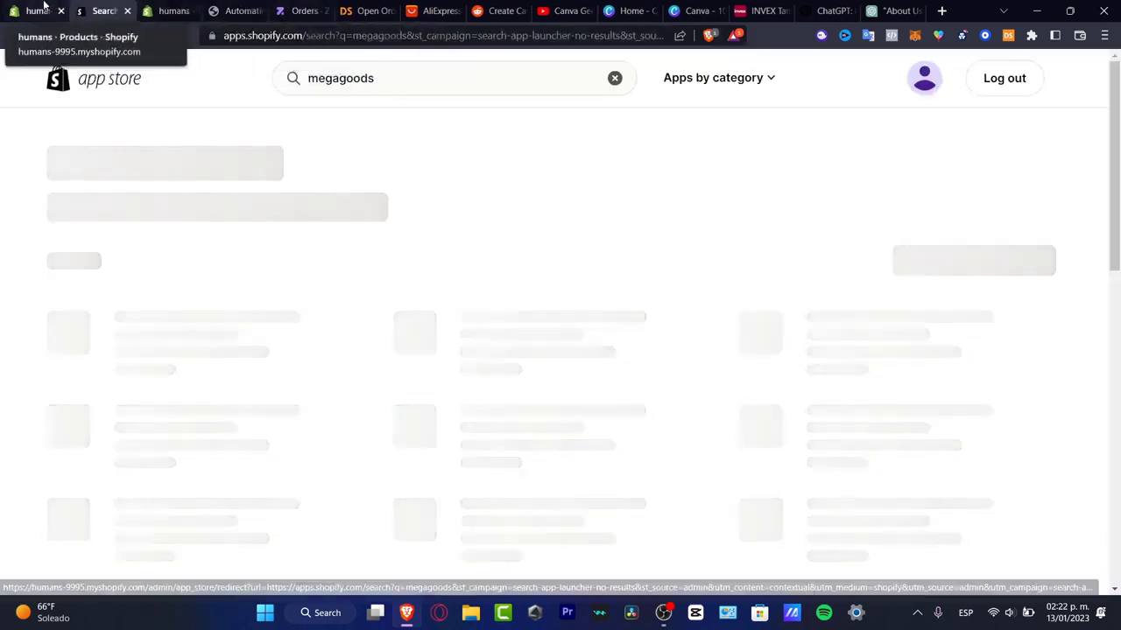
# - Run the 'mega goods' App Store search, glance at Zendrop and DSers orders, and return to ChatGPT
pyautogui.click(303, 11)
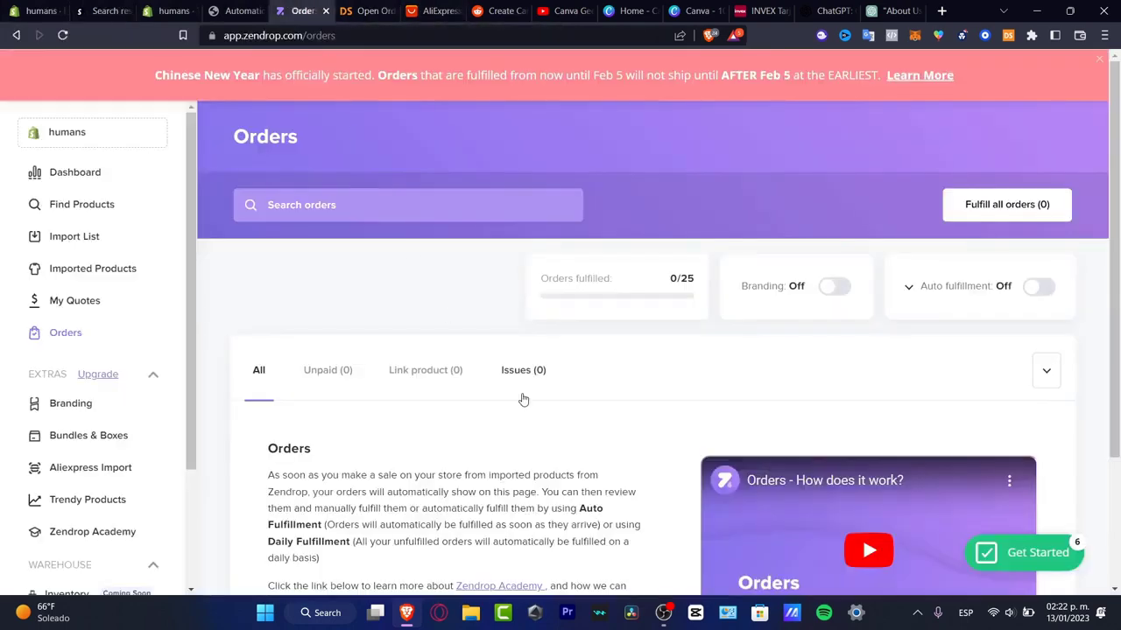
pyautogui.click(367, 11)
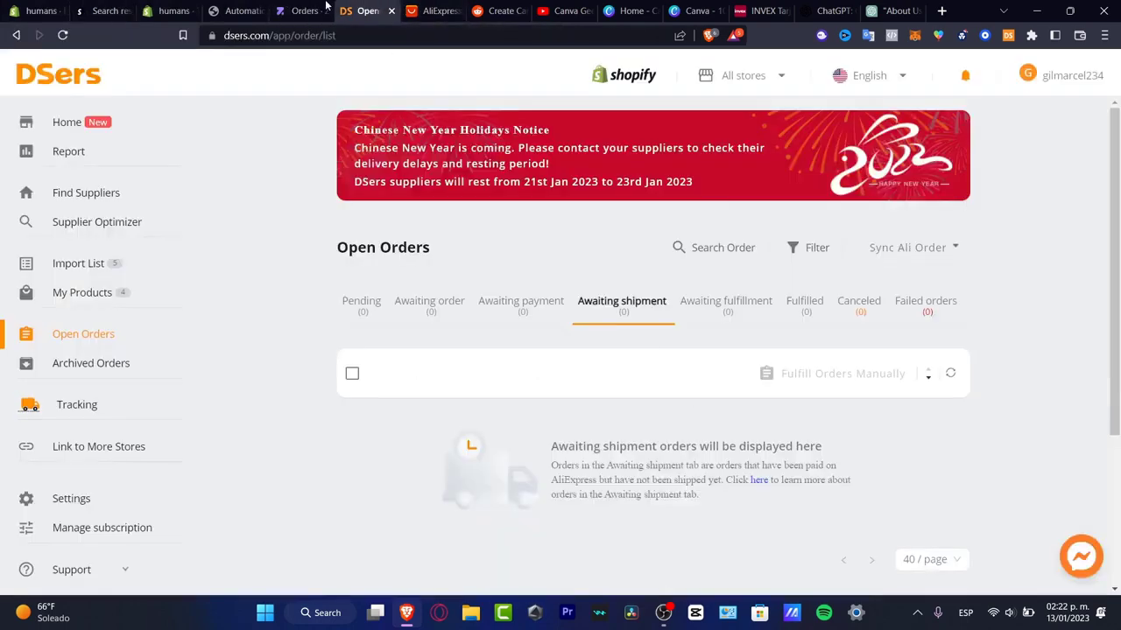
pyautogui.click(103, 10)
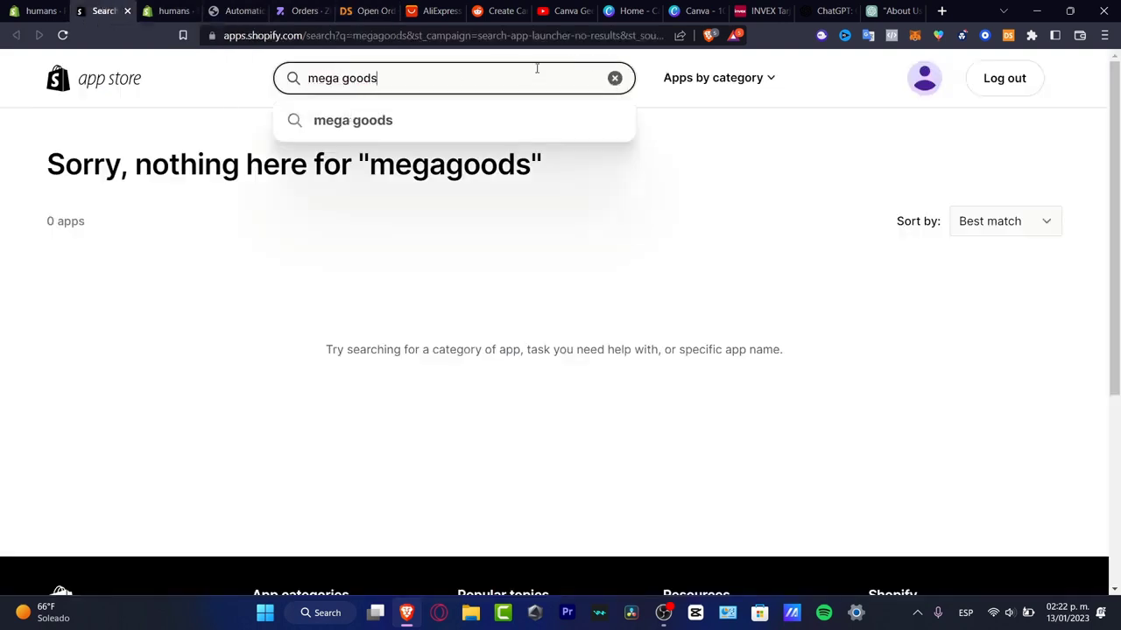
pyautogui.click(354, 119)
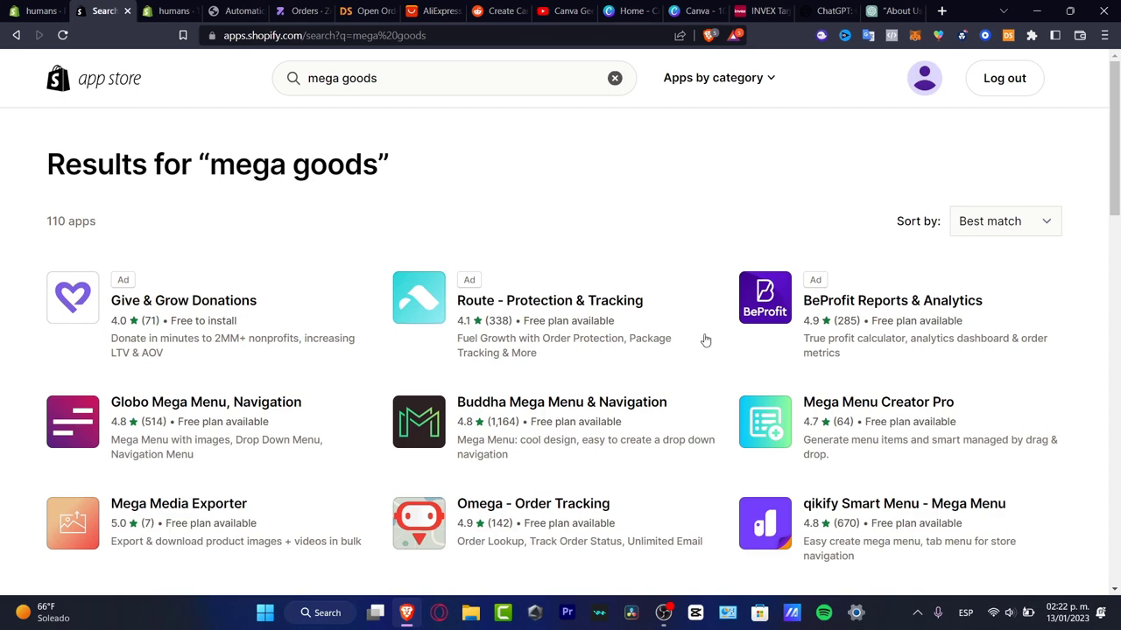
pyautogui.moveTo(331, 315)
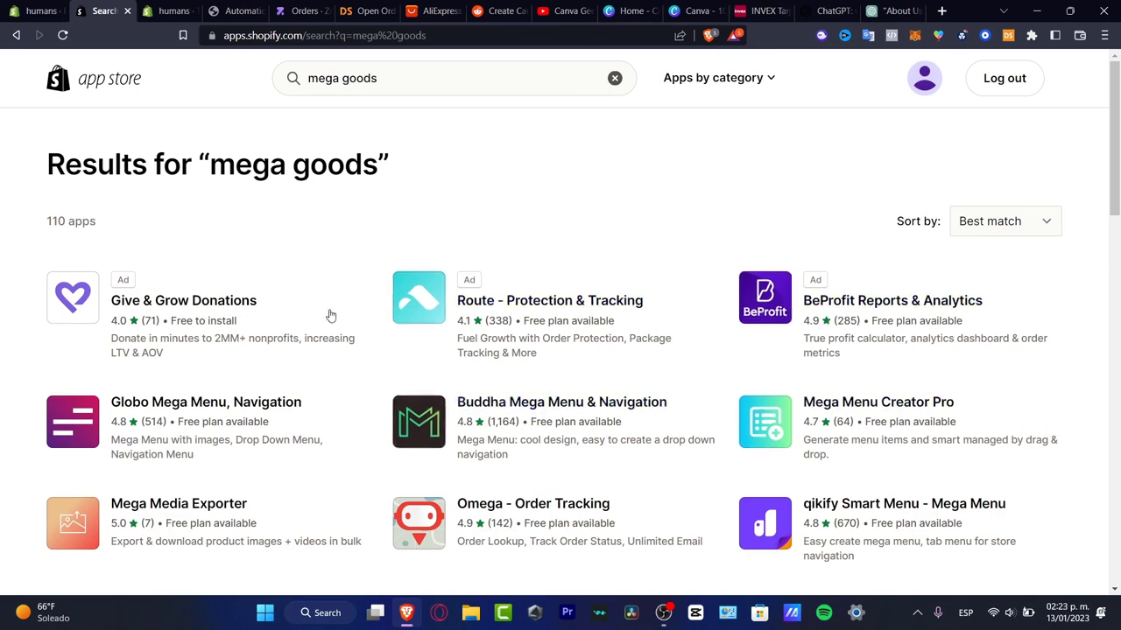
pyautogui.click(893, 11)
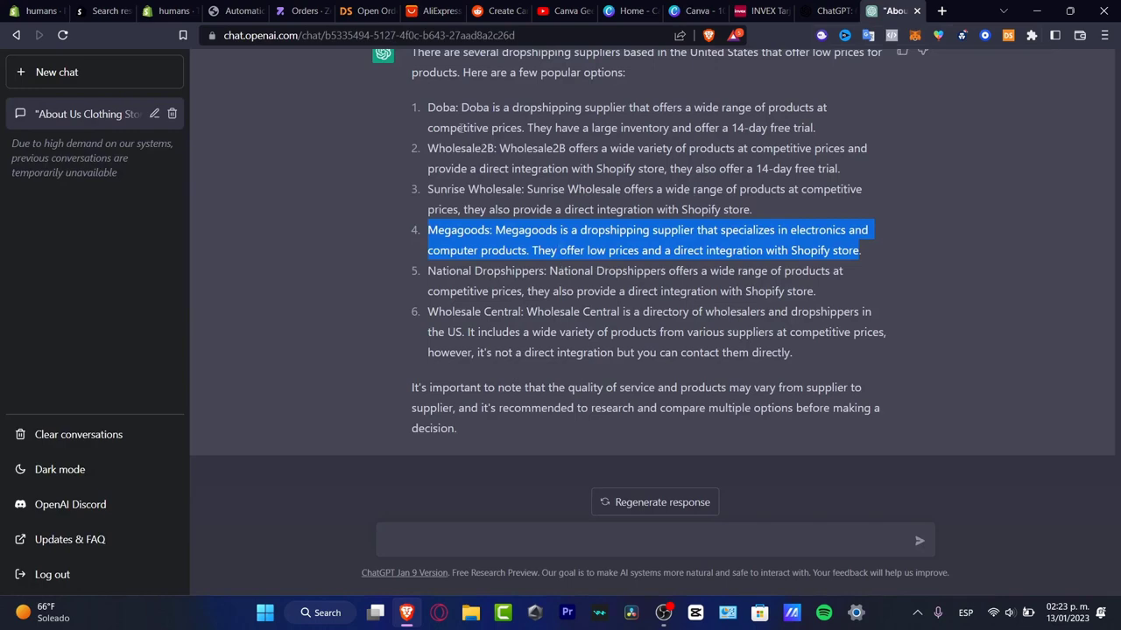
# - Search the App Store for 'doba' and add the Doba - Dropshipping app, reaching its install page
pyautogui.click(39, 10)
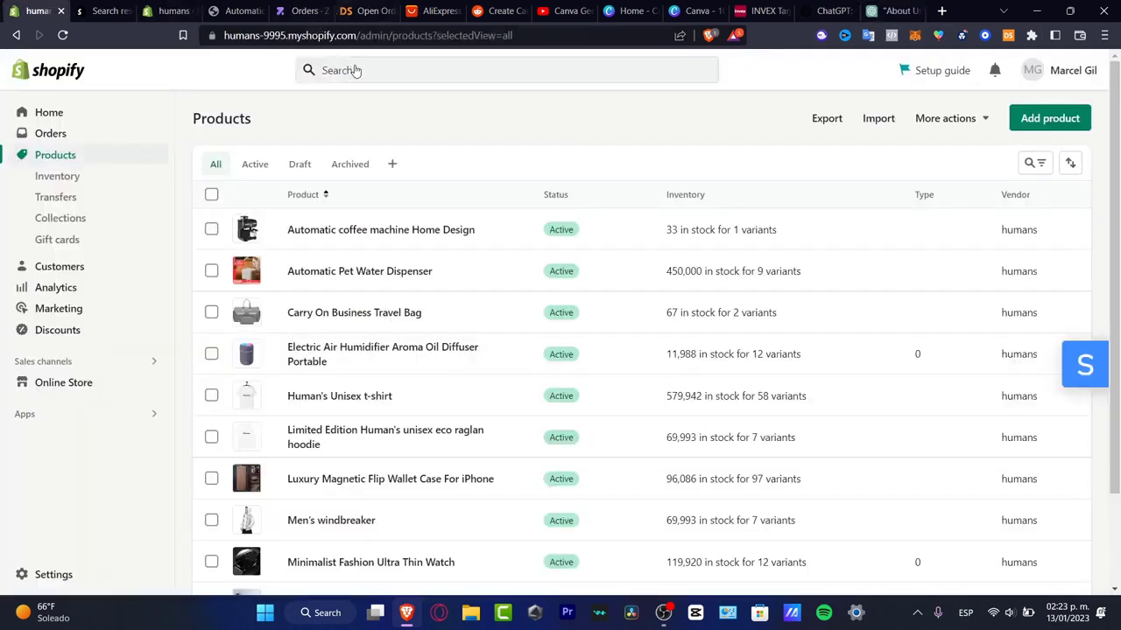
pyautogui.click(103, 11)
pyautogui.write('d')
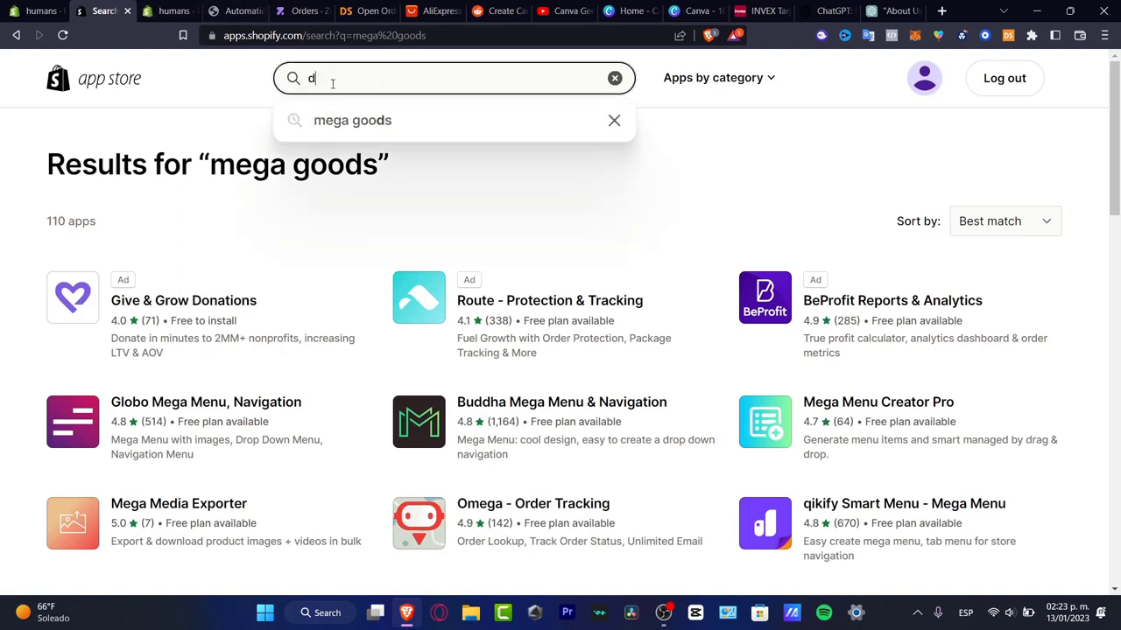
pyautogui.write('oba')
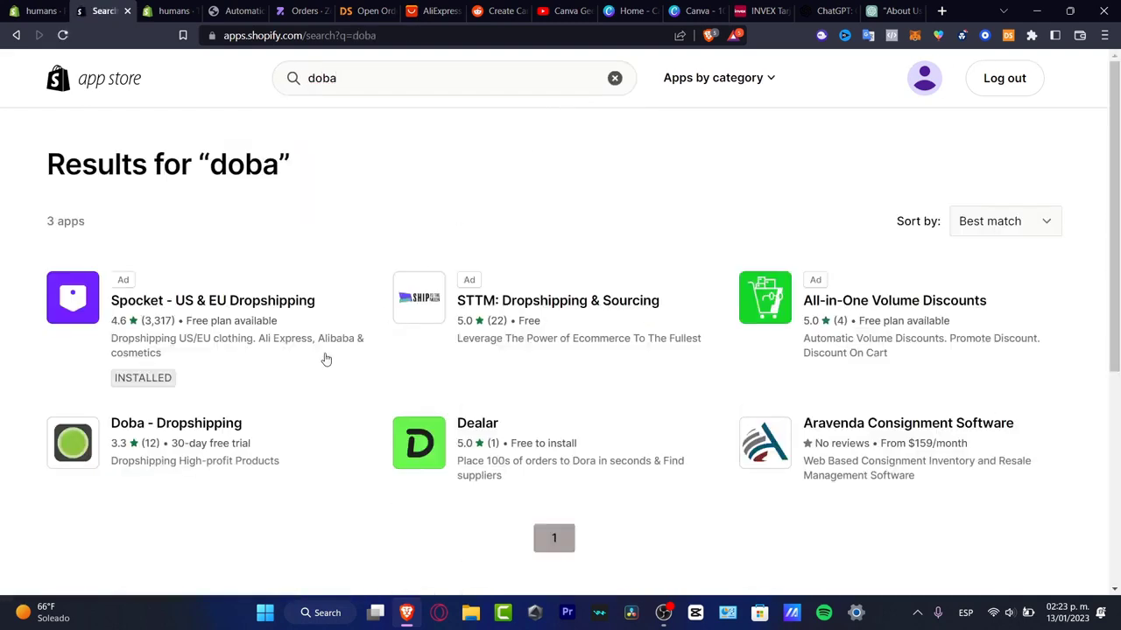
pyautogui.click(175, 421)
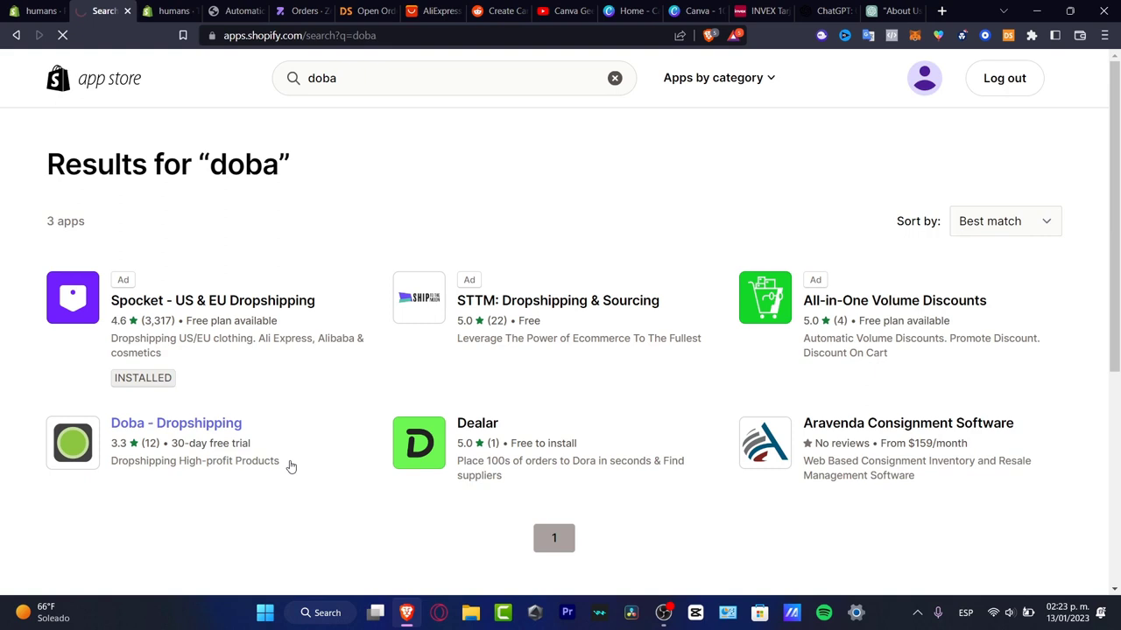
pyautogui.click(175, 422)
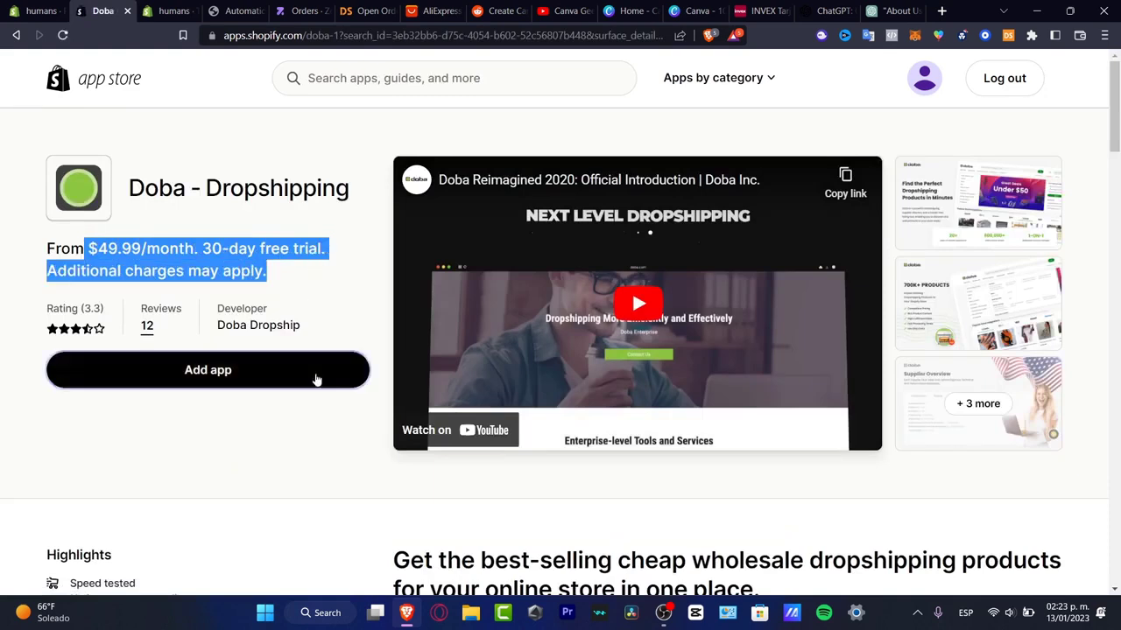
pyautogui.click(207, 369)
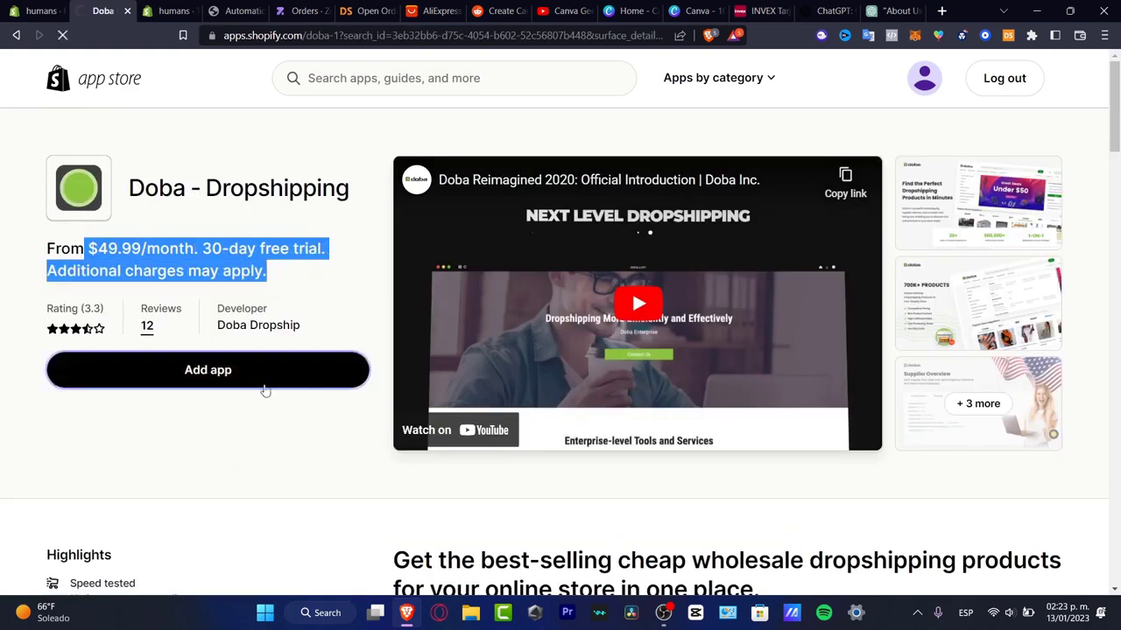
pyautogui.click(207, 370)
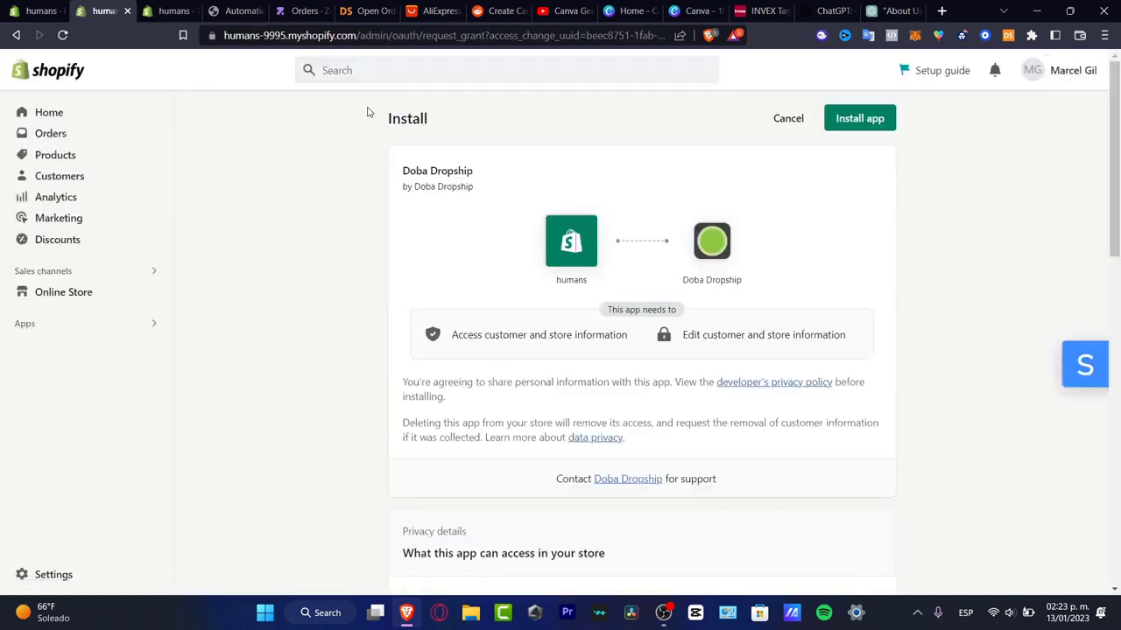
# - Install Doba Dropship, confirm the store connection, and jump back to Shopify's $49.99 subscription approval
pyautogui.click(858, 118)
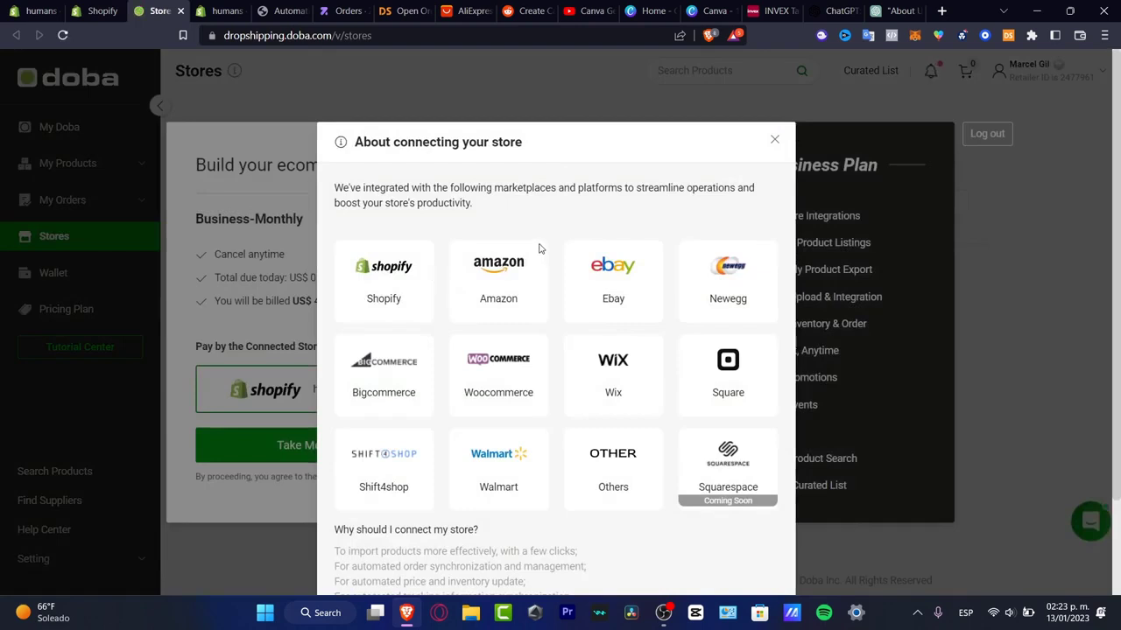
pyautogui.moveTo(599, 156)
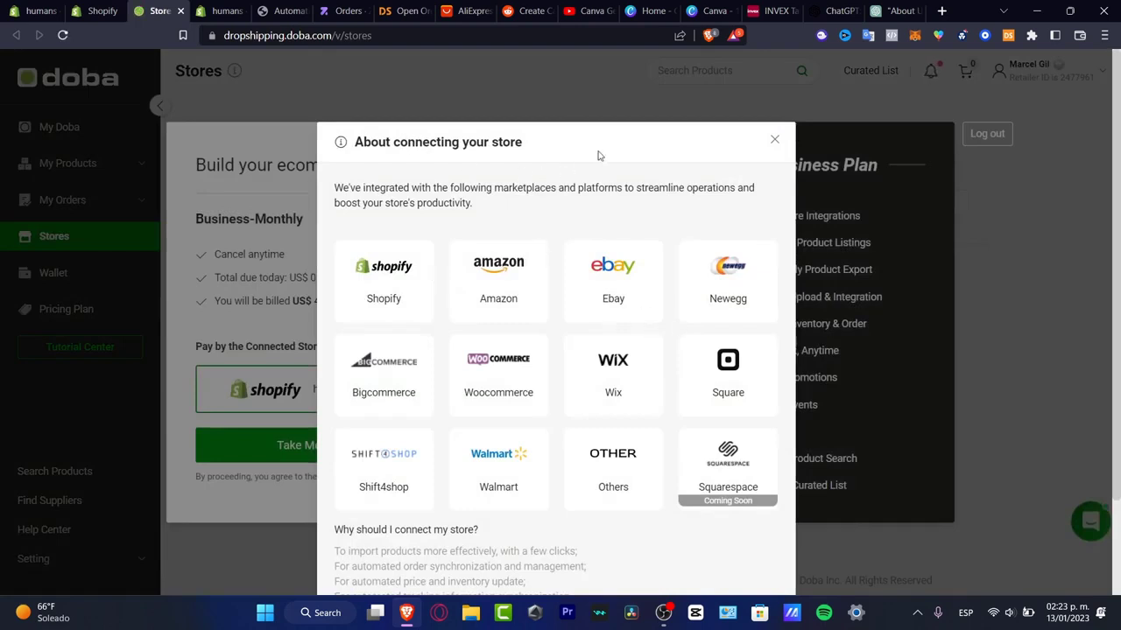
pyautogui.scroll(-3)
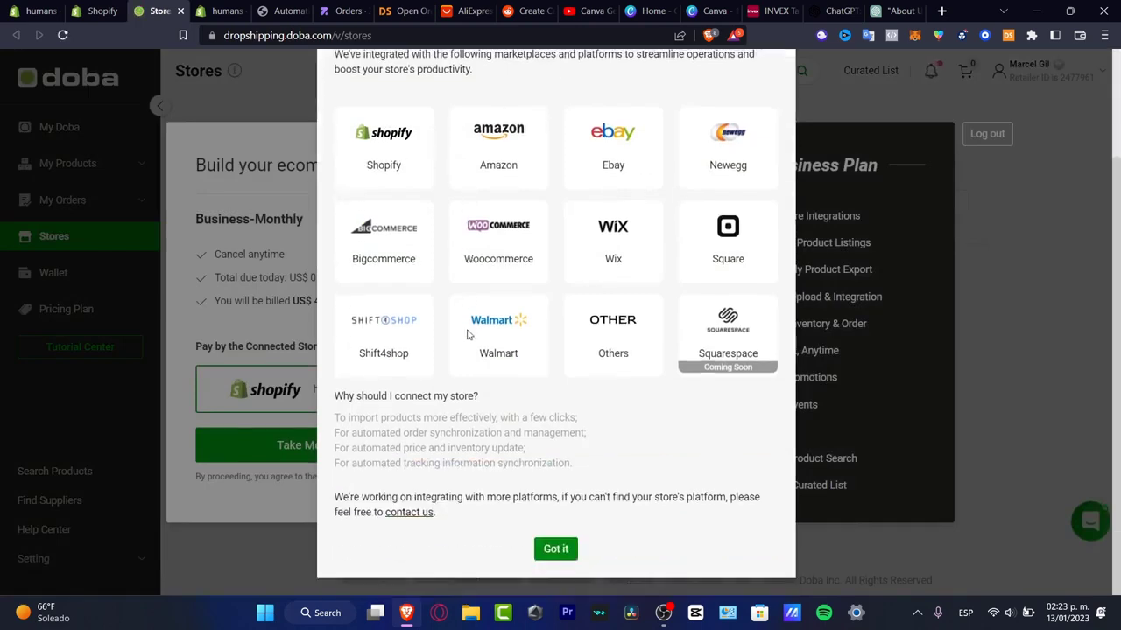
pyautogui.click(555, 550)
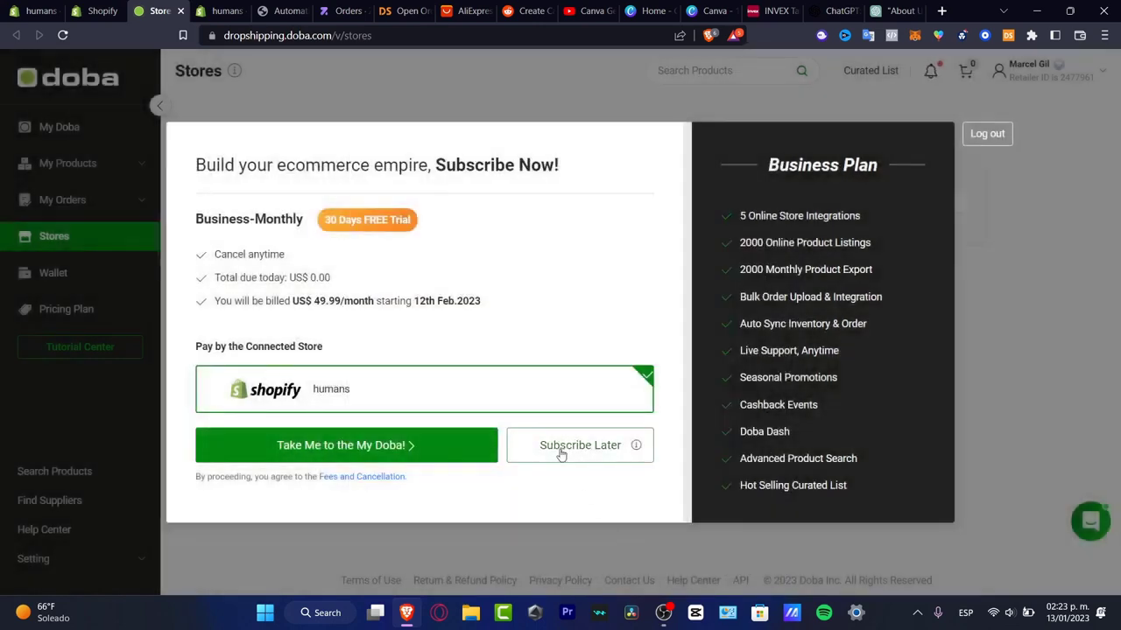
pyautogui.click(346, 445)
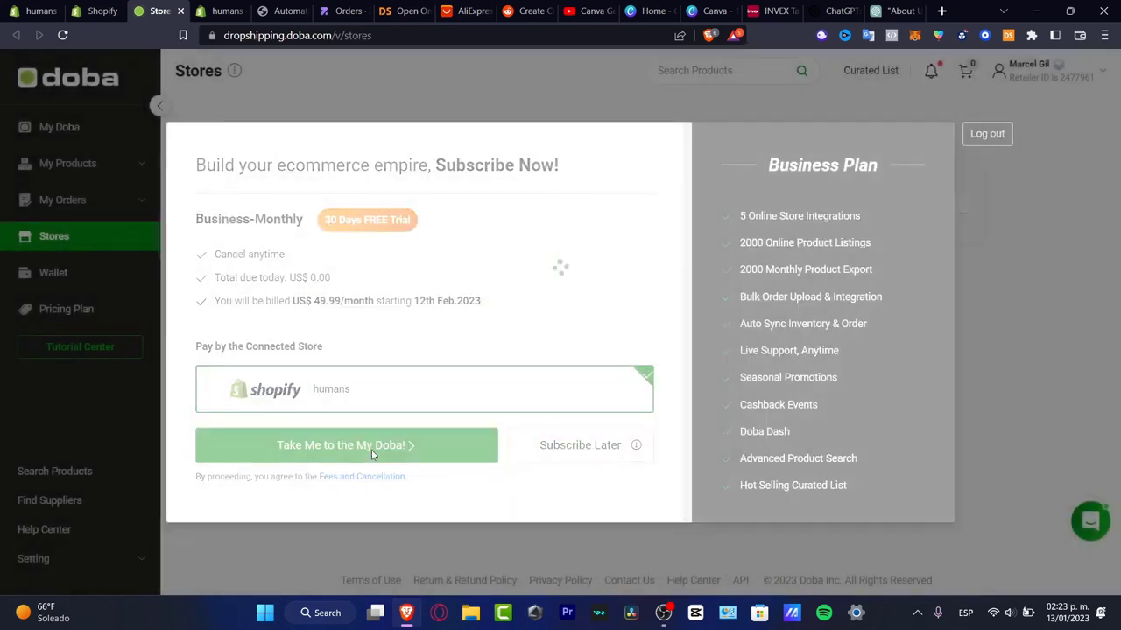
pyautogui.click(346, 444)
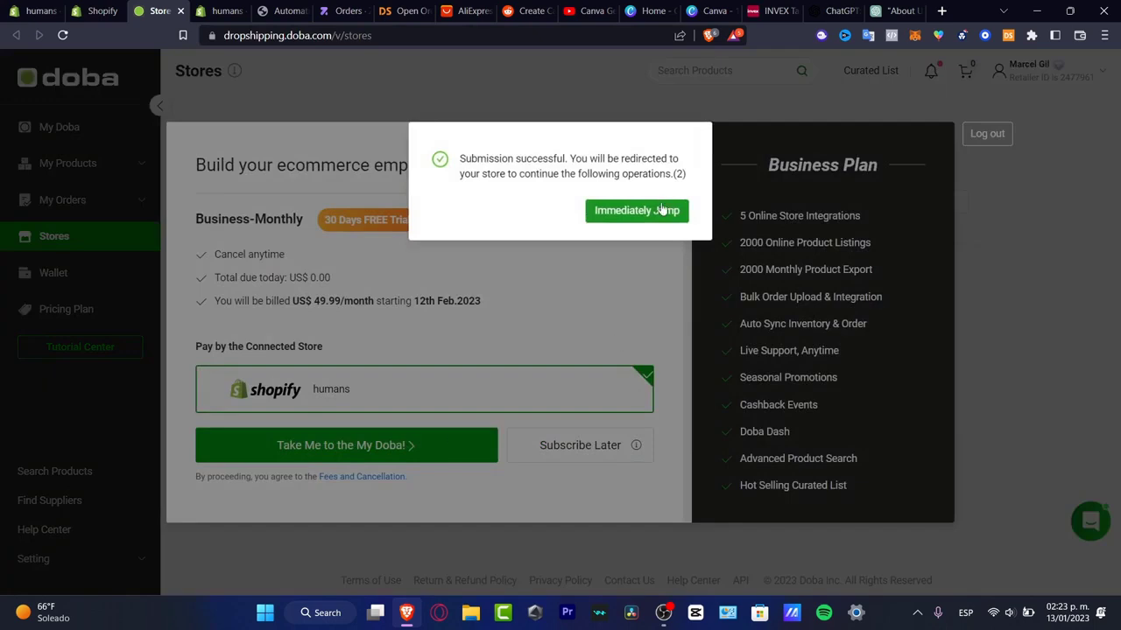
pyautogui.click(638, 210)
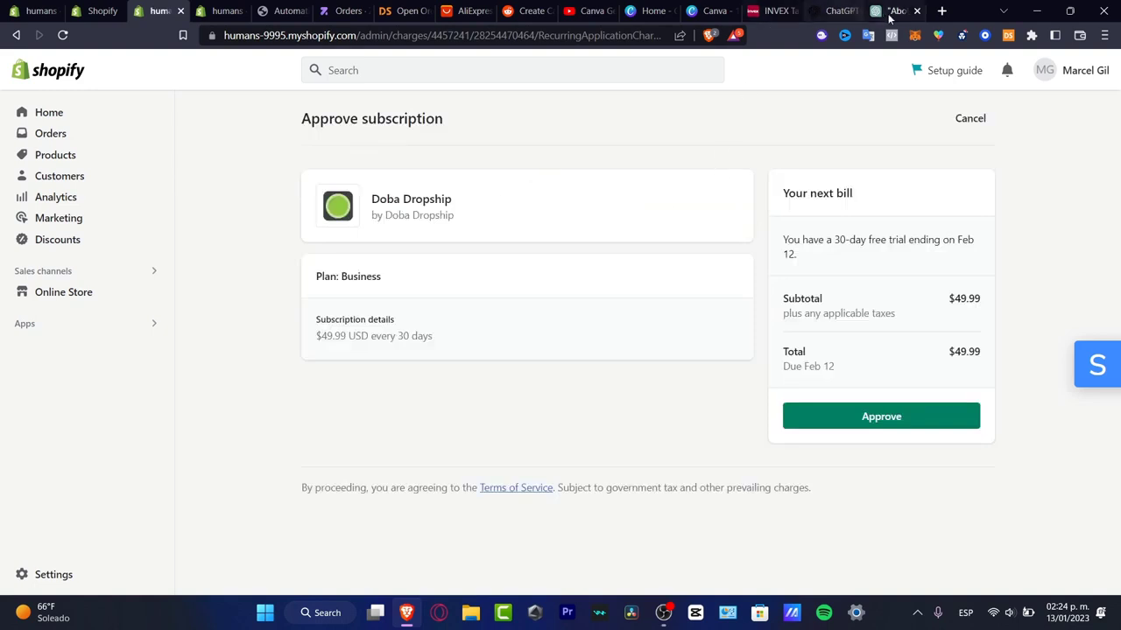
# - Ask ChatGPT for advice to promote the dropshipping store
pyautogui.click(892, 11)
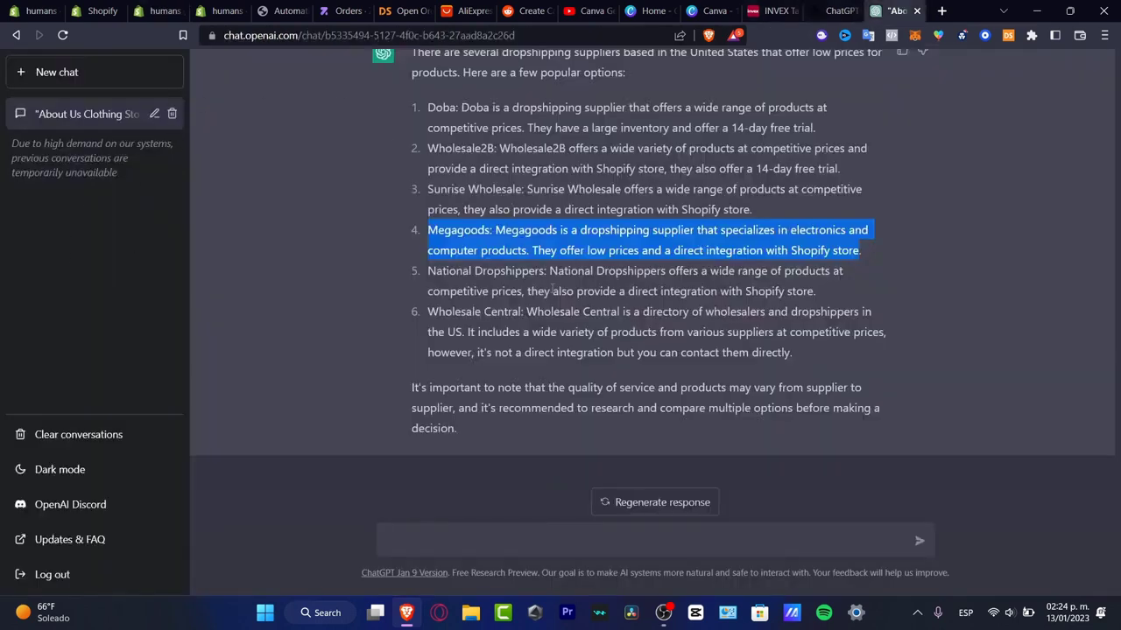
pyautogui.write('give me some ad')
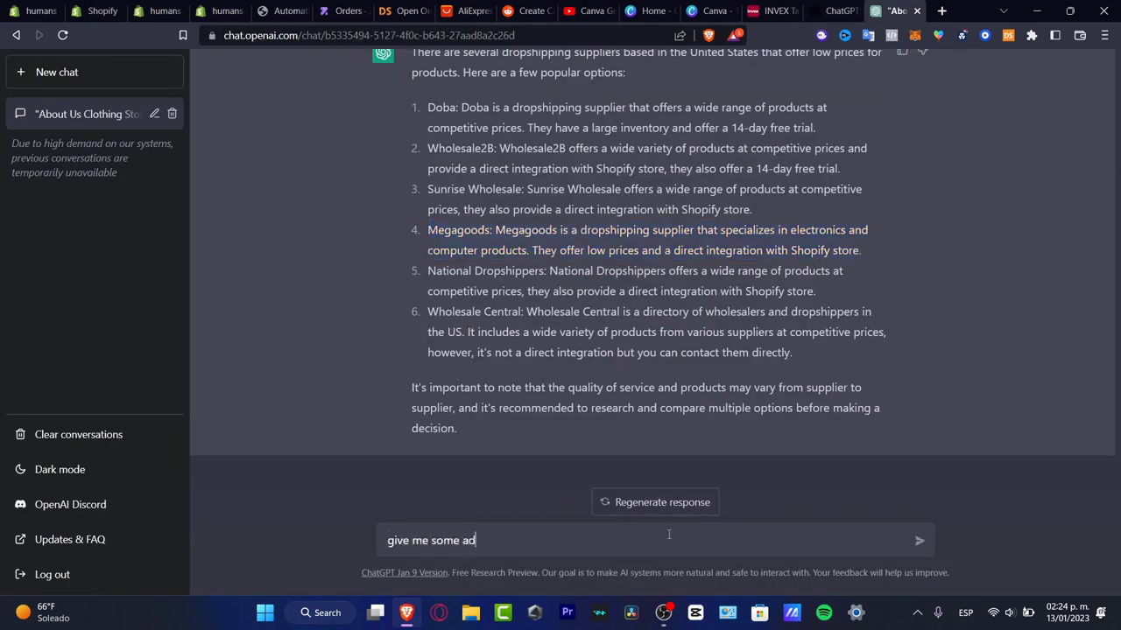
pyautogui.write('vice to promot')
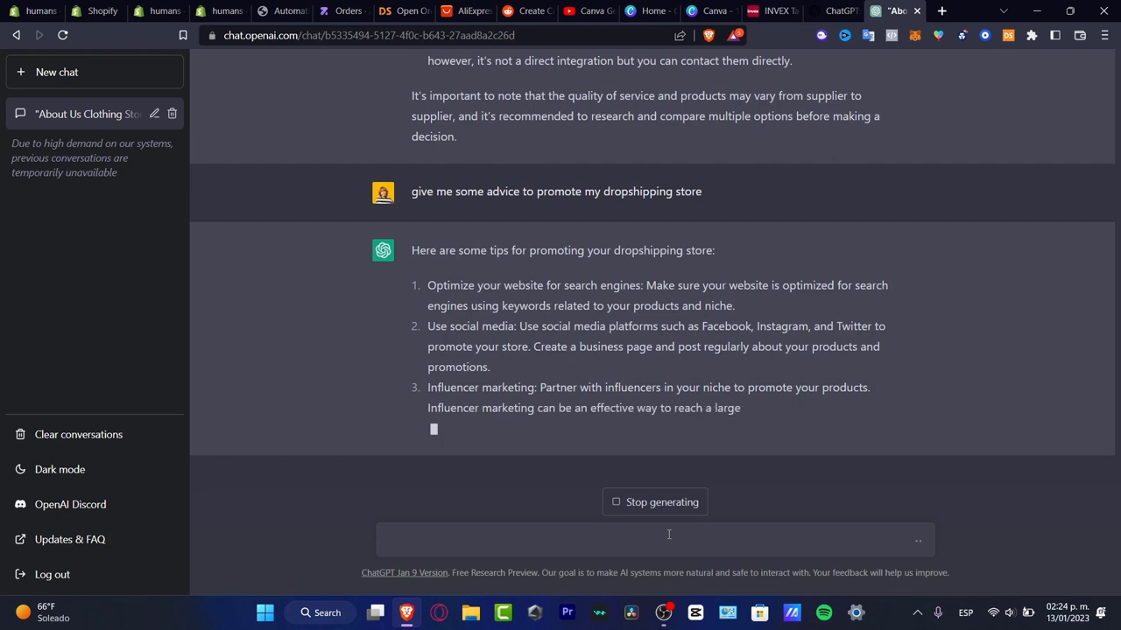
pyautogui.scroll(-3)
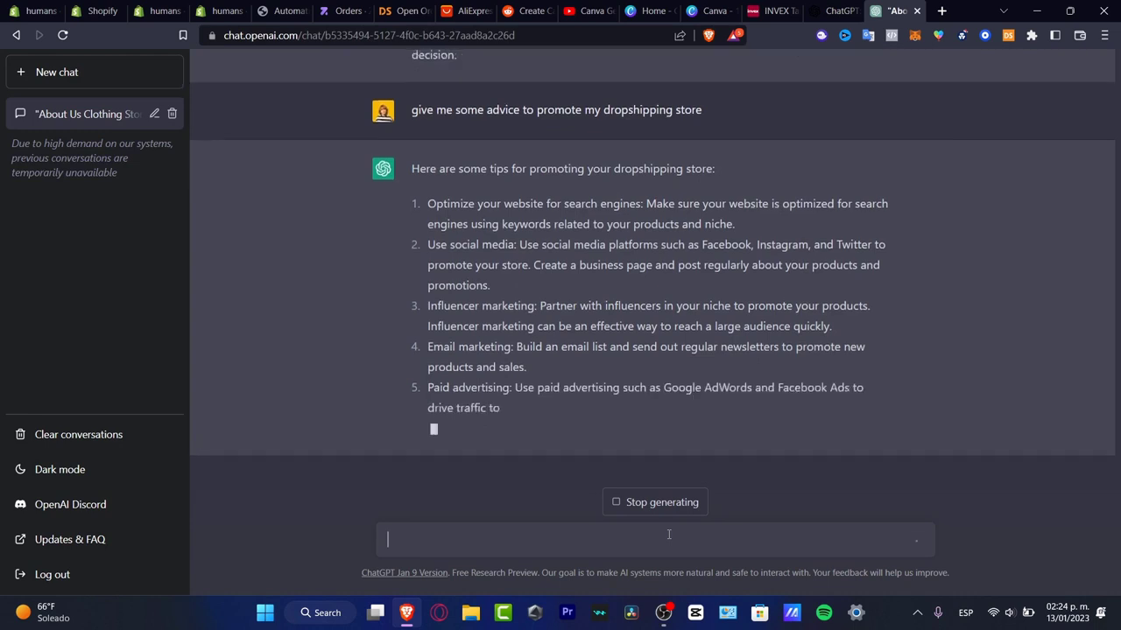
# - Ask ChatGPT to help improve the dropshipping store from Shopify
pyautogui.write('help me imor')
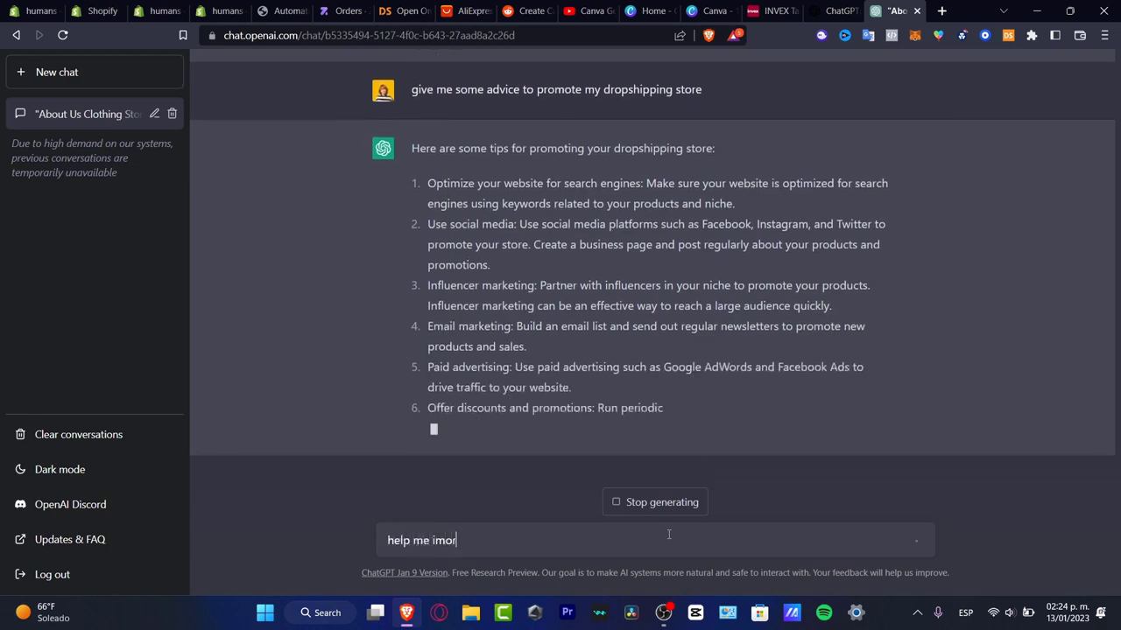
pyautogui.write('prove my')
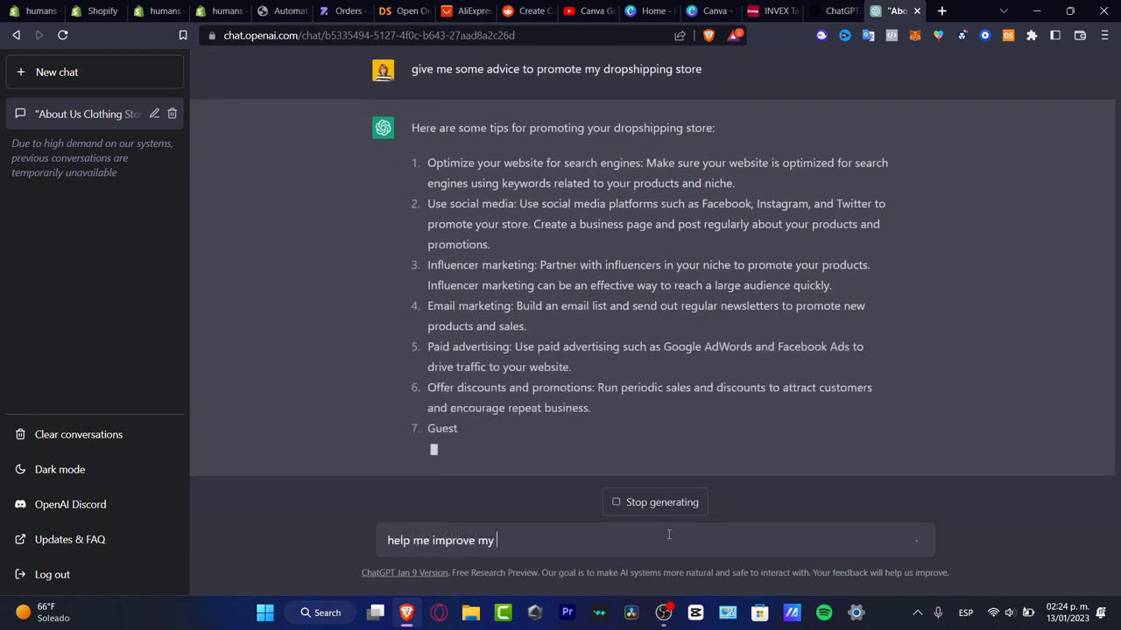
pyautogui.write('dropshipping store from Shopify.')
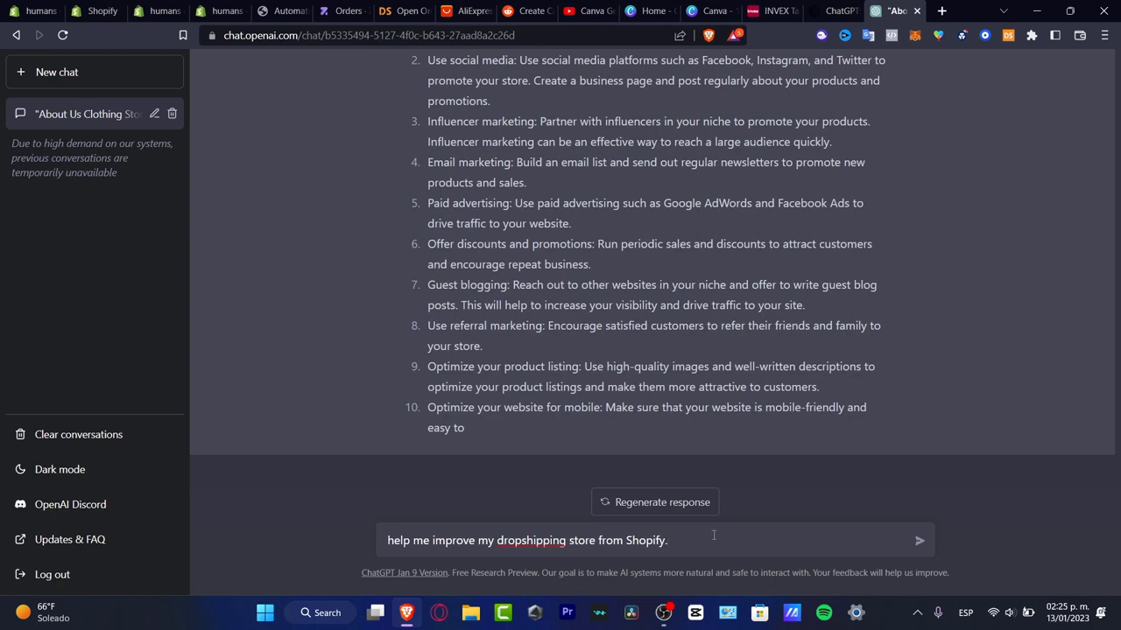
pyautogui.click(919, 539)
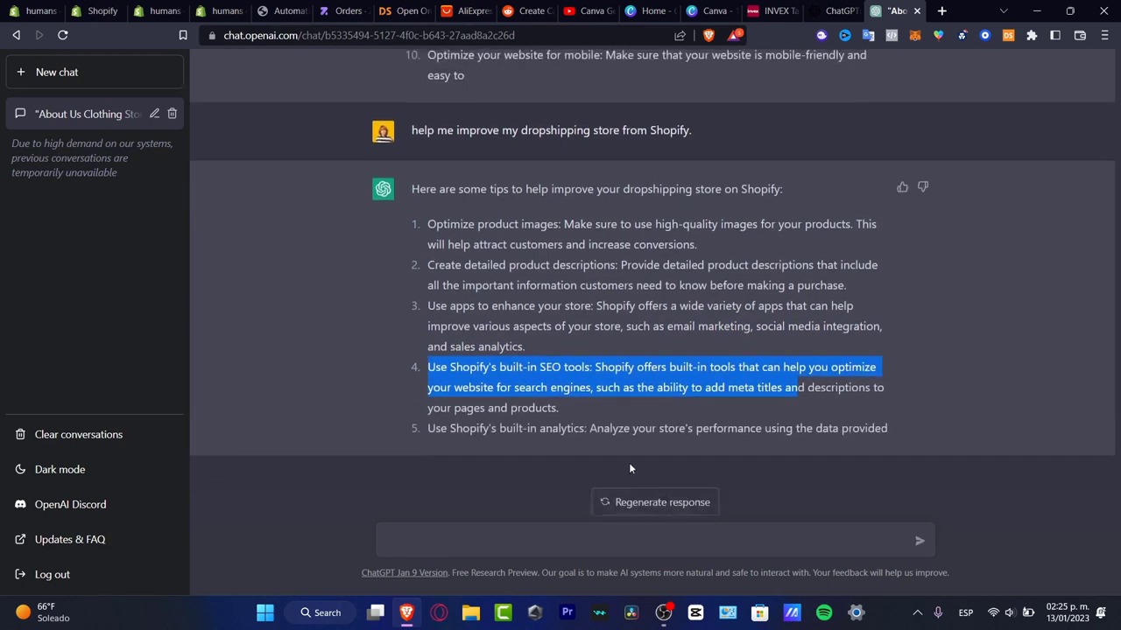
pyautogui.click(613, 471)
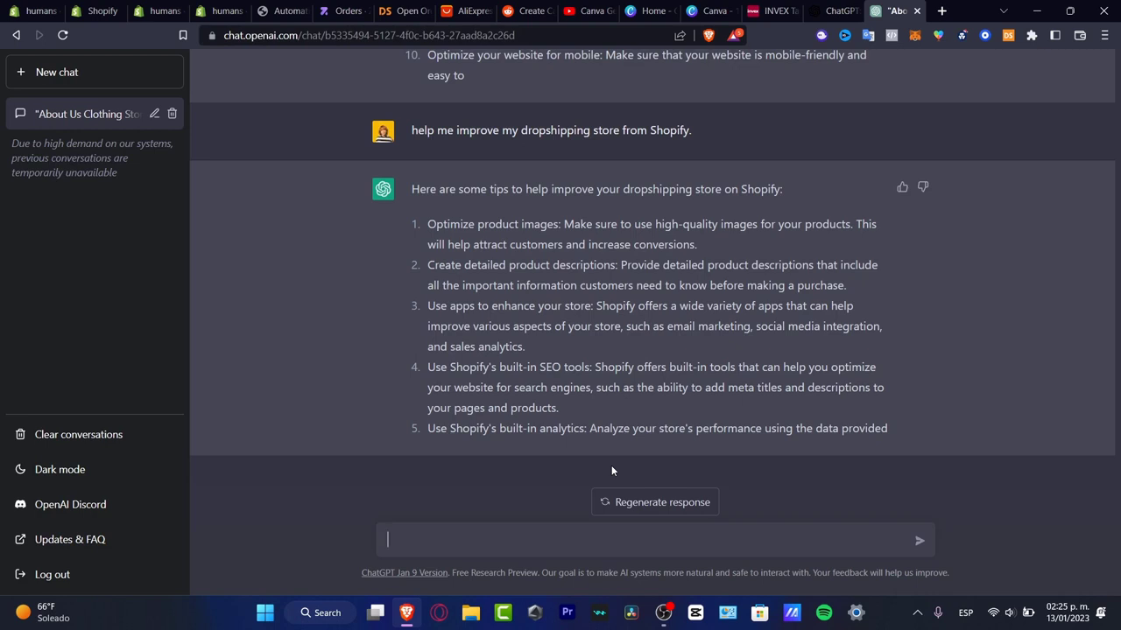
pyautogui.moveTo(509, 203)
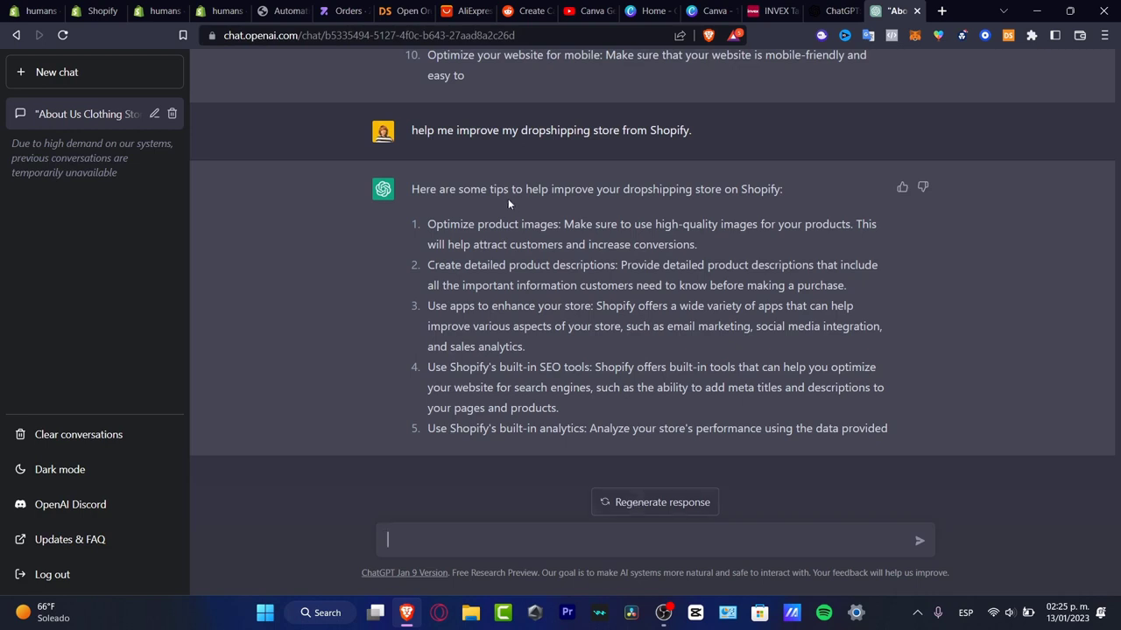
pyautogui.moveTo(604, 289)
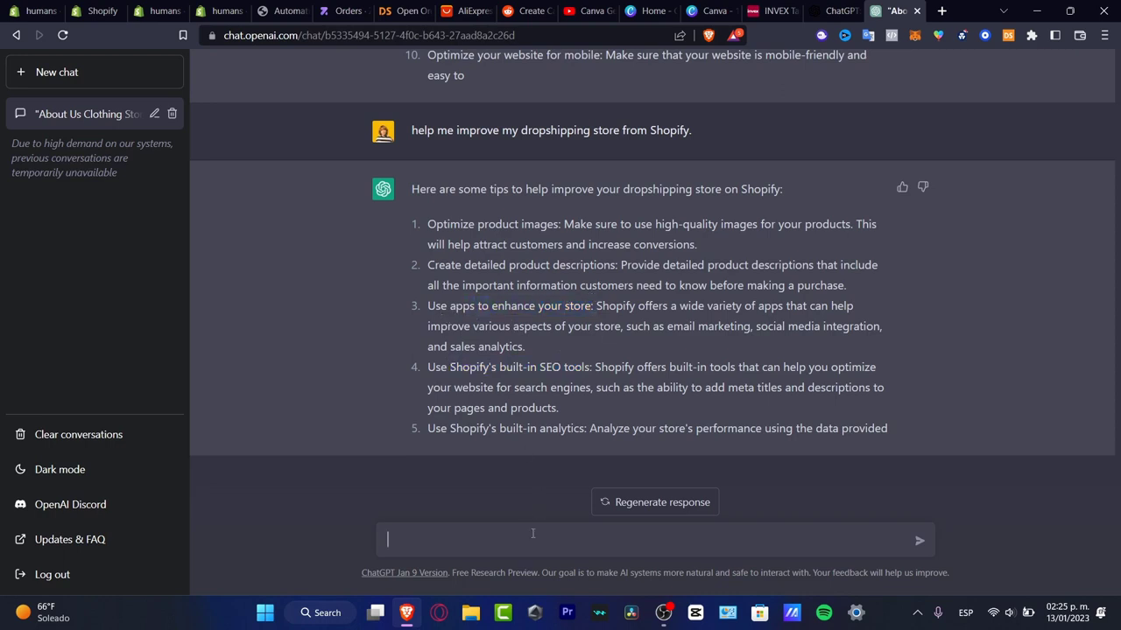
# - Ask ChatGPT to suggest free or low-priced apps to enhance the Shopify shop
pyautogui.write('tell me')
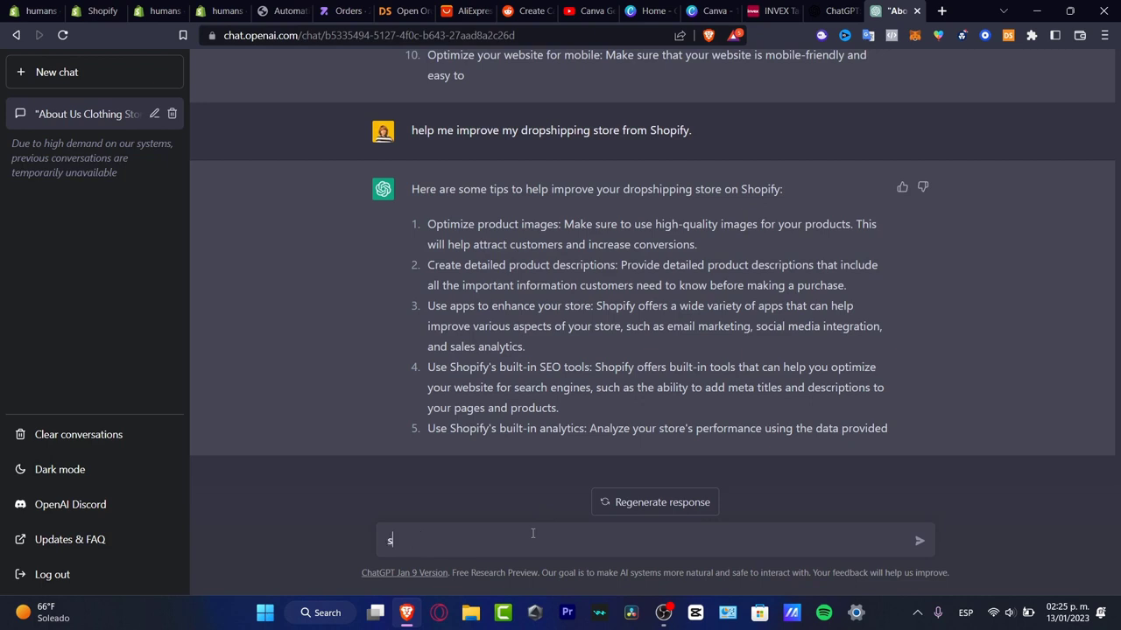
pyautogui.write('uggest me some')
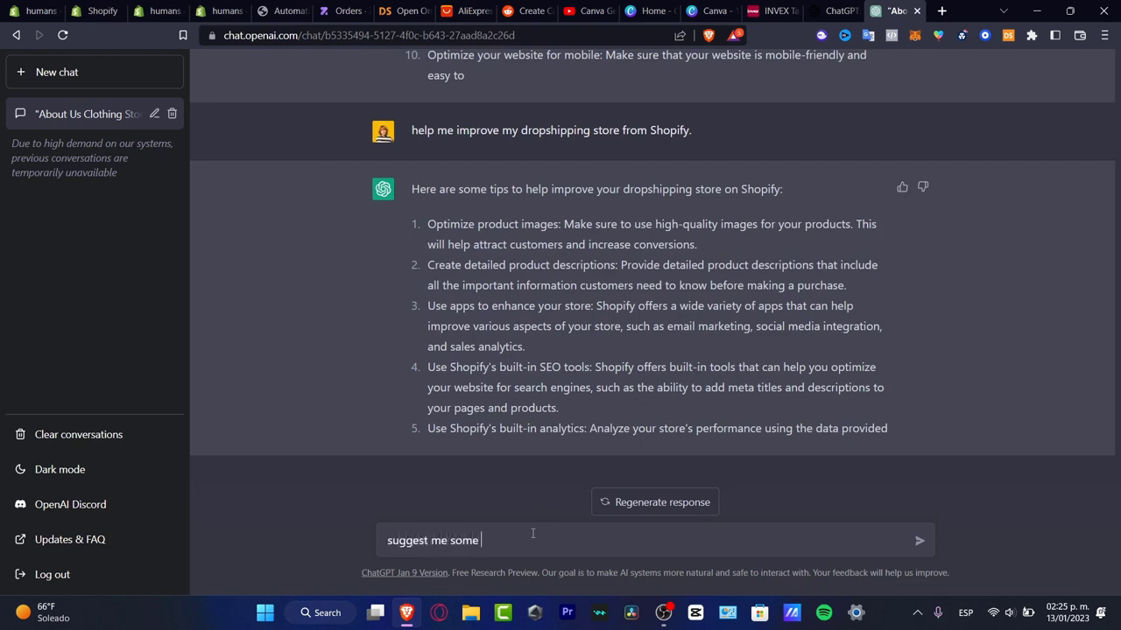
pyautogui.write('apps to e')
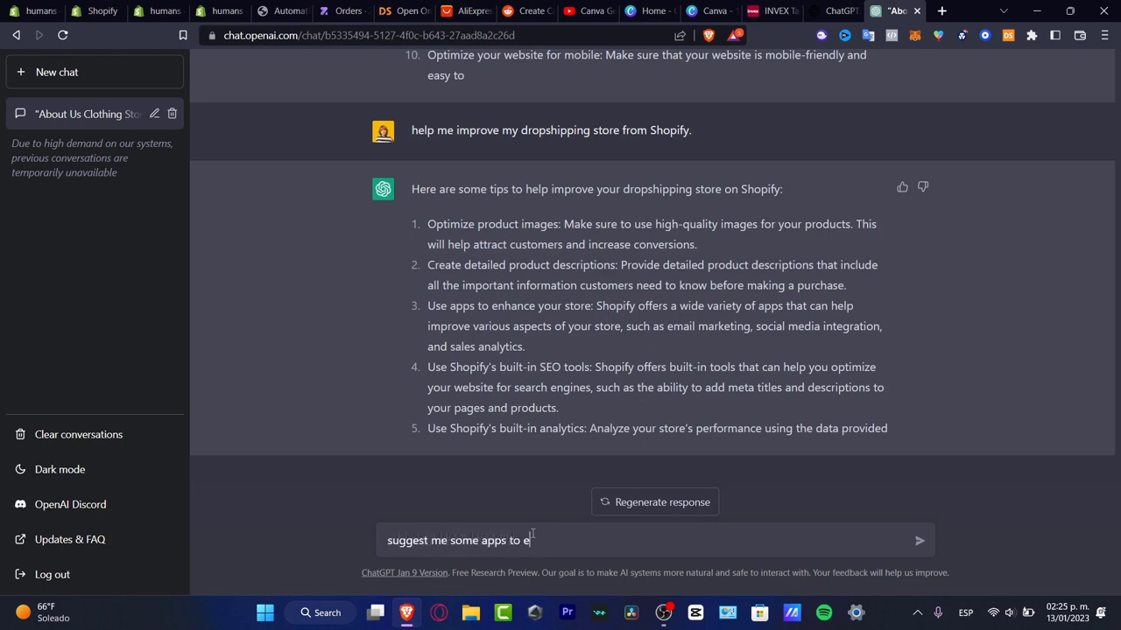
pyautogui.write('nhace my shopify store')
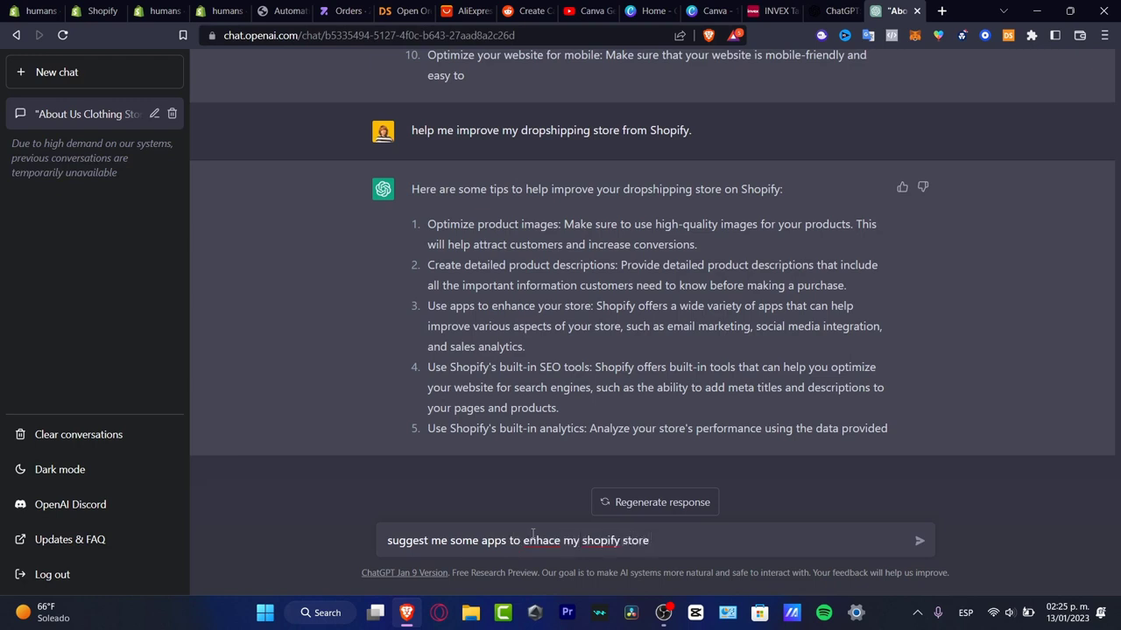
pyautogui.write('that are for f')
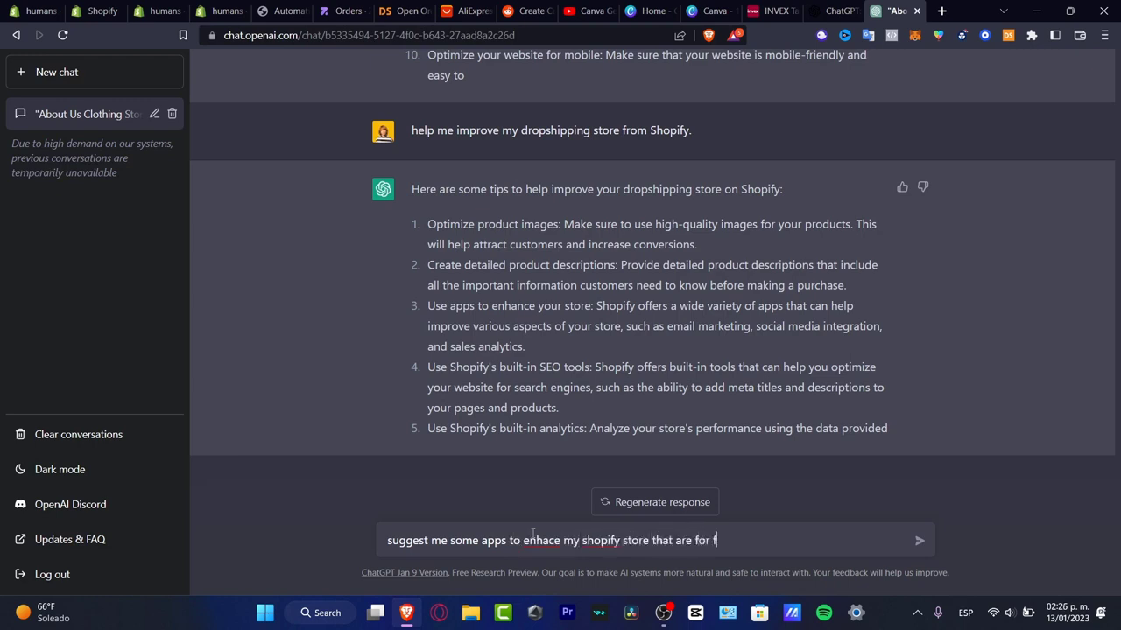
pyautogui.write('ree or with')
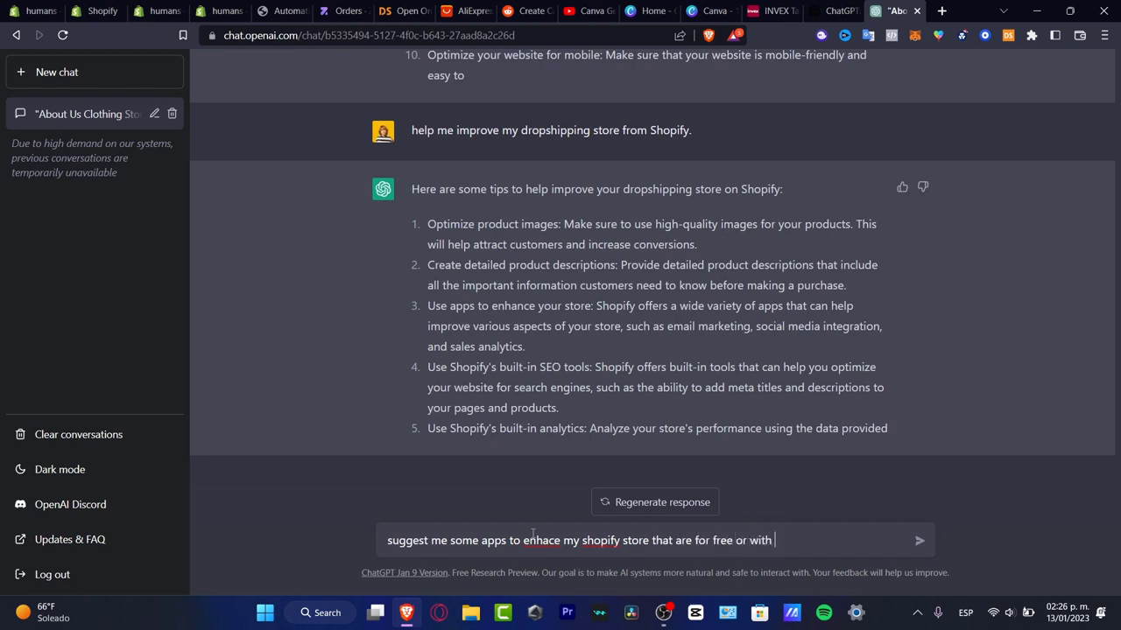
pyautogui.write('low prices')
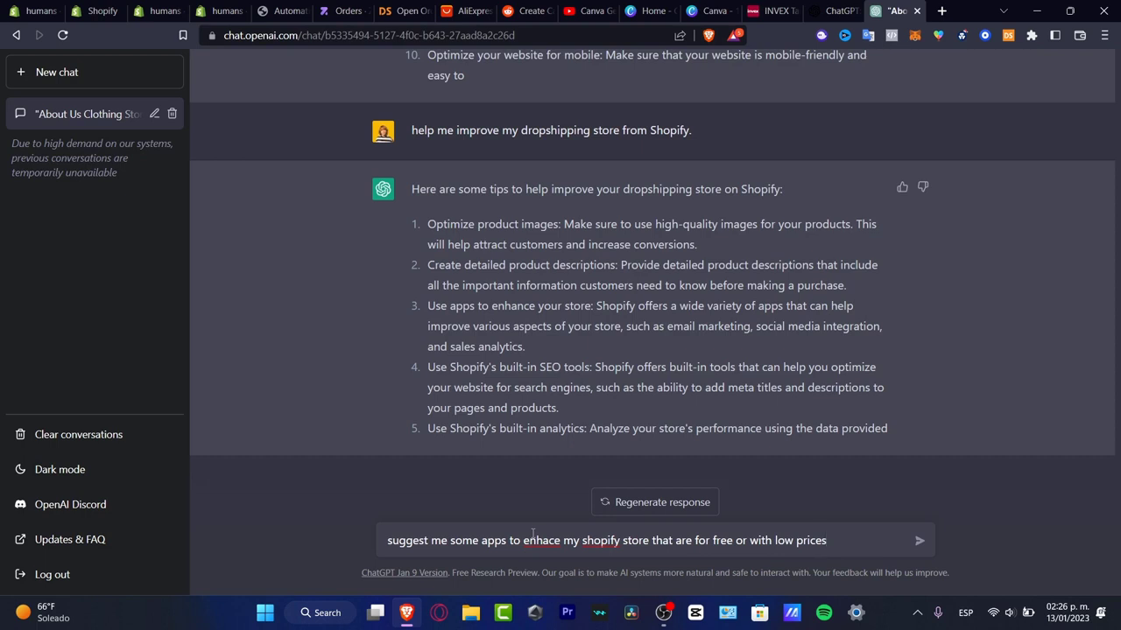
pyautogui.click(917, 539)
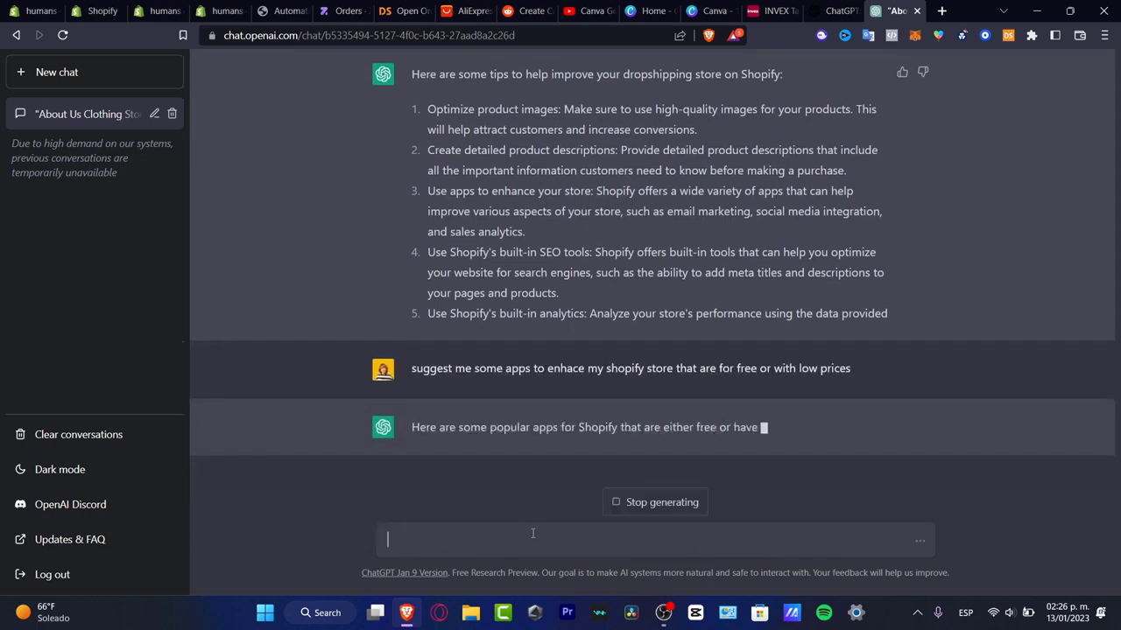
pyautogui.scroll(-3)
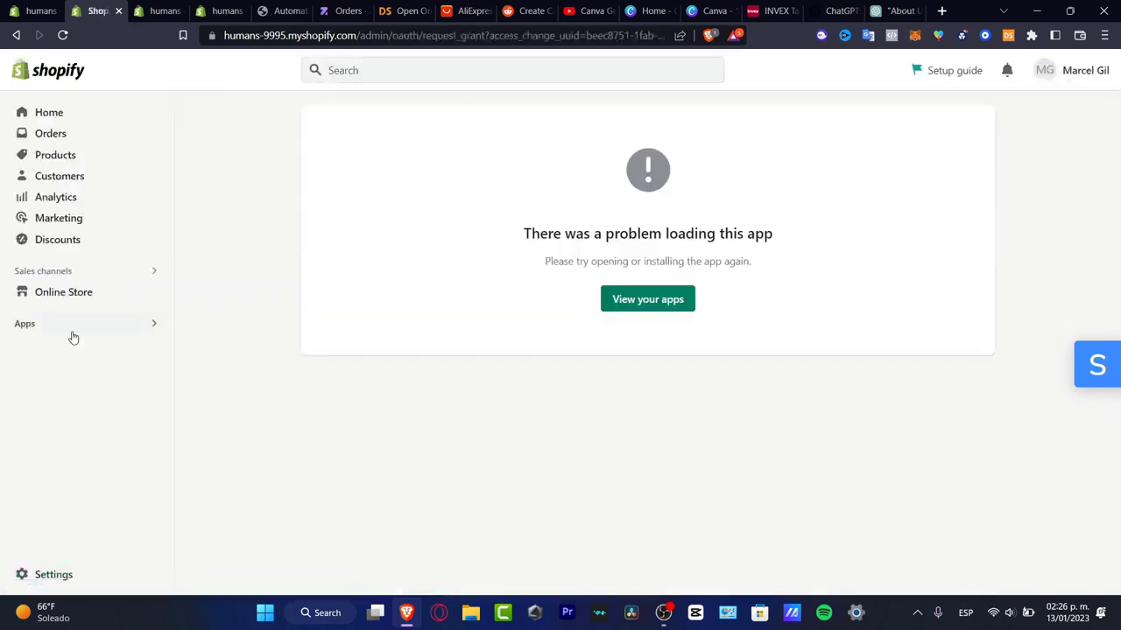
# - Search the Shopify App Store for 'sumo' and look over the matching apps
pyautogui.write('sumo')
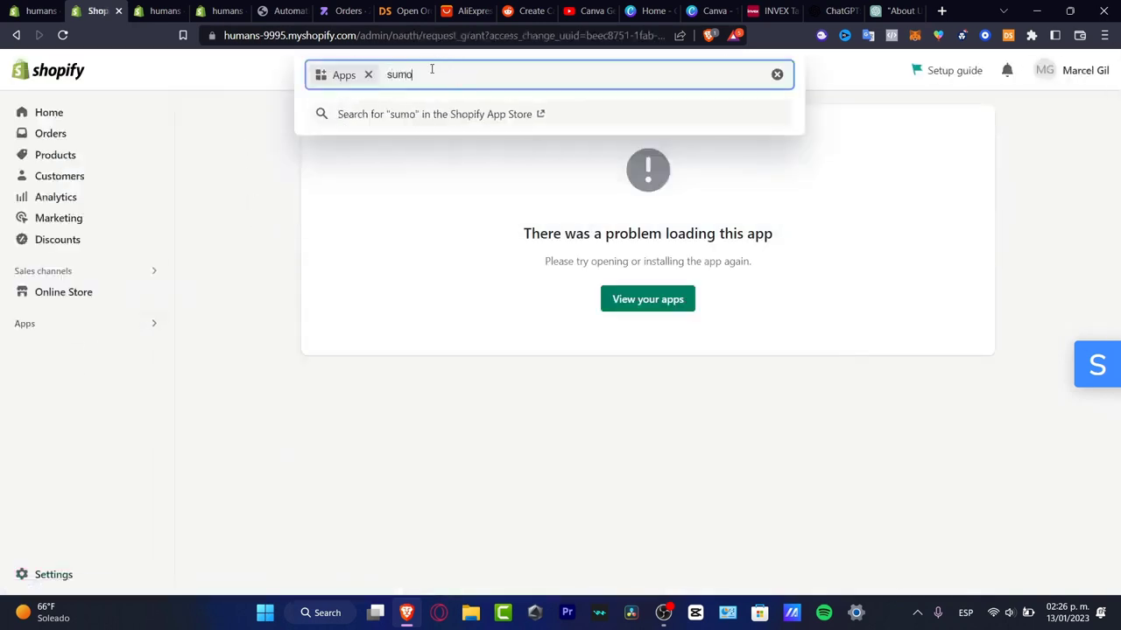
pyautogui.click(441, 114)
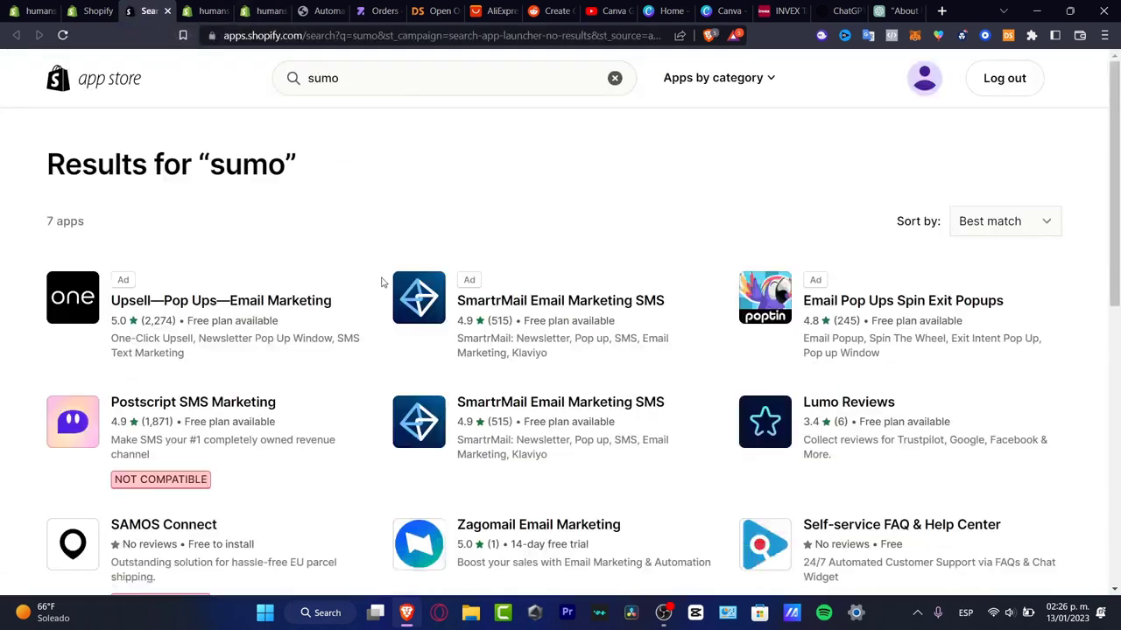
pyautogui.moveTo(797, 392)
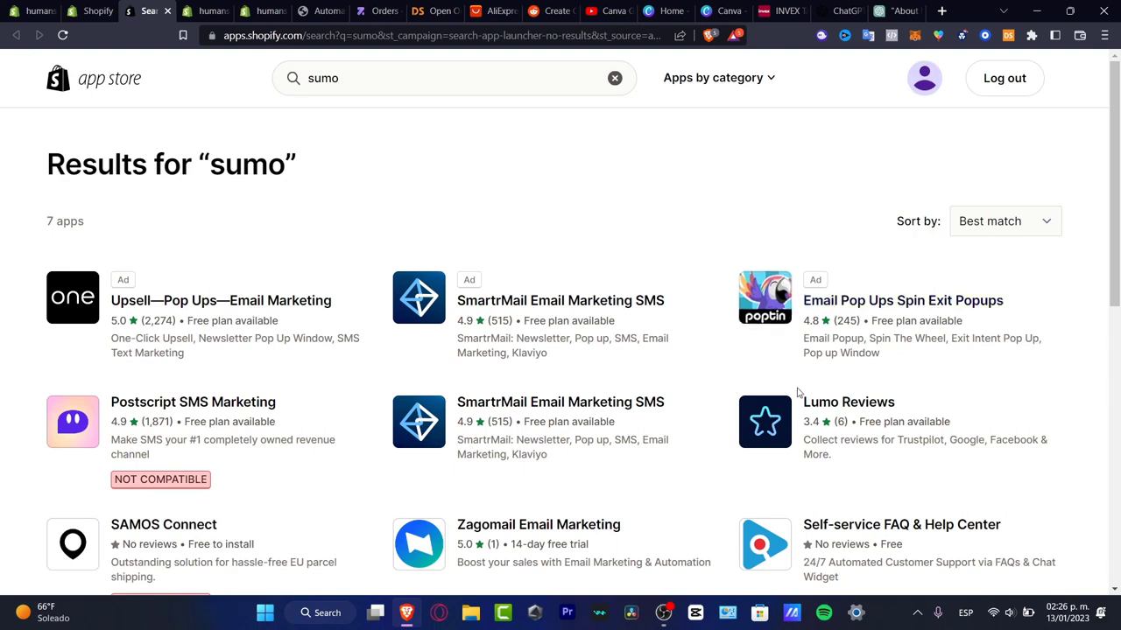
pyautogui.moveTo(378, 421)
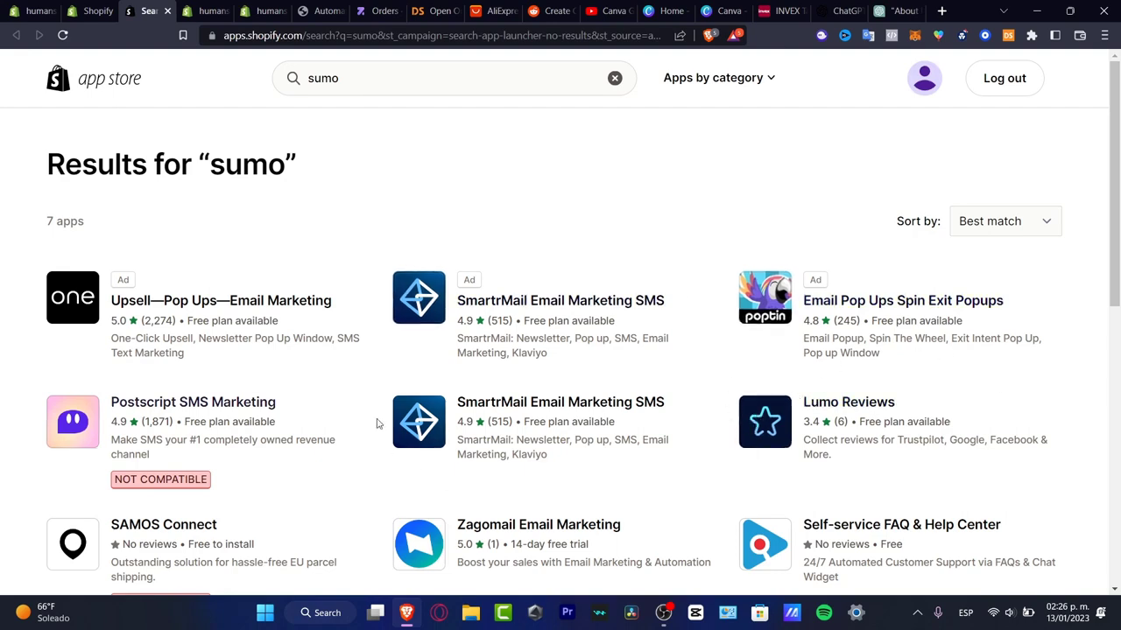
pyautogui.scroll(-3)
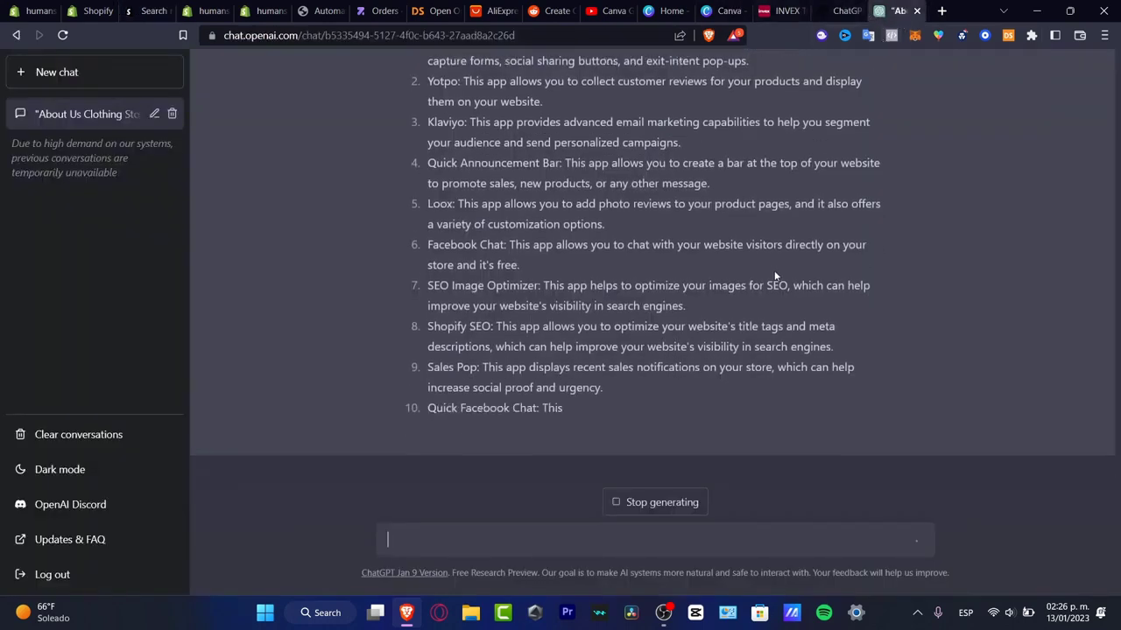
pyautogui.scroll(3)
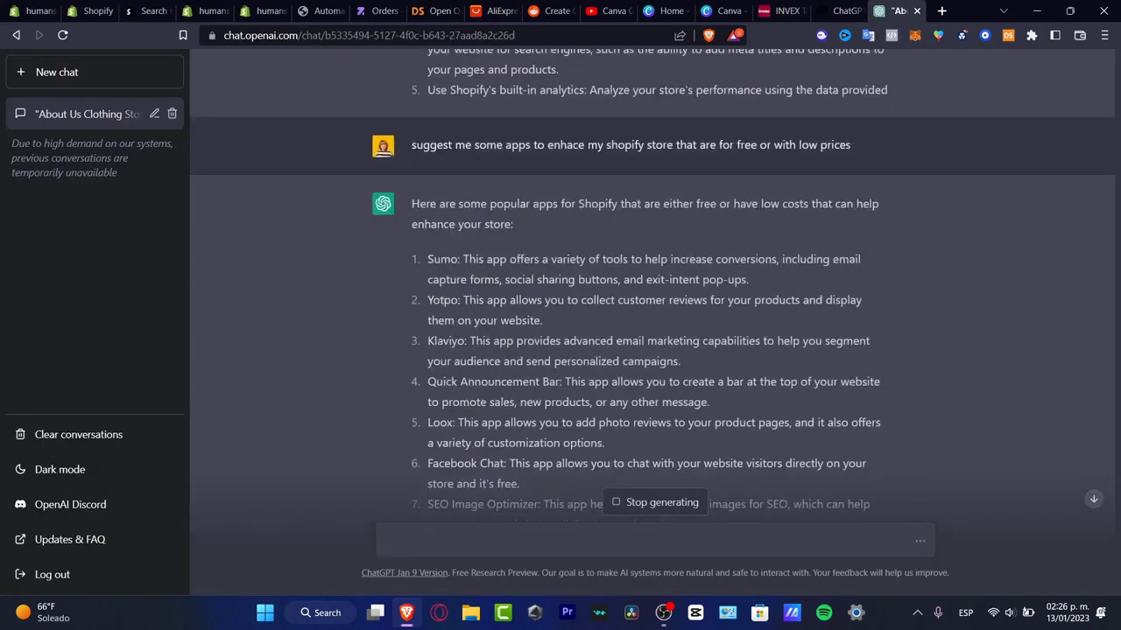
# - Search the App Store for 'yotpo' and open Yotpo Product & Photo Reviews
pyautogui.click(147, 10)
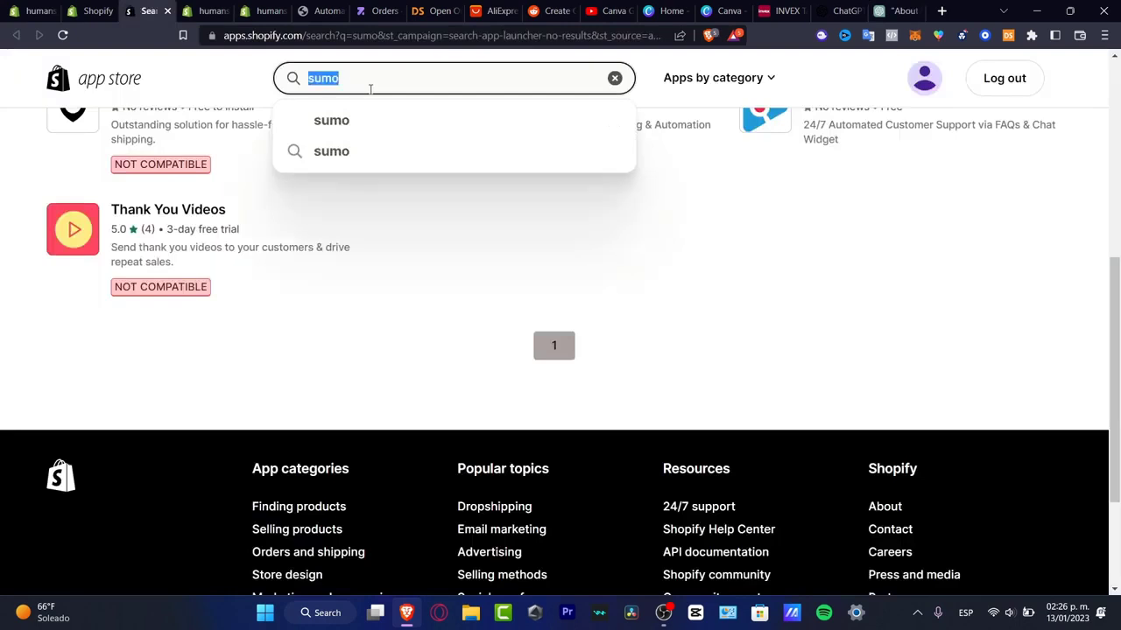
pyautogui.write('yotpo')
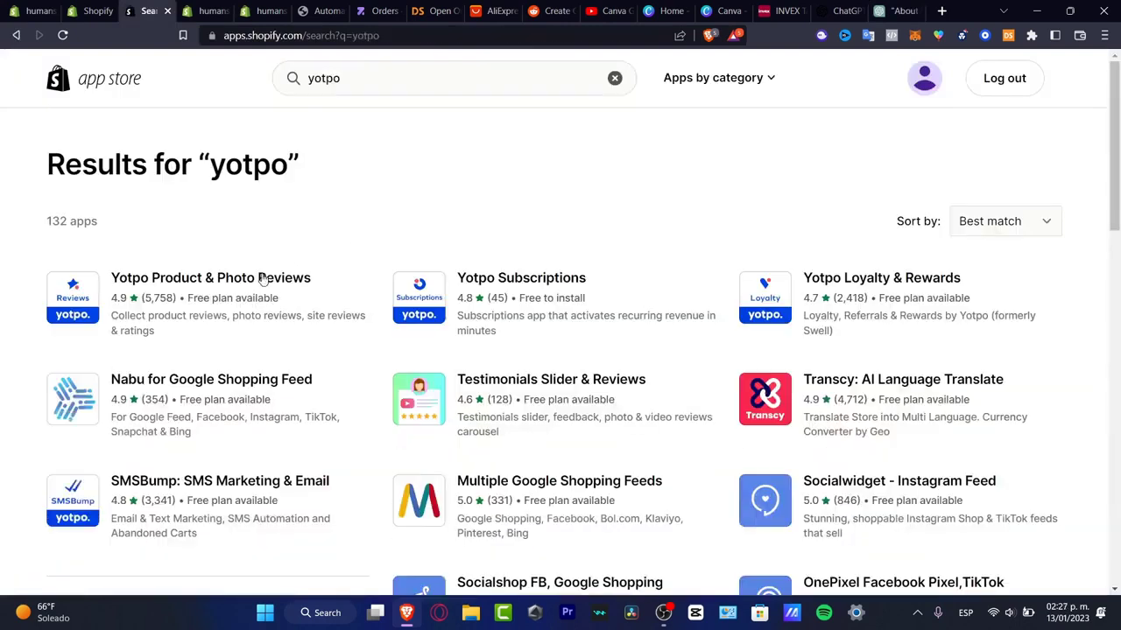
pyautogui.moveTo(235, 315)
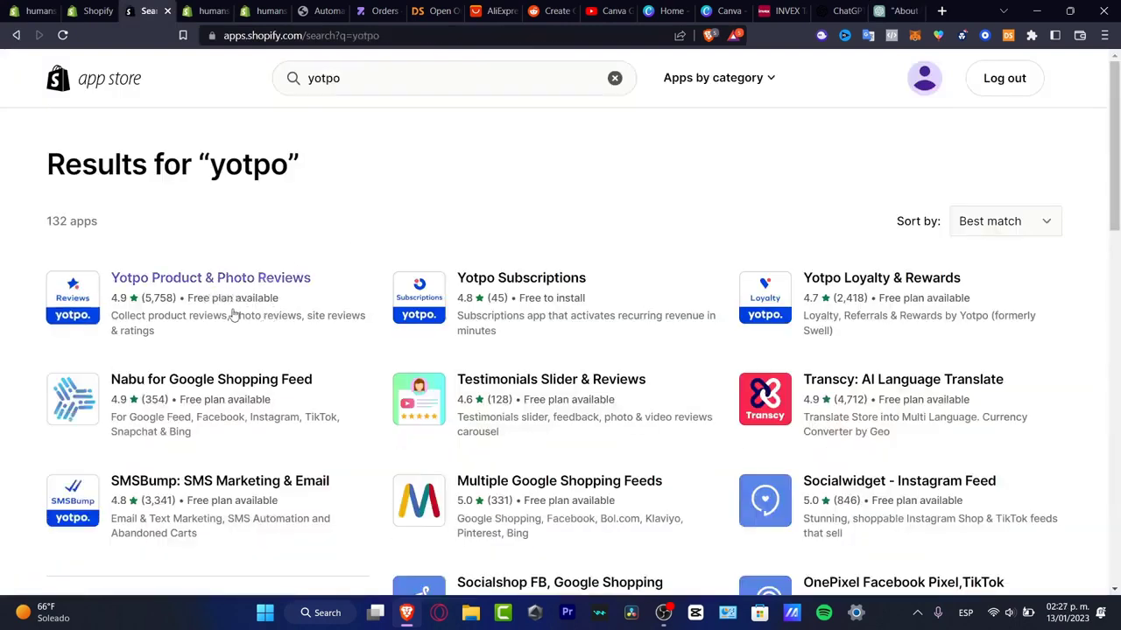
pyautogui.moveTo(355, 273)
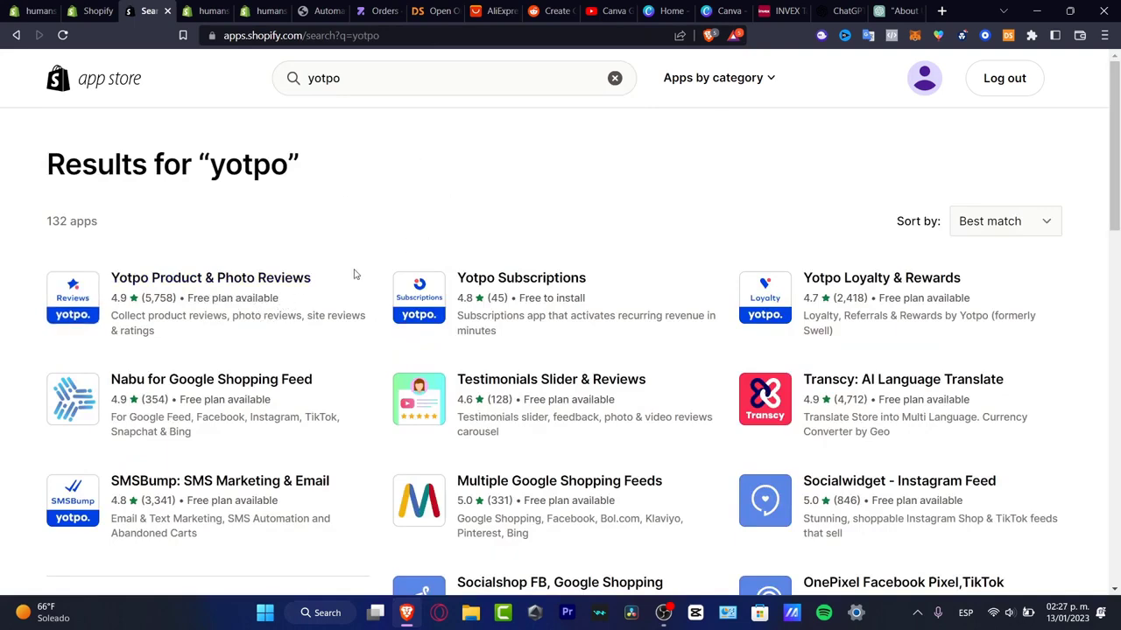
pyautogui.click(211, 276)
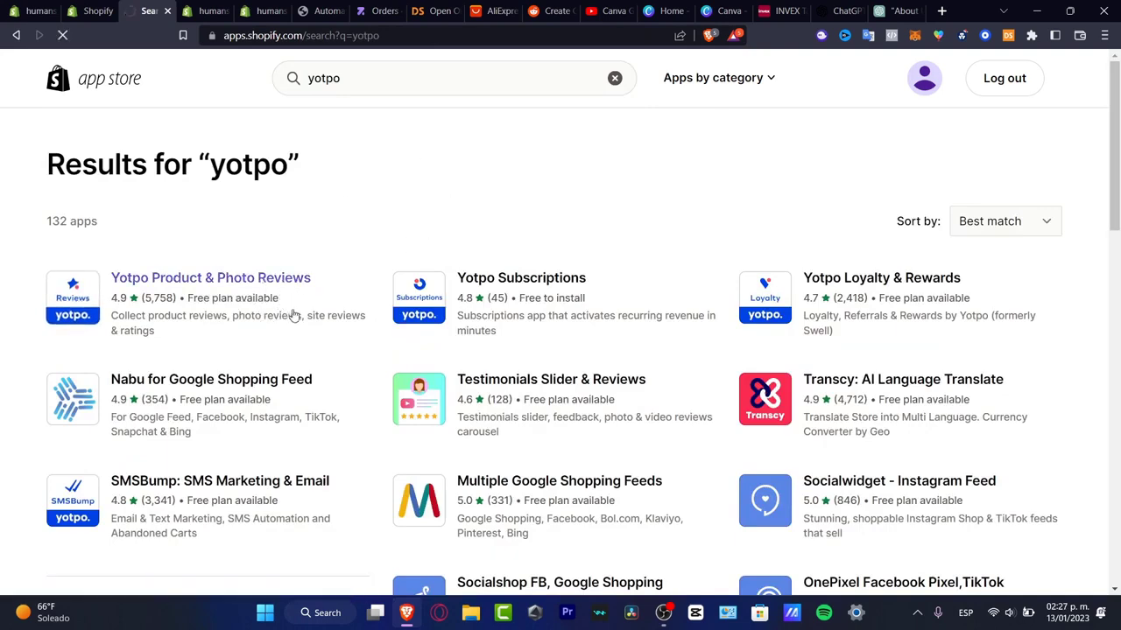
# - Check ChatGPT's notes on the Yotpo and Loox lines in its app list
pyautogui.click(893, 10)
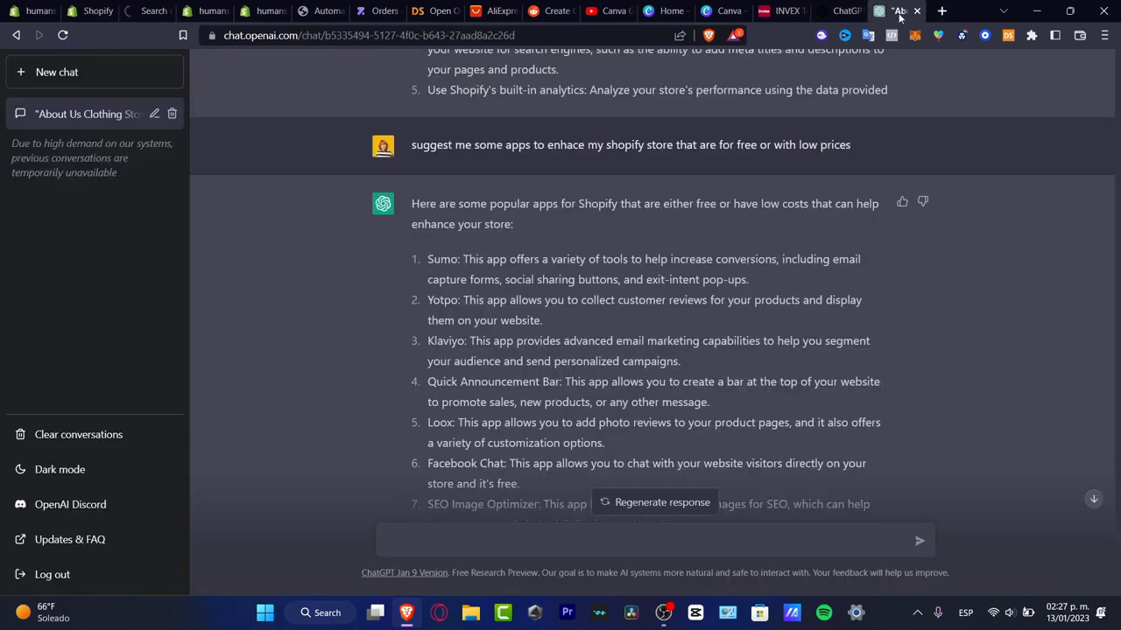
pyautogui.moveTo(511, 299); pyautogui.dragTo(638, 299)
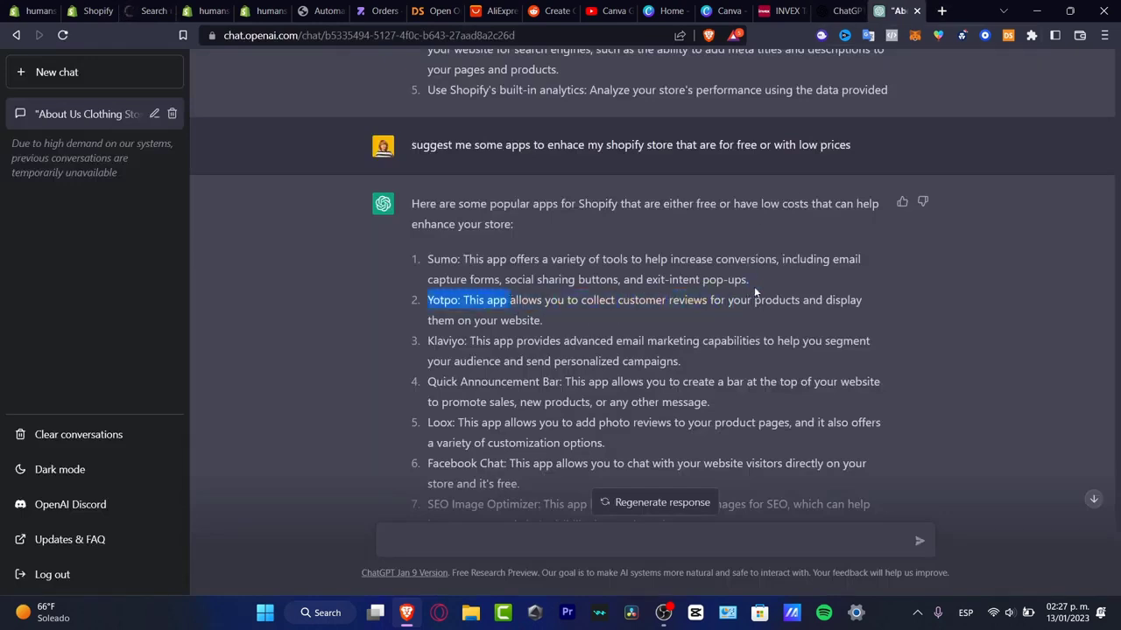
pyautogui.moveTo(512, 299); pyautogui.dragTo(542, 320)
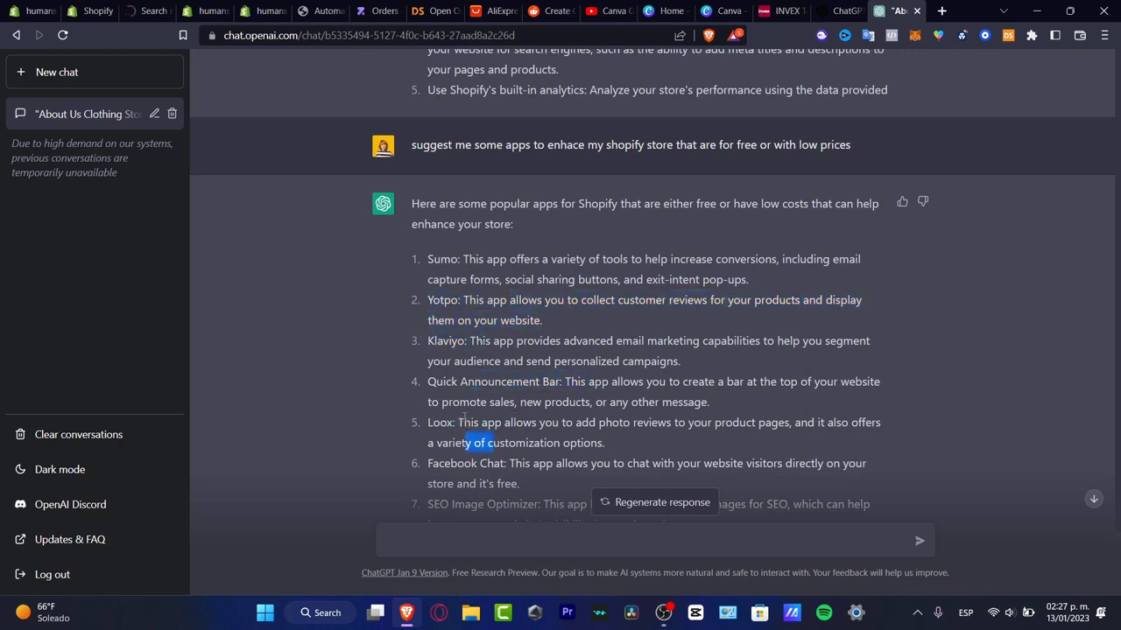
pyautogui.scroll(-3)
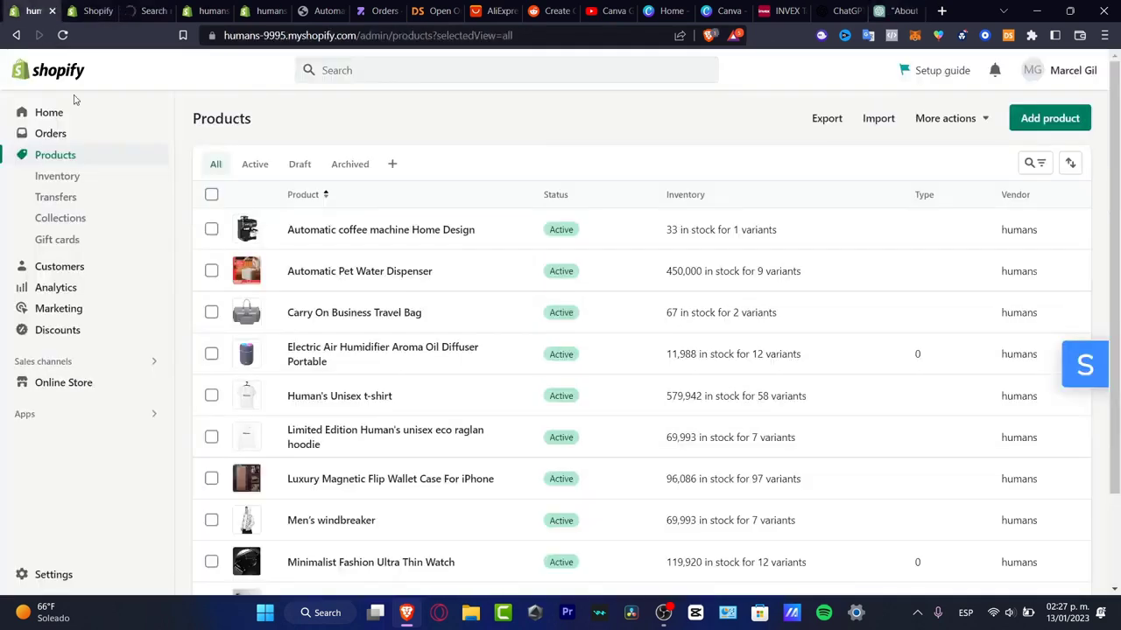
pyautogui.moveTo(88, 11)
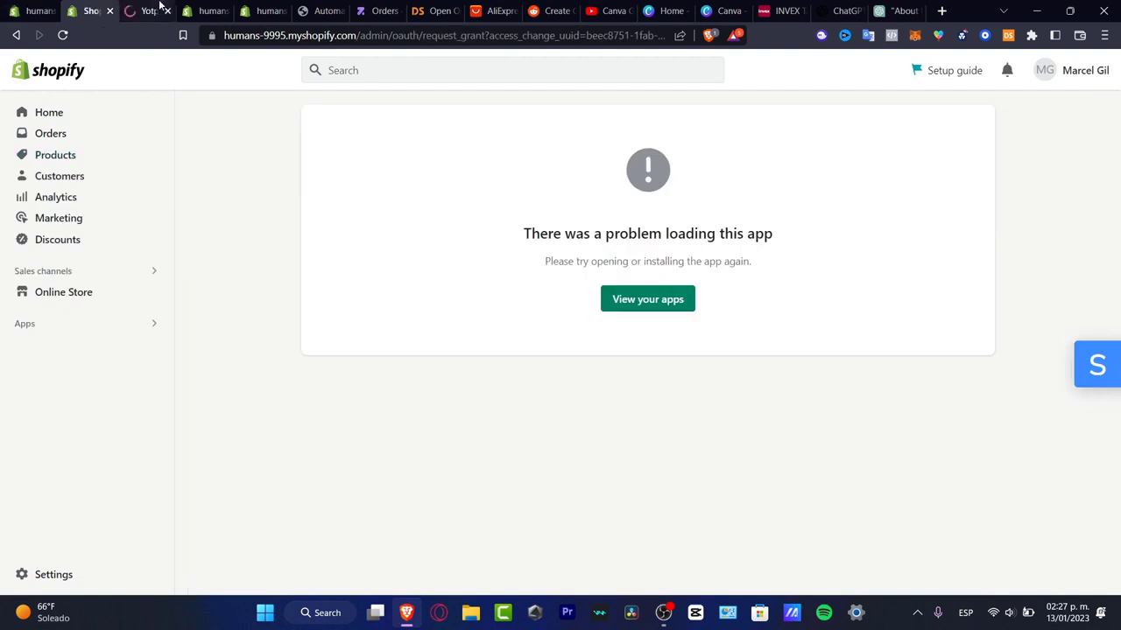
# - Switch to the Yotpo Product & Photo Reviews listing showing its free plan and 4.9 rating
pyautogui.click(147, 11)
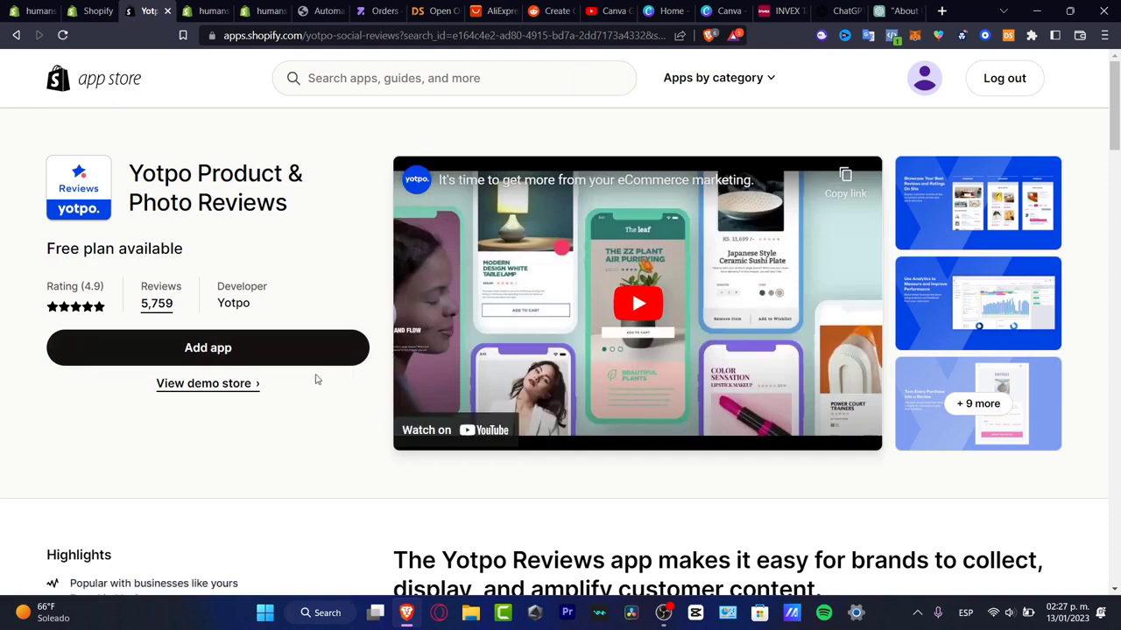
pyautogui.moveTo(306, 431)
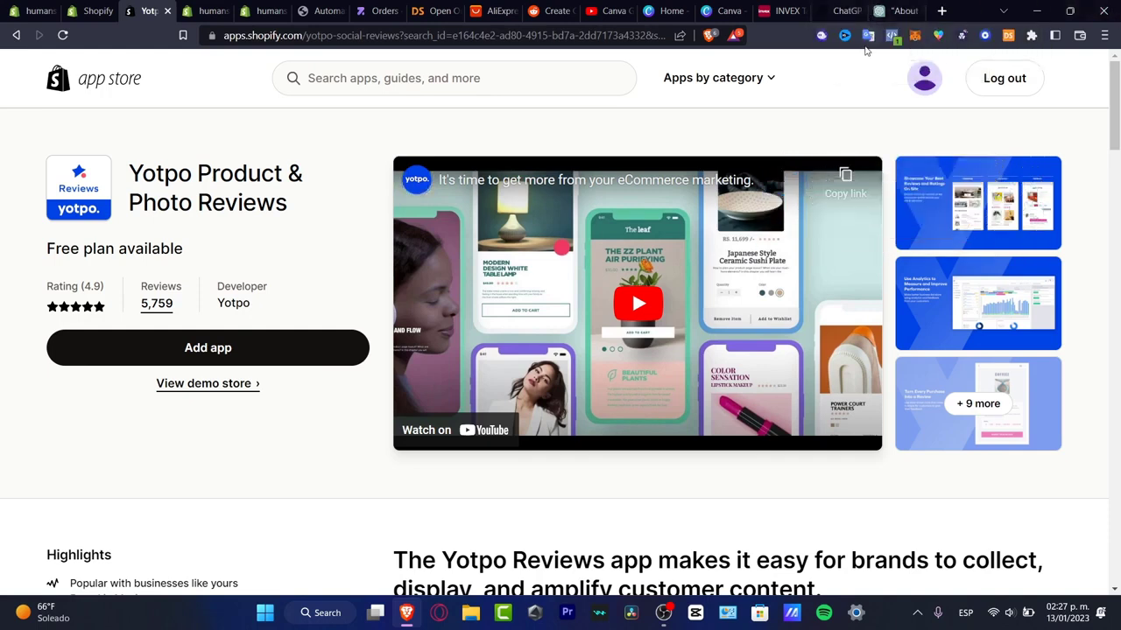
pyautogui.moveTo(823, 96)
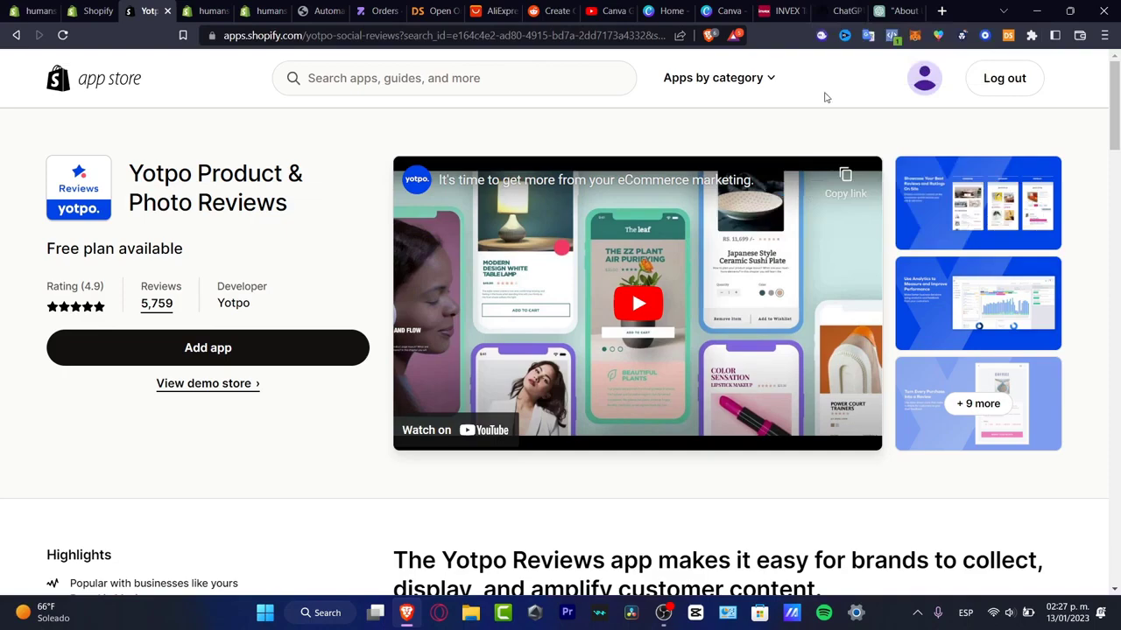